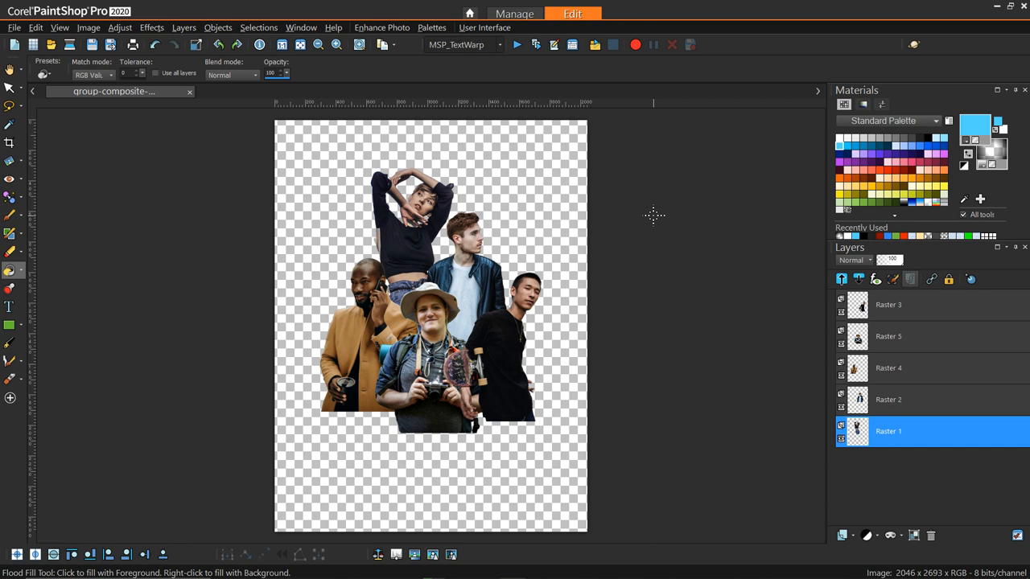
mouse_move(647, 218)
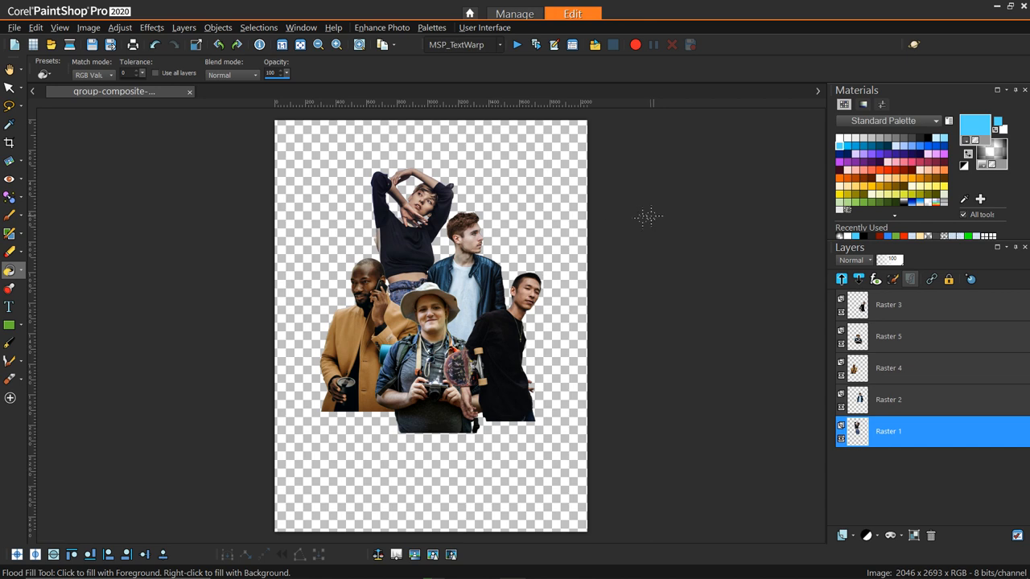
mouse_move(490, 425)
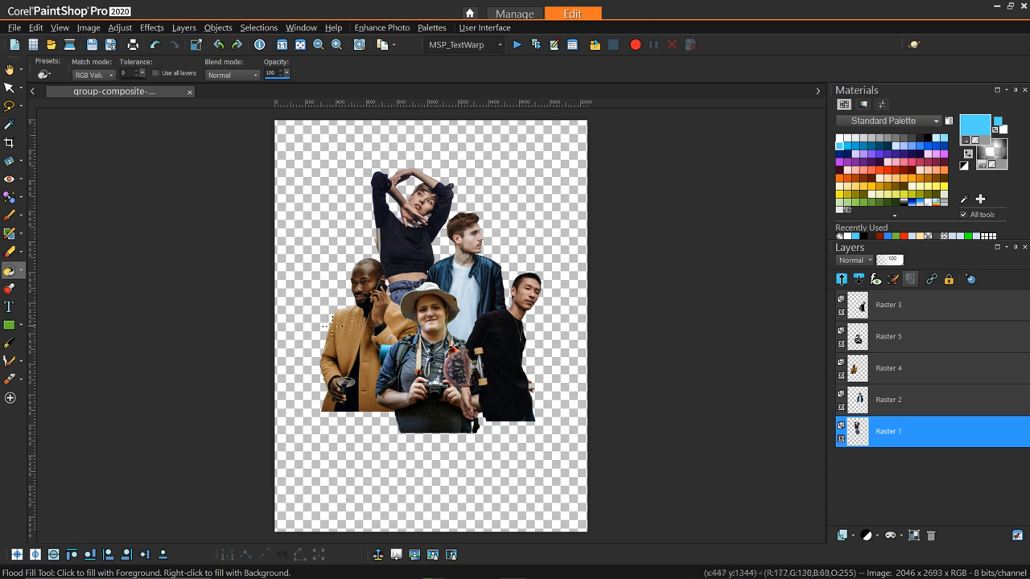
mouse_move(598, 325)
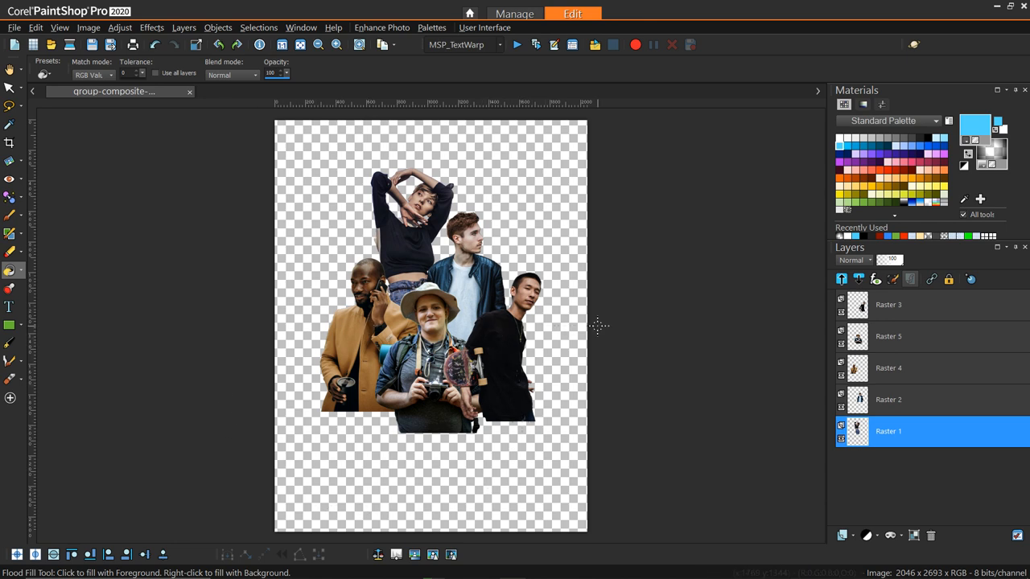
mouse_move(314, 153)
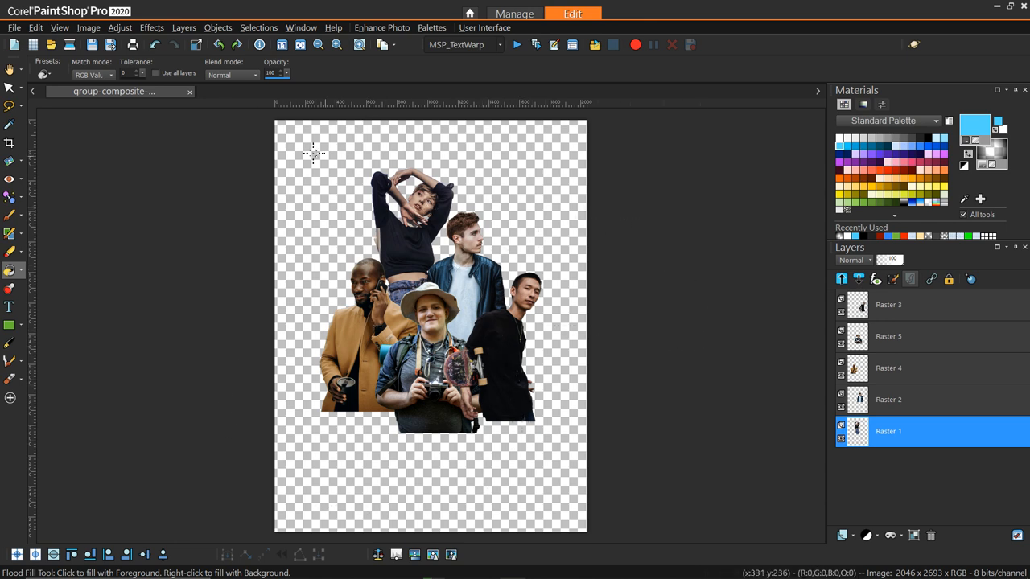
mouse_move(631, 406)
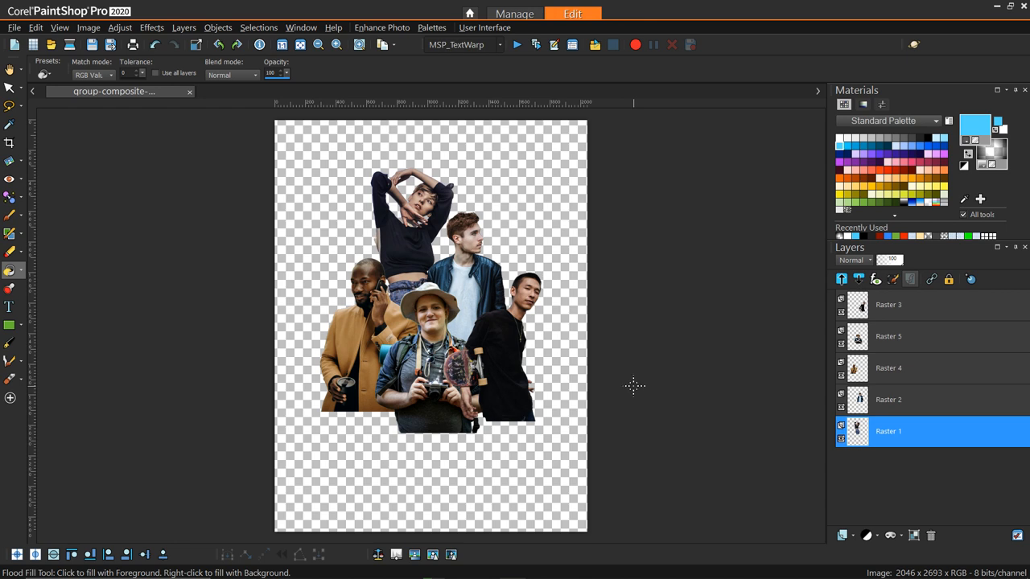
mouse_move(624, 380)
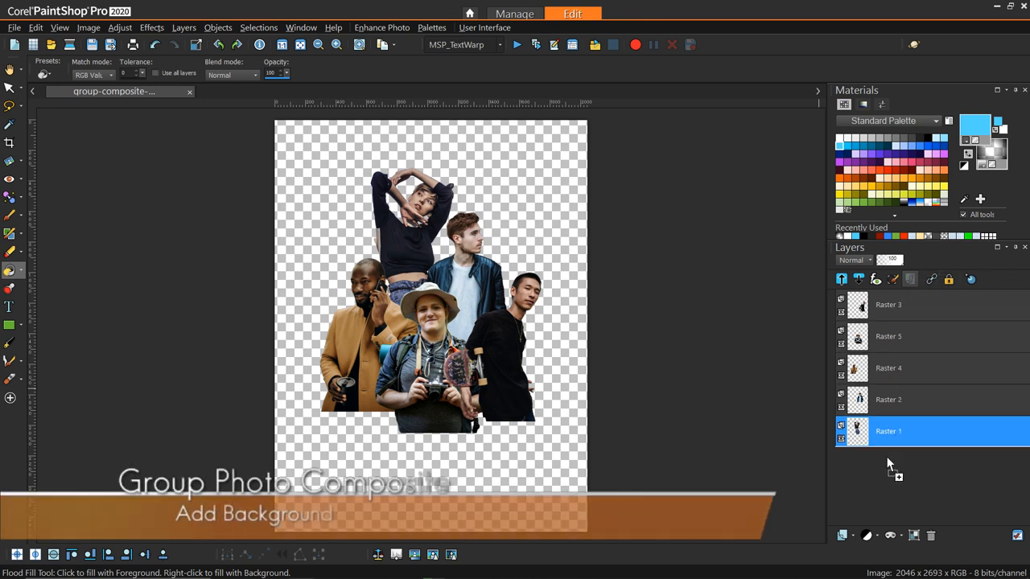
mouse_move(631, 353)
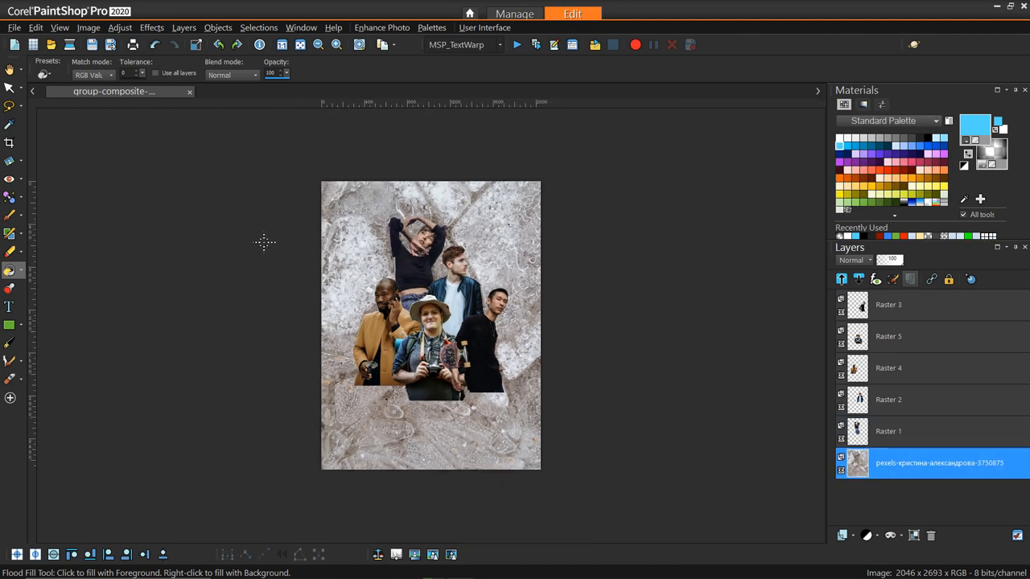
Step: Enlarge the stone texture layer with the Pick tool so it covers the whole canvas
left_click(9, 87)
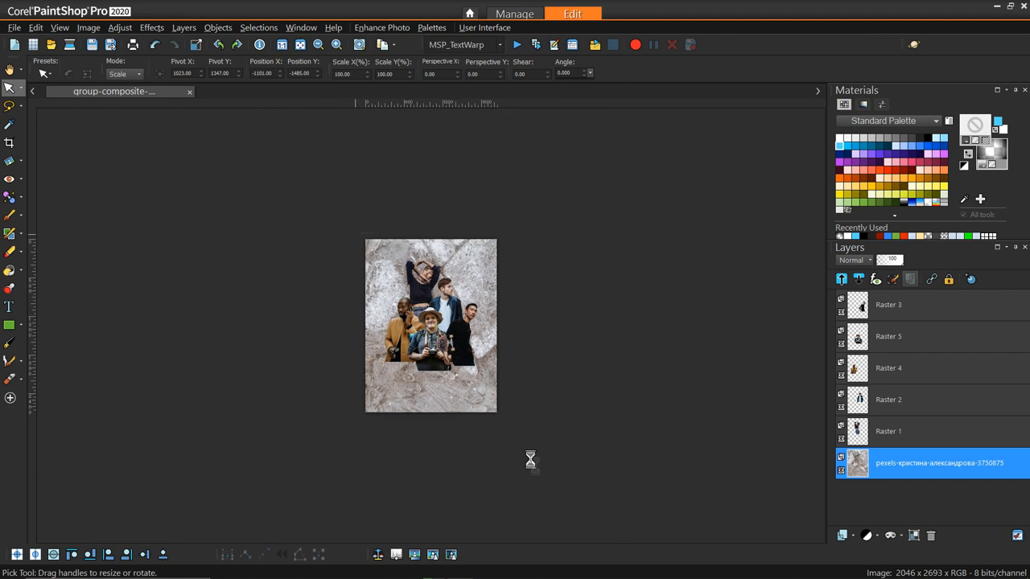
left_click(432, 325)
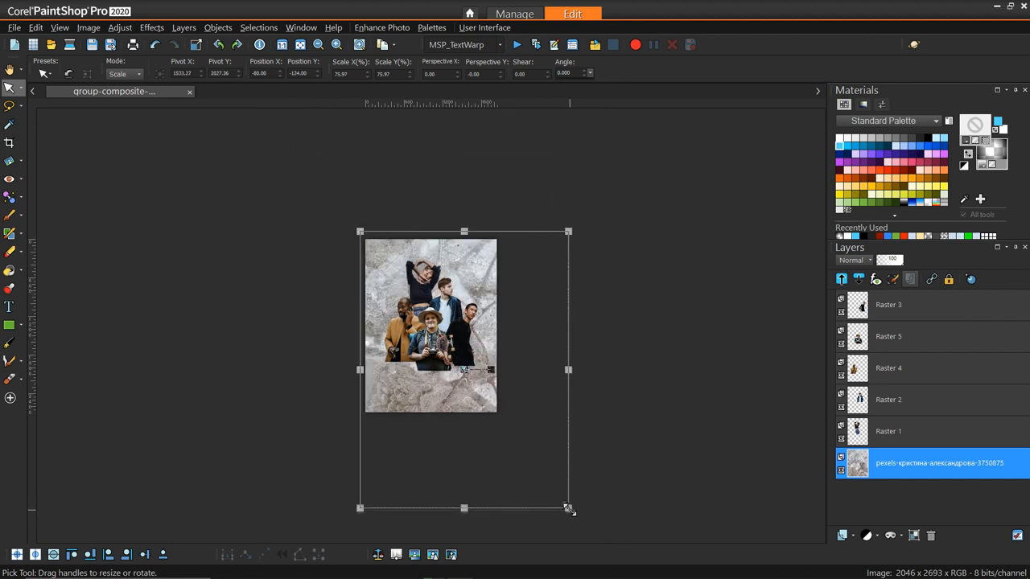
left_click_drag(570, 509, 505, 421)
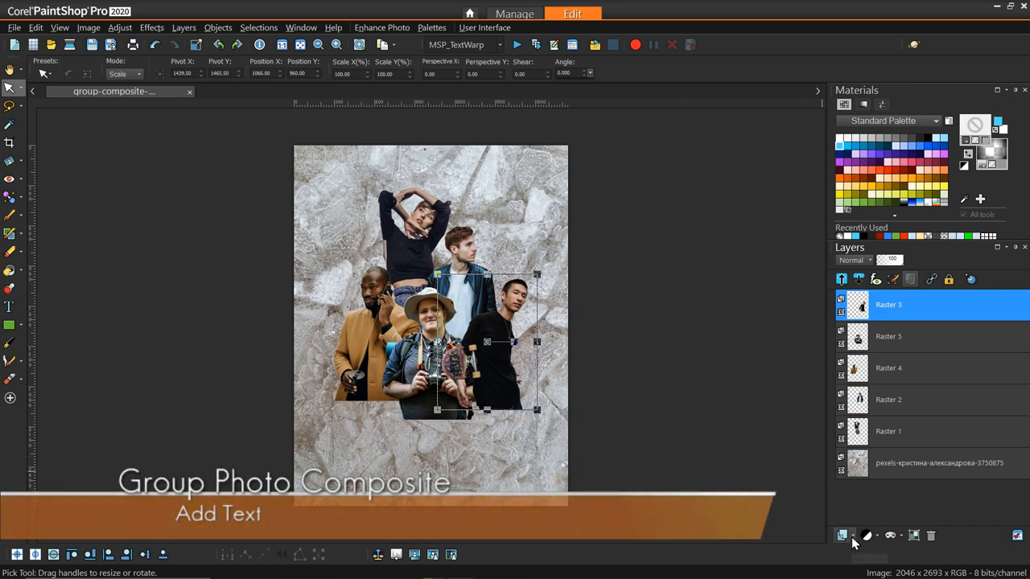
Step: Add a new vector layer for the title instead of a raster layer, ready for text below the group
left_click(842, 536)
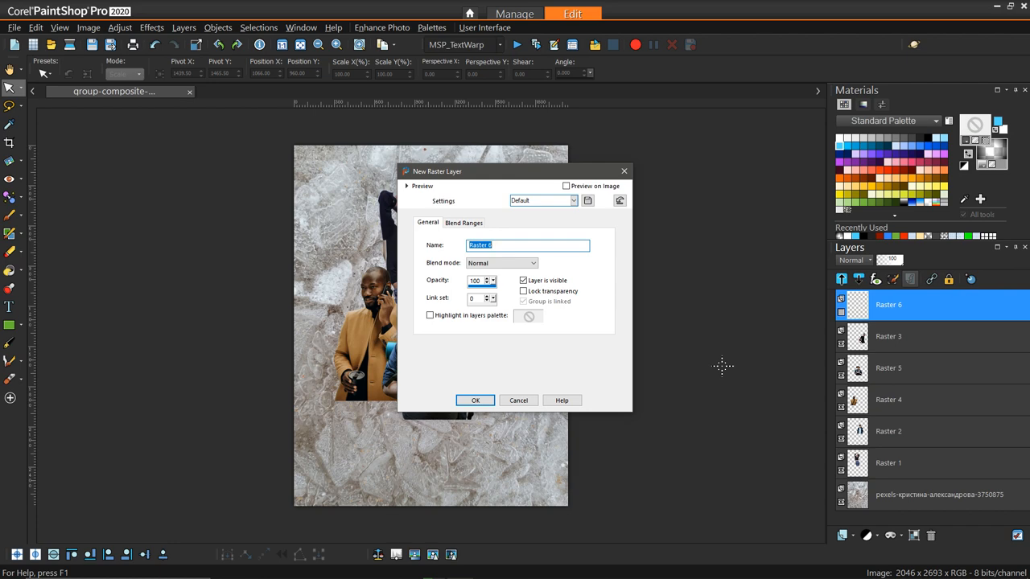
left_click(475, 399)
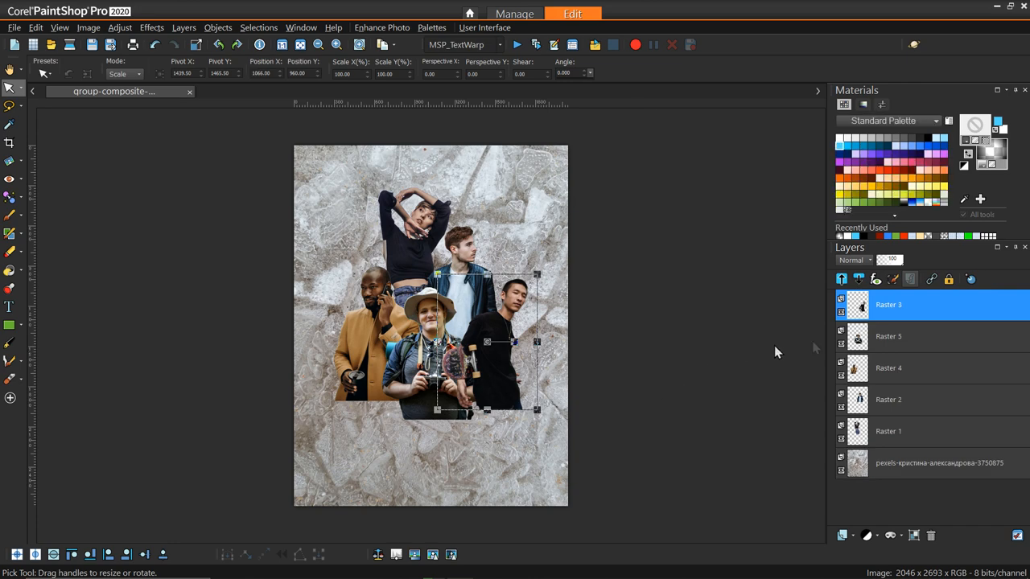
mouse_move(661, 470)
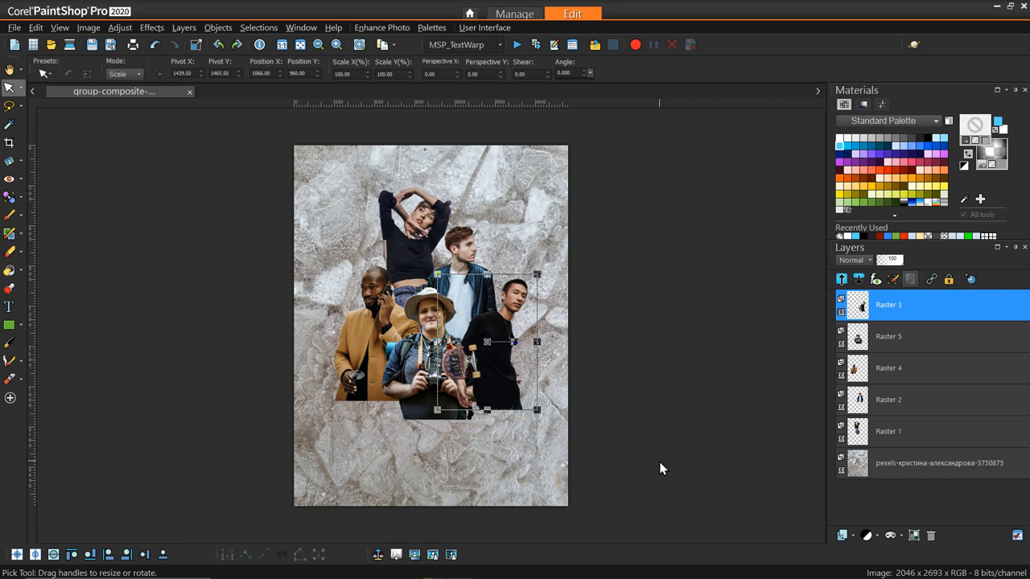
mouse_move(775, 393)
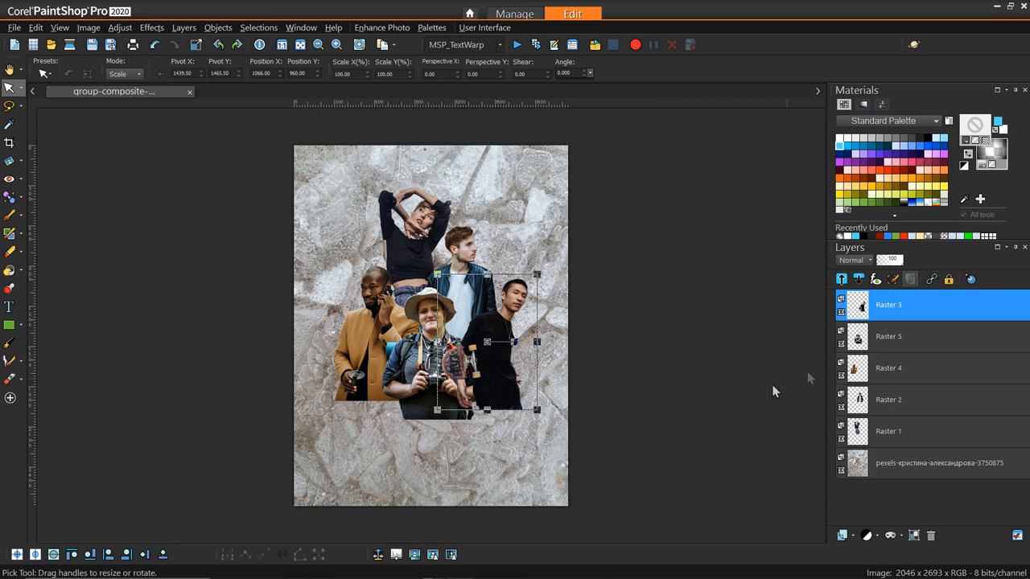
left_click(842, 536)
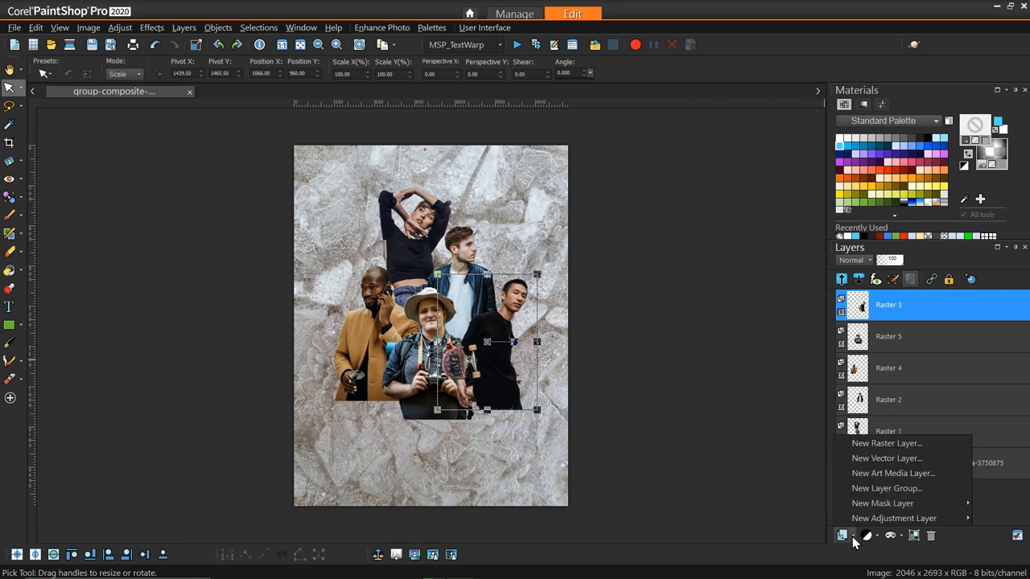
mouse_move(895, 473)
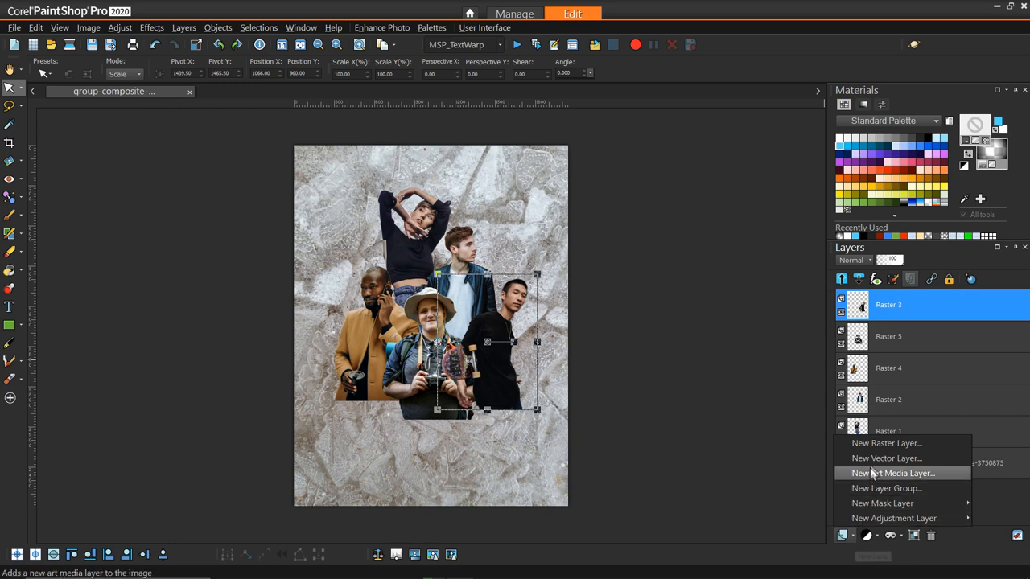
left_click(885, 457)
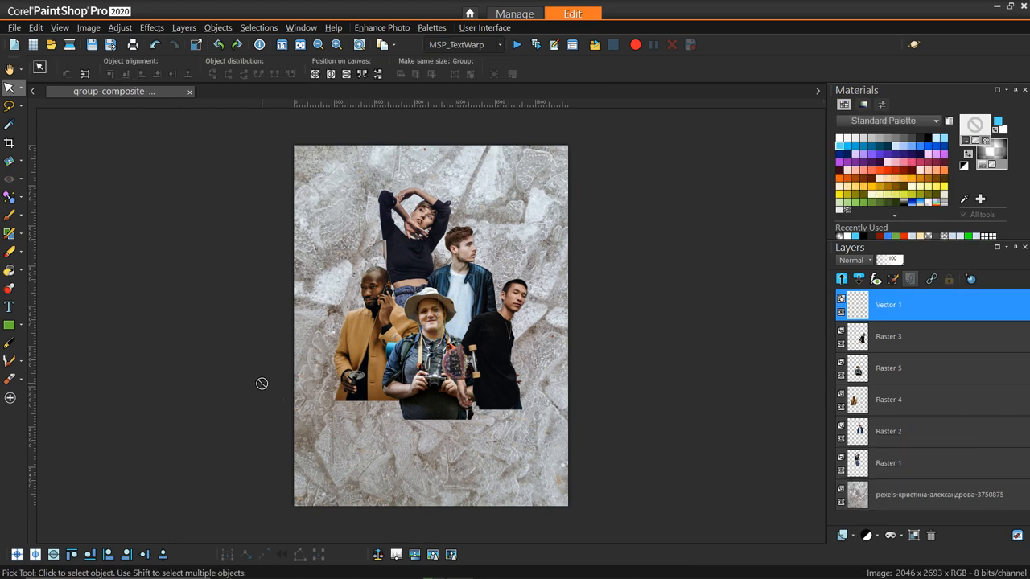
left_click(10, 306)
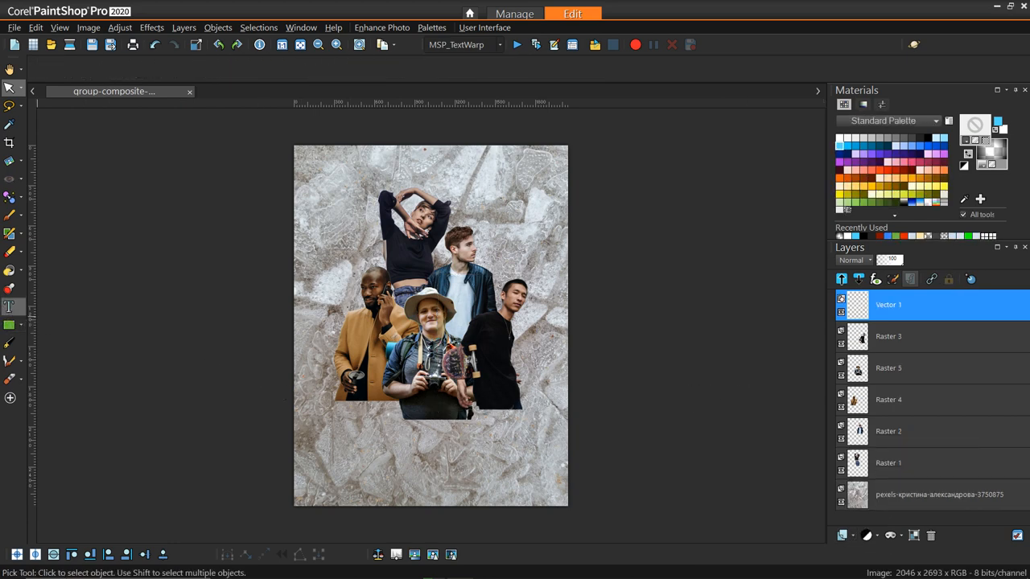
left_click(12, 307)
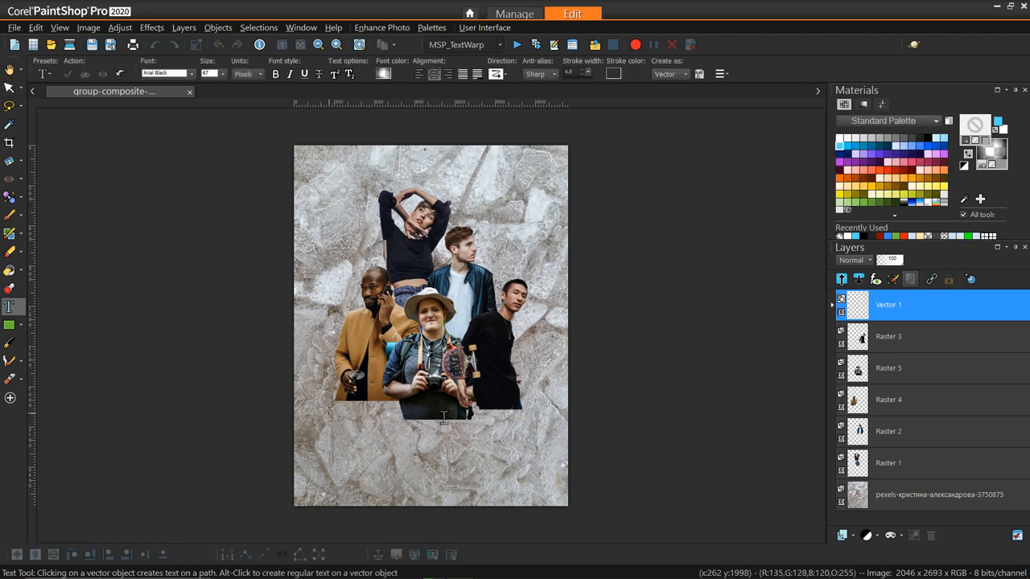
mouse_move(450, 412)
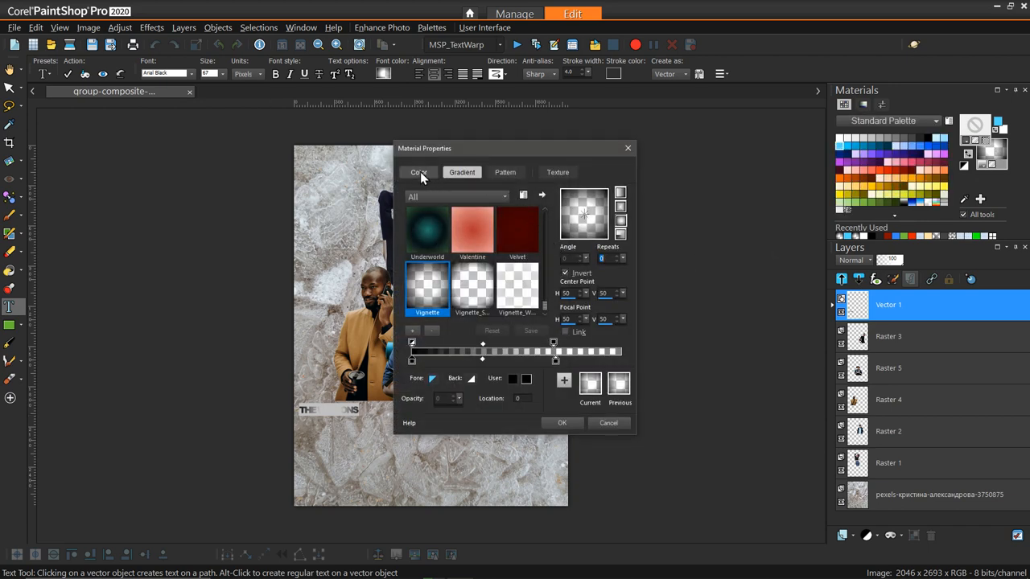
Step: Give the THE WALTONS text a solid white fill in Material Properties
left_click(418, 172)
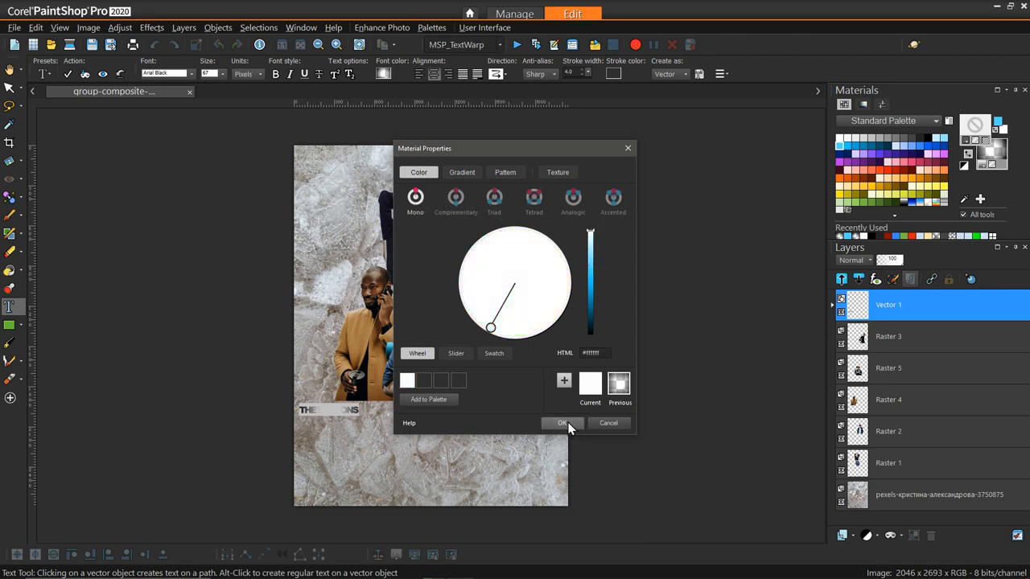
left_click(563, 423)
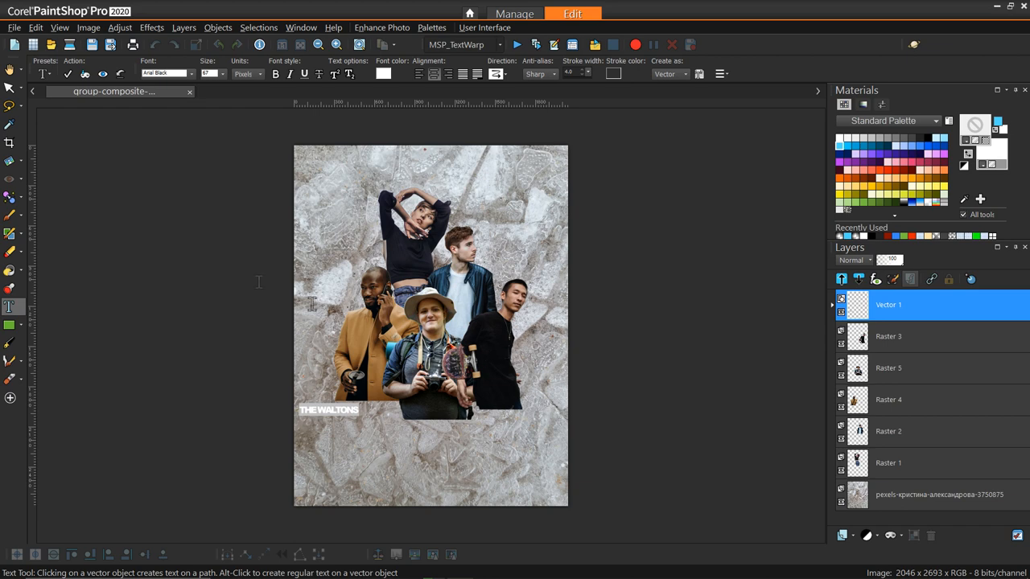
left_click(9, 89)
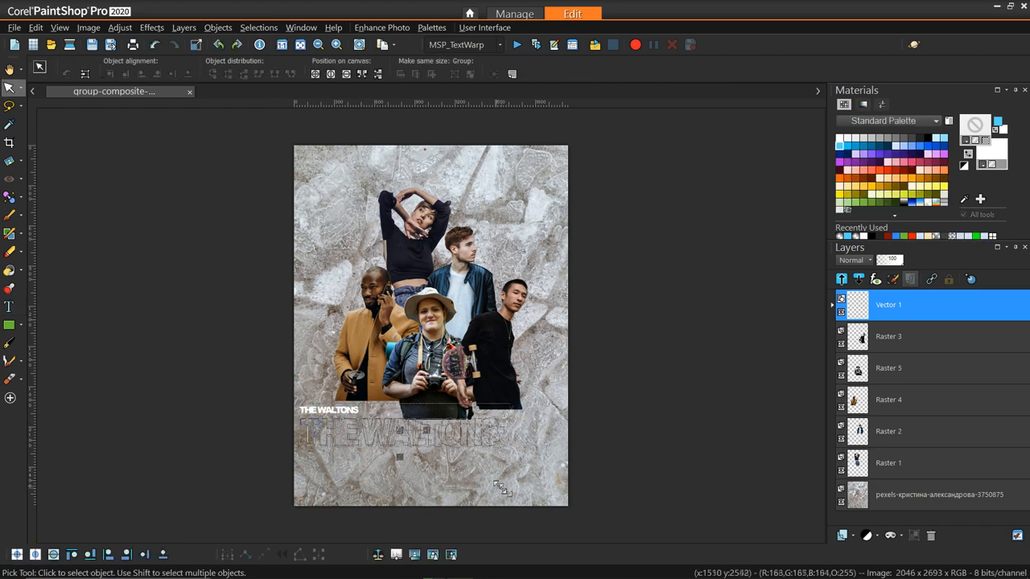
Step: Nudge the enlarged title up and down until it sits just under the group
left_click(399, 433)
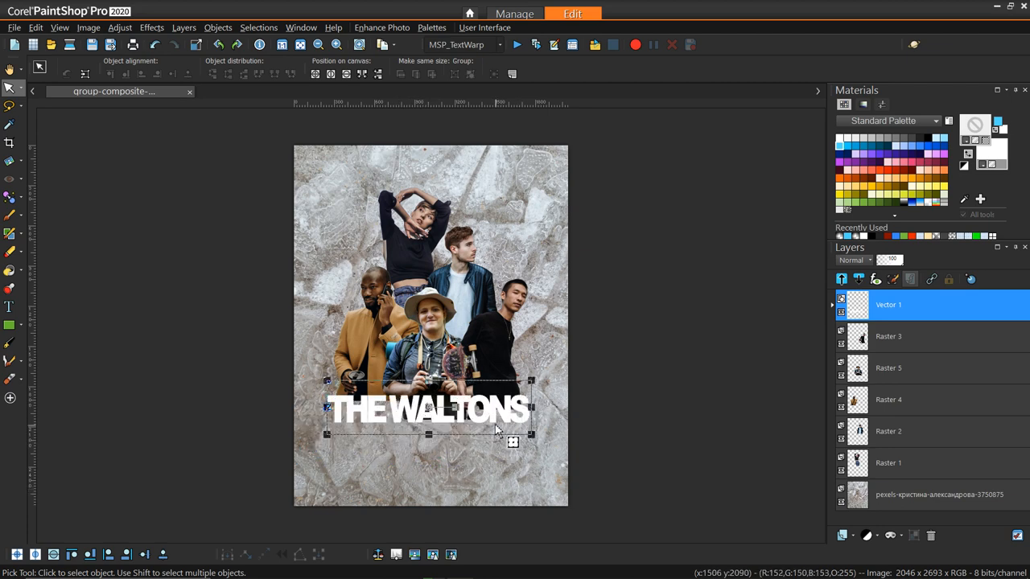
mouse_move(509, 444)
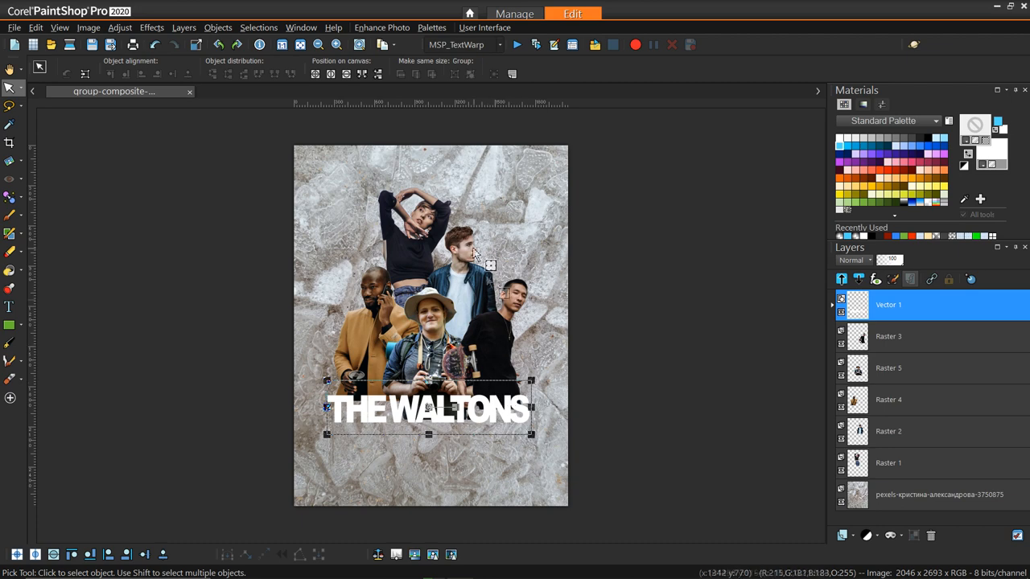
mouse_move(502, 443)
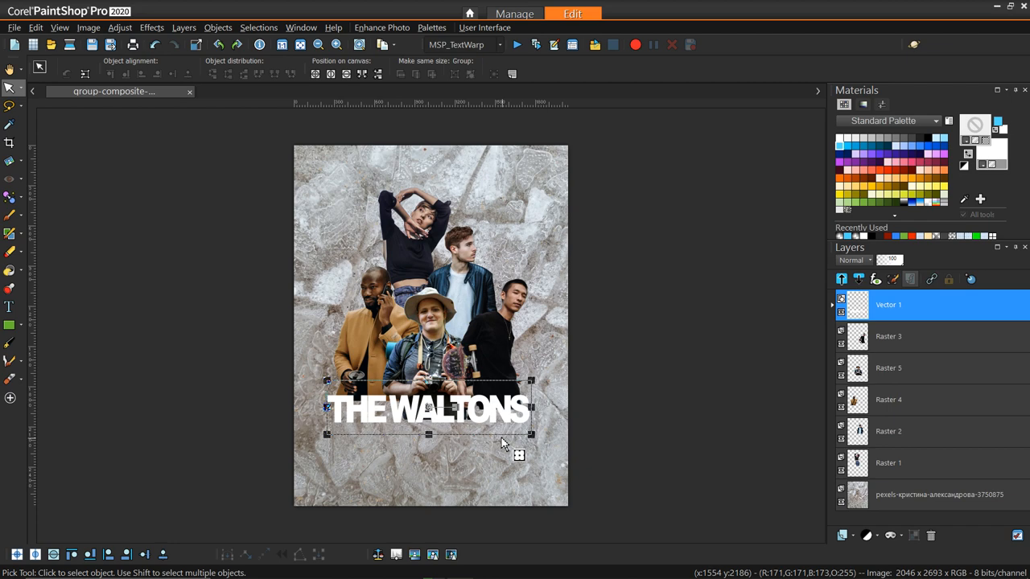
mouse_move(454, 287)
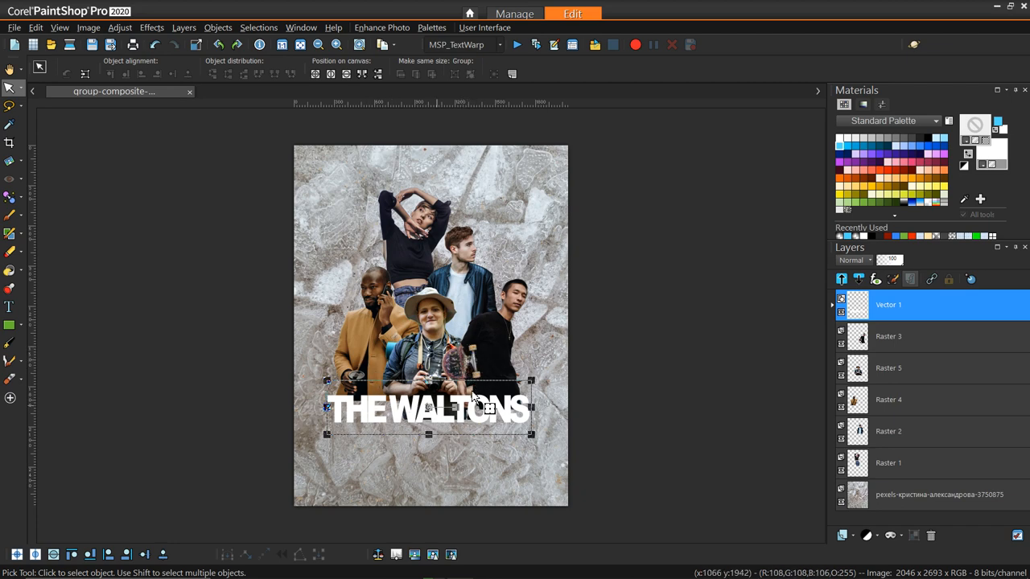
left_click_drag(428, 409, 428, 454)
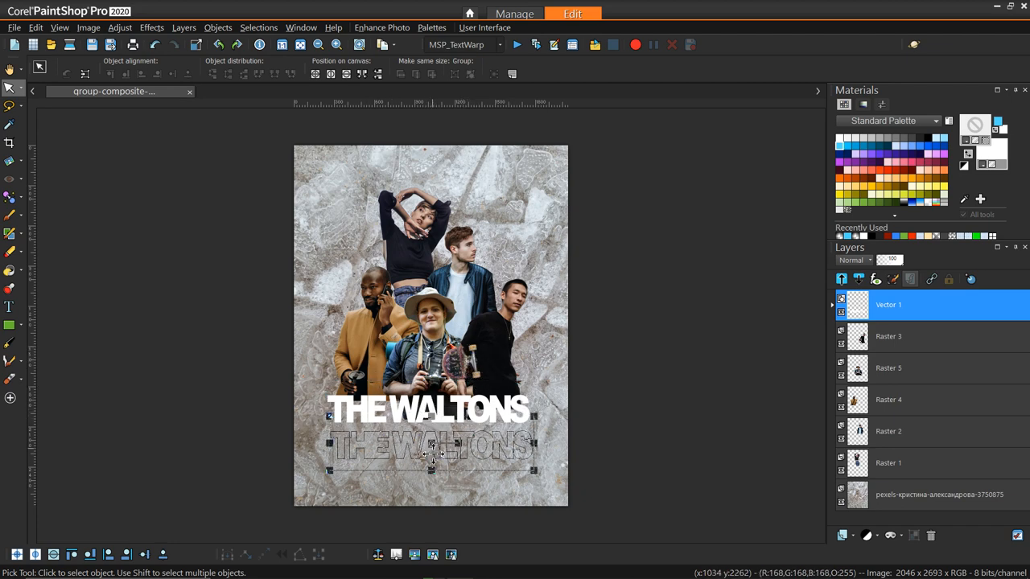
left_click_drag(431, 447, 435, 473)
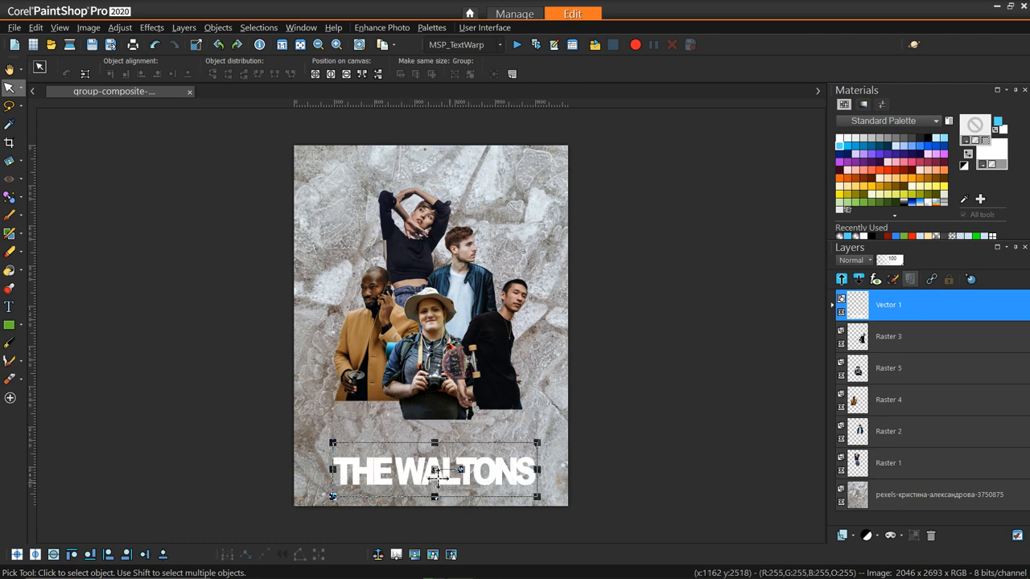
left_click_drag(434, 473, 435, 415)
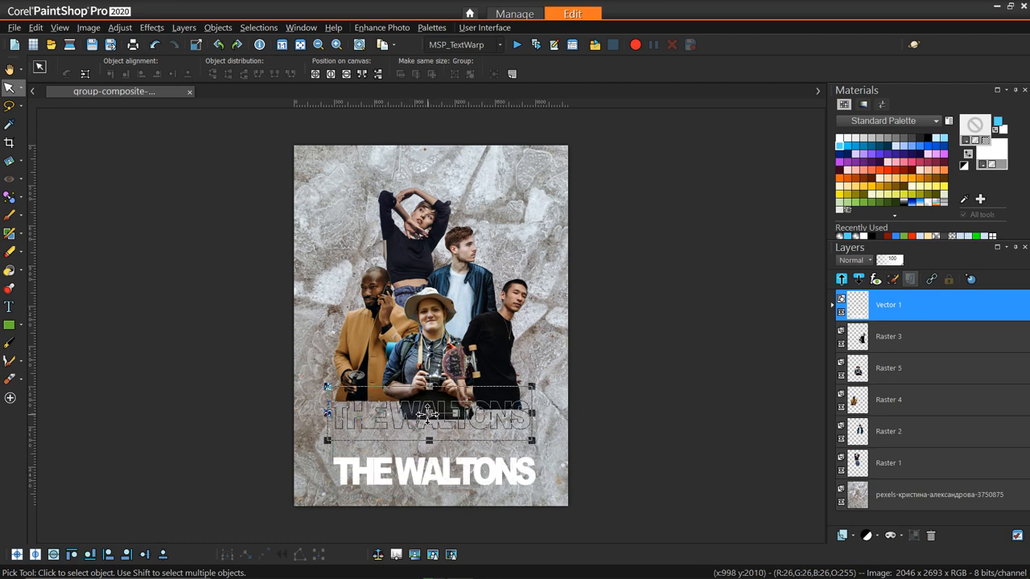
left_click_drag(428, 418, 428, 405)
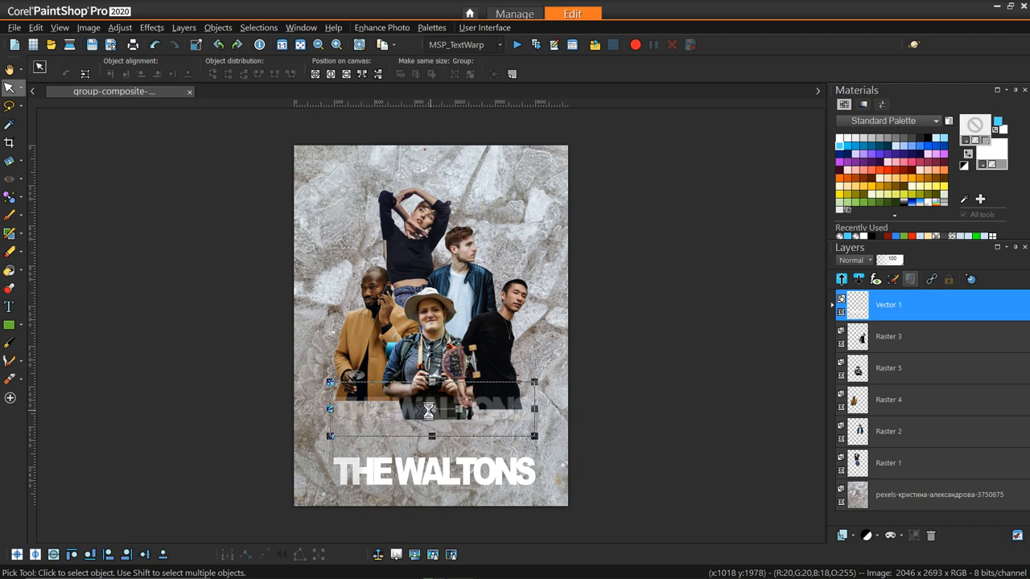
left_click_drag(431, 473, 431, 412)
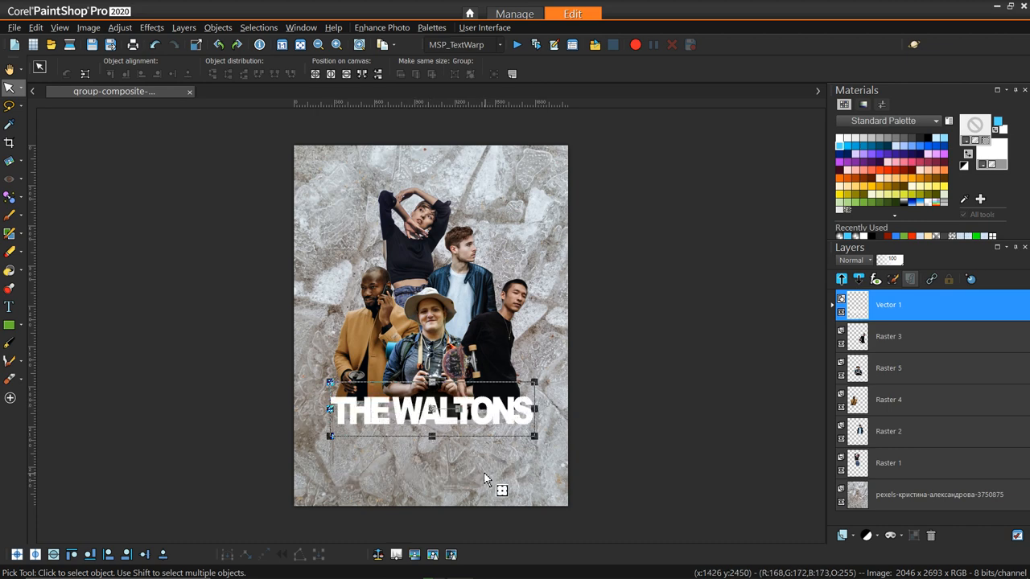
mouse_move(431, 426)
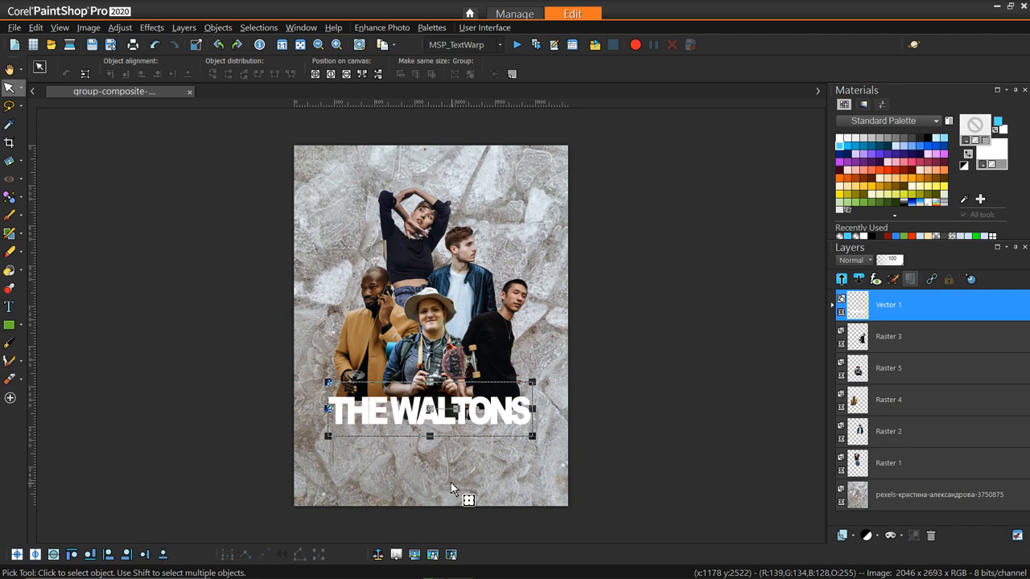
mouse_move(448, 419)
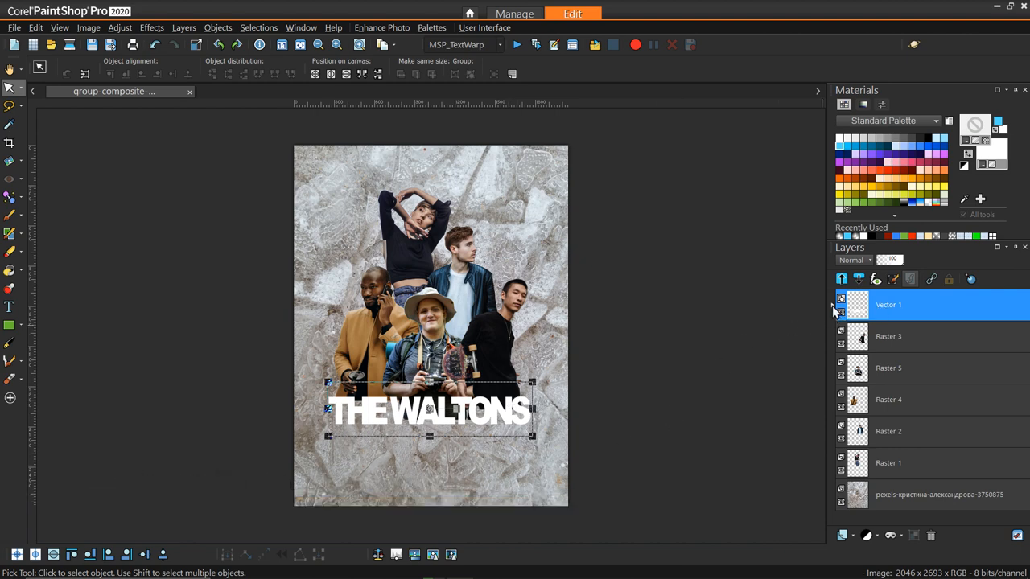
Step: Convert the title to curves and apply the MSP_TextWarp script with adjusted warp strength
right_click(428, 411)
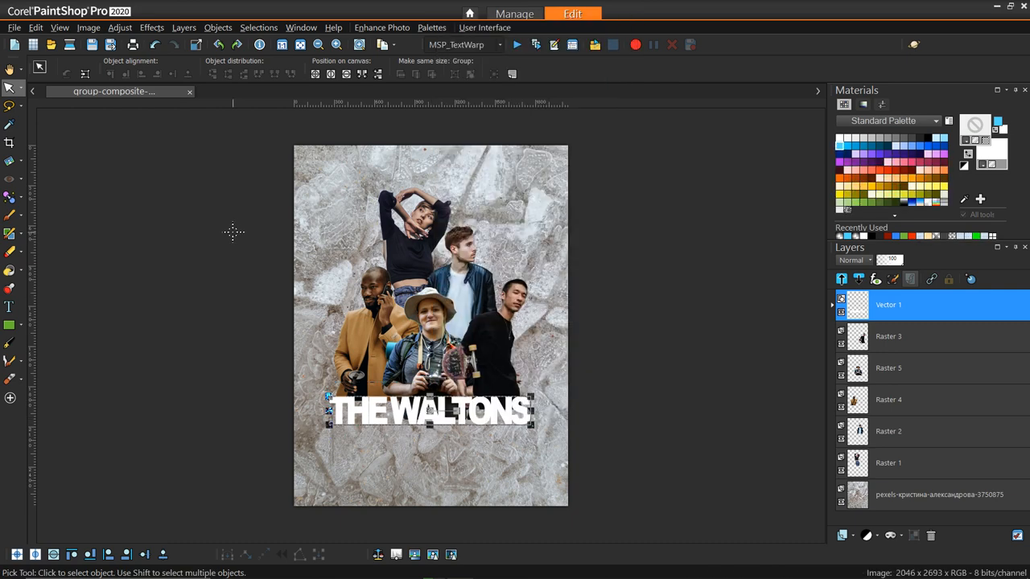
left_click(832, 304)
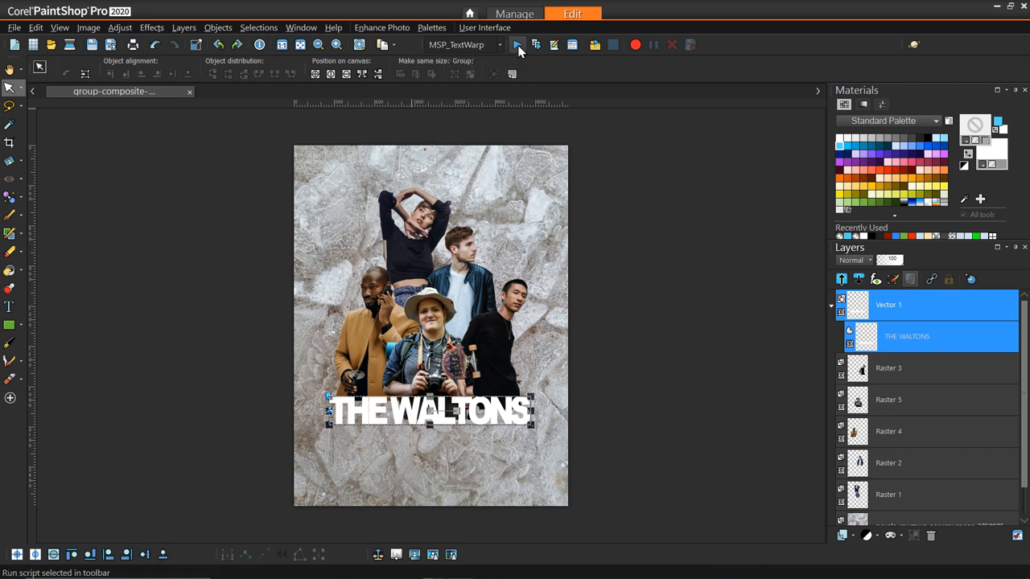
left_click(519, 45)
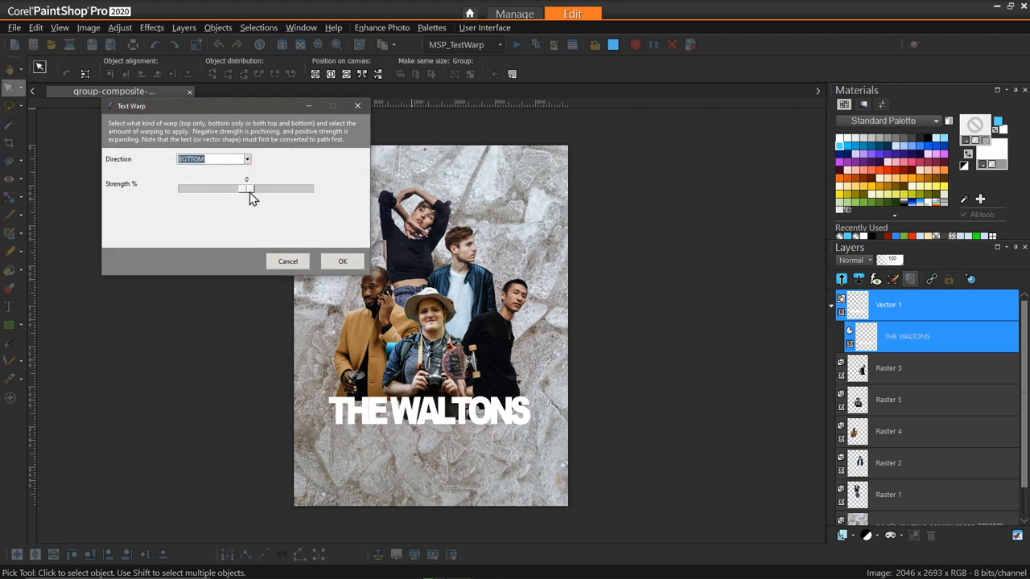
left_click_drag(248, 189, 213, 188)
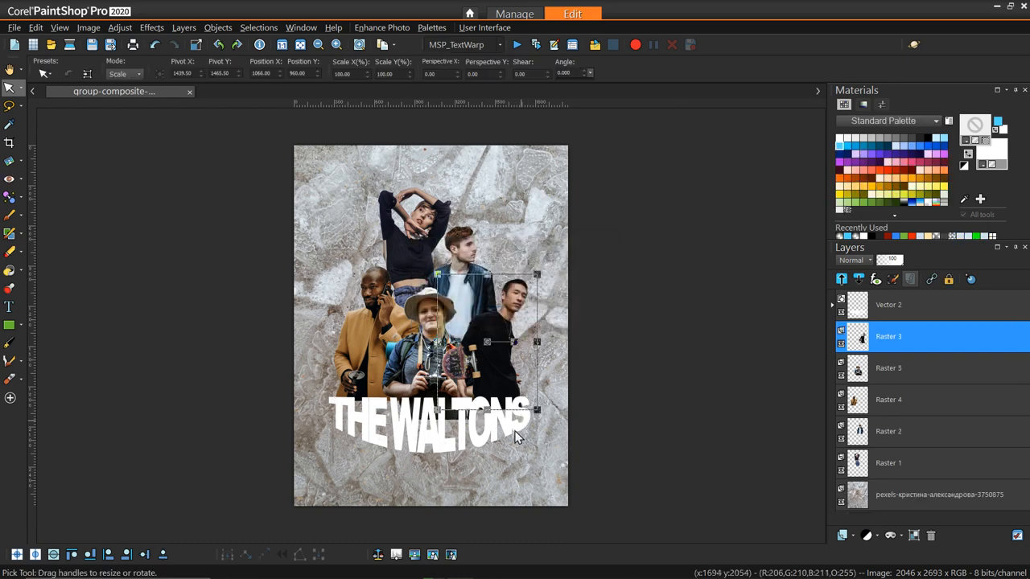
mouse_move(539, 396)
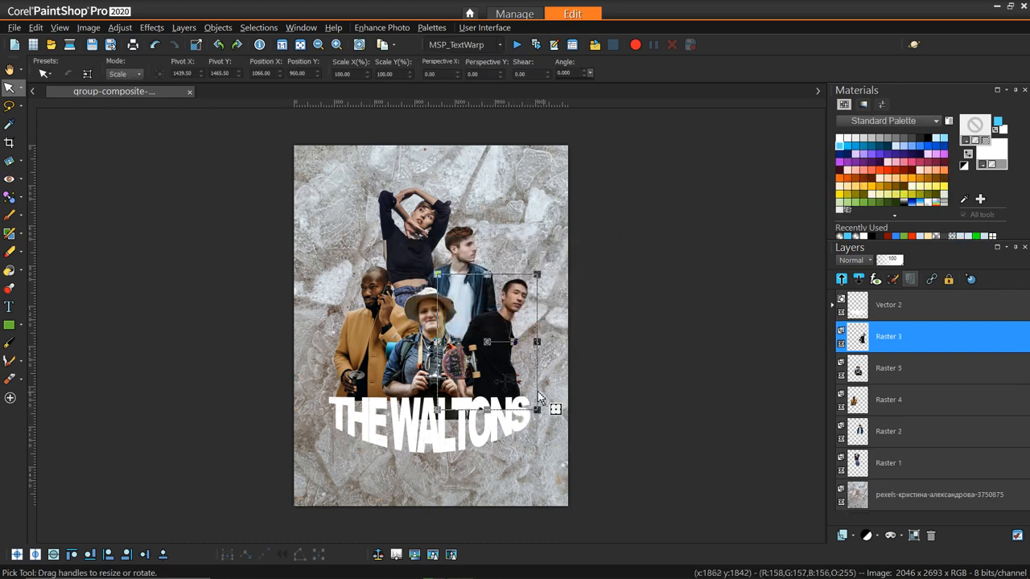
left_click(12, 71)
type("Name")
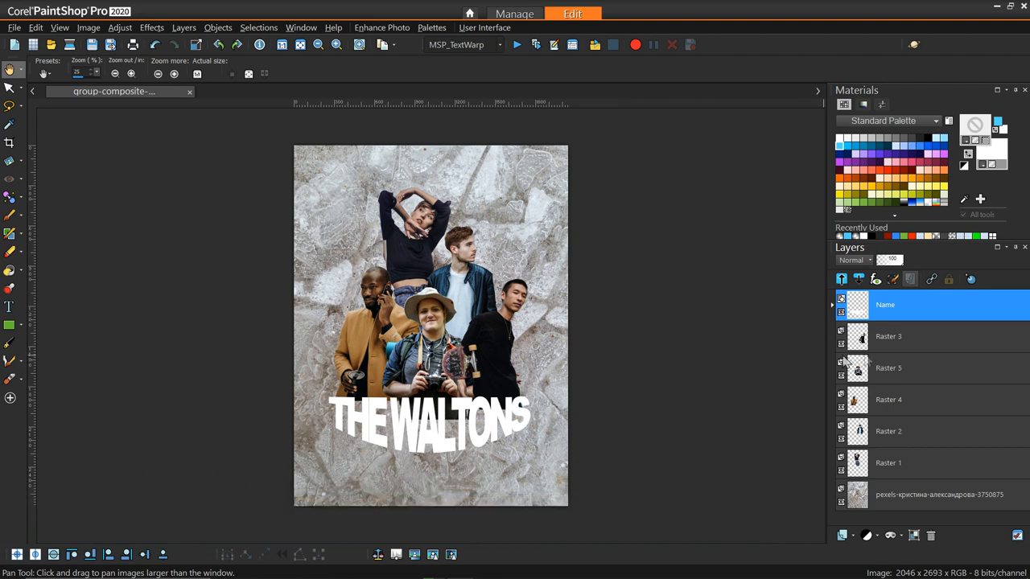
Step: Add a Hue/Saturation/Lightness adjustment layer above the top person layer with Saturation around -51
left_click(909, 336)
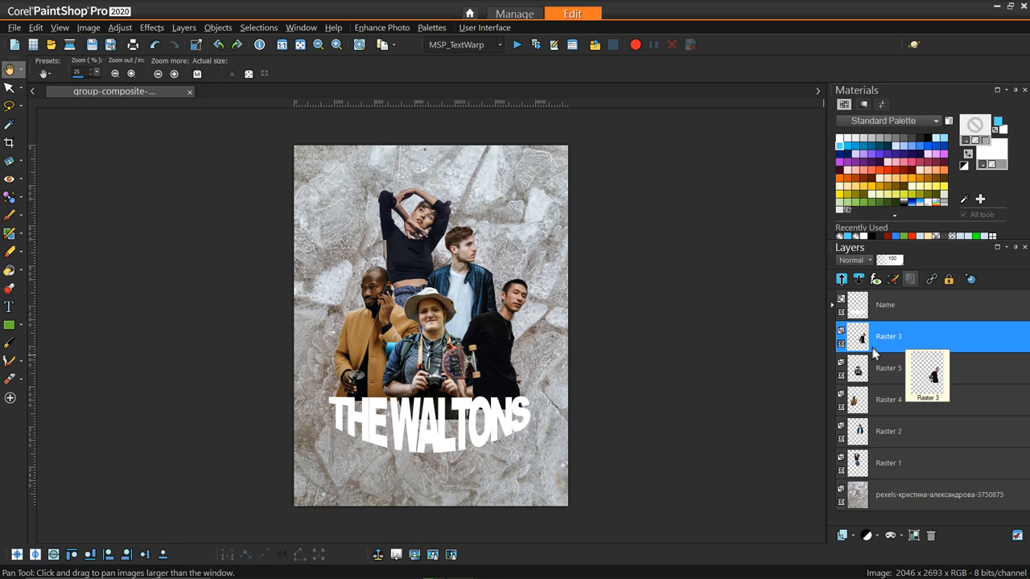
right_click(888, 336)
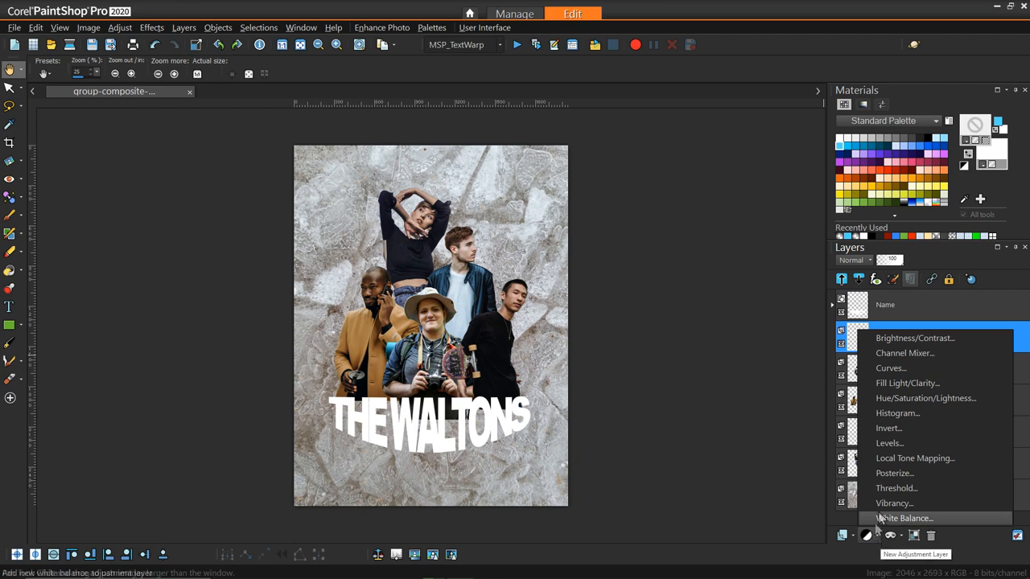
mouse_move(925, 400)
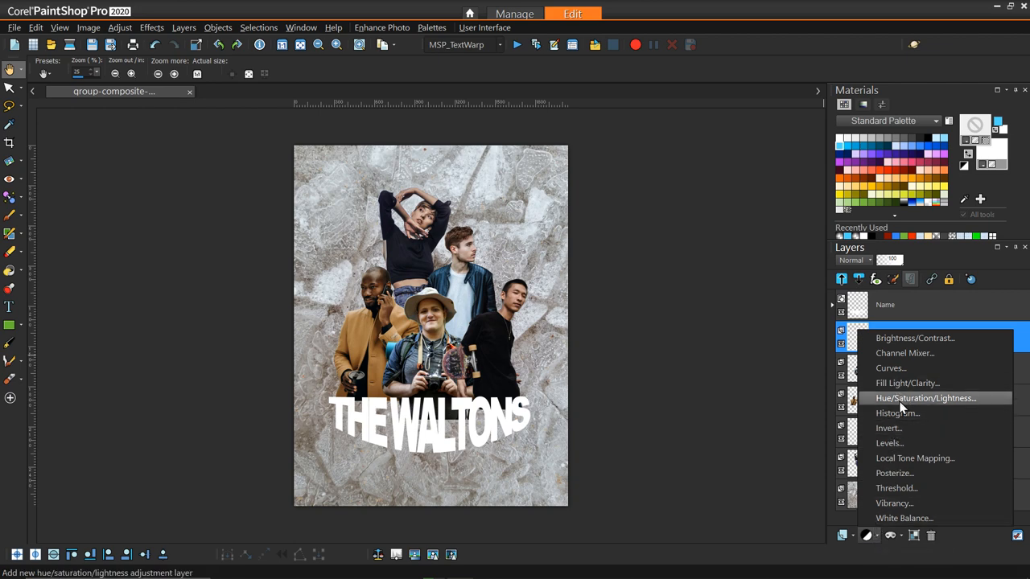
left_click(925, 399)
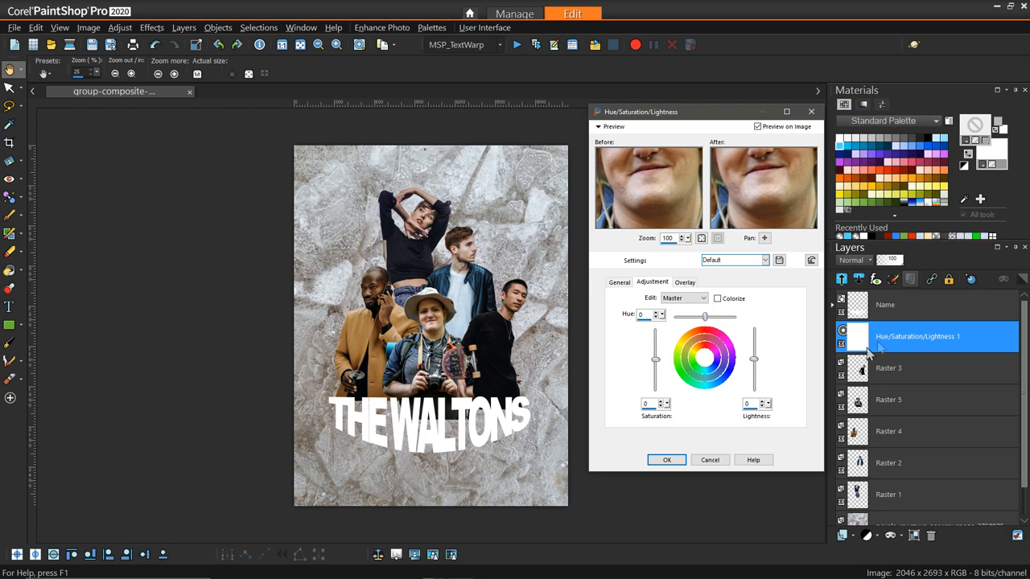
mouse_move(898, 347)
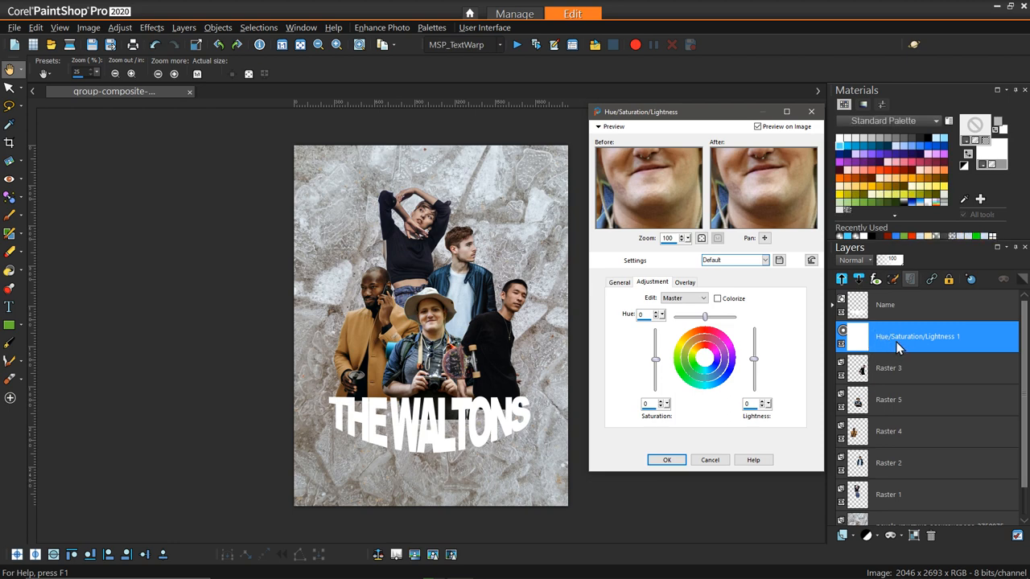
mouse_move(900, 350)
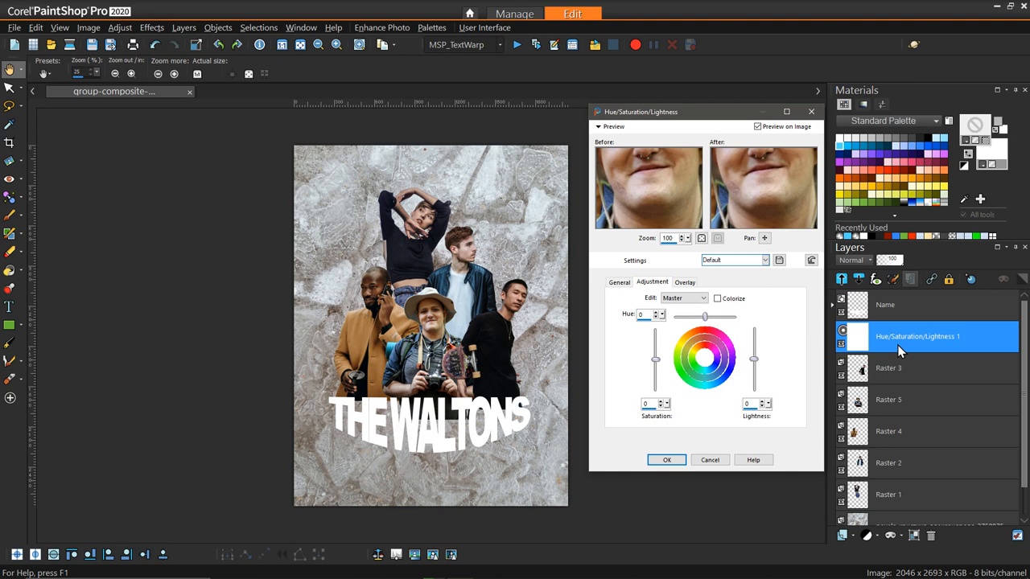
mouse_move(909, 347)
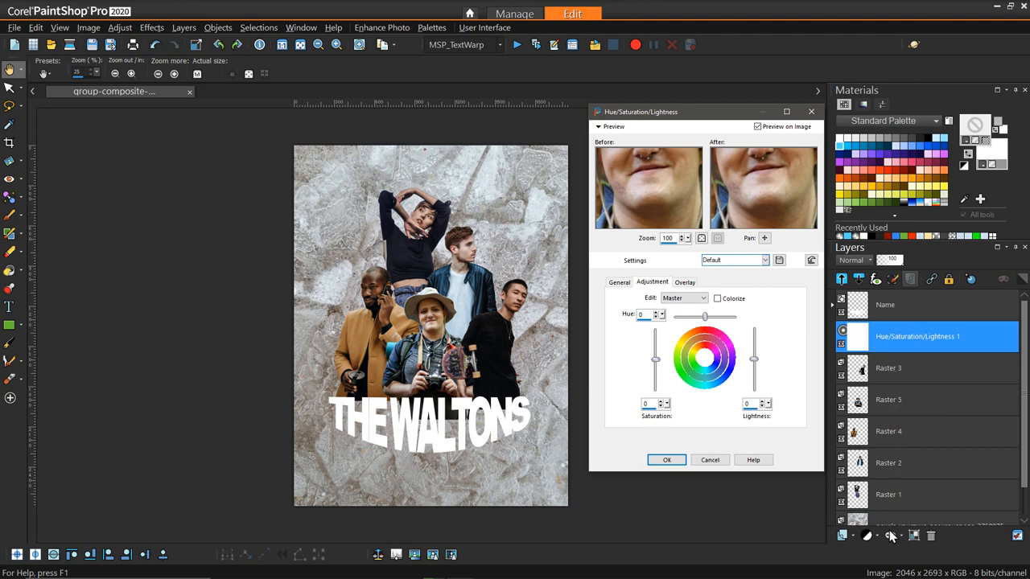
mouse_move(845, 354)
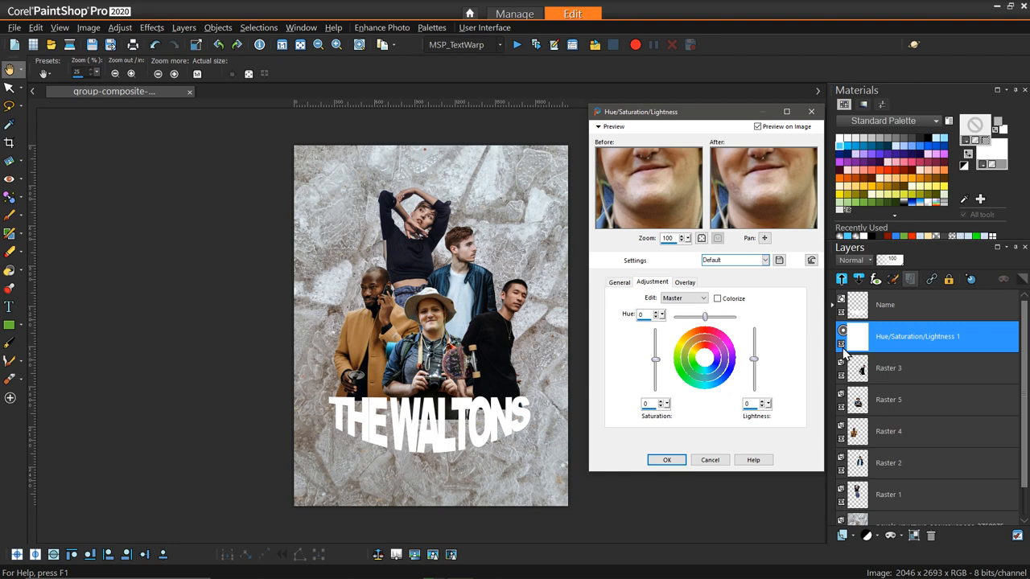
left_click_drag(656, 357, 656, 380)
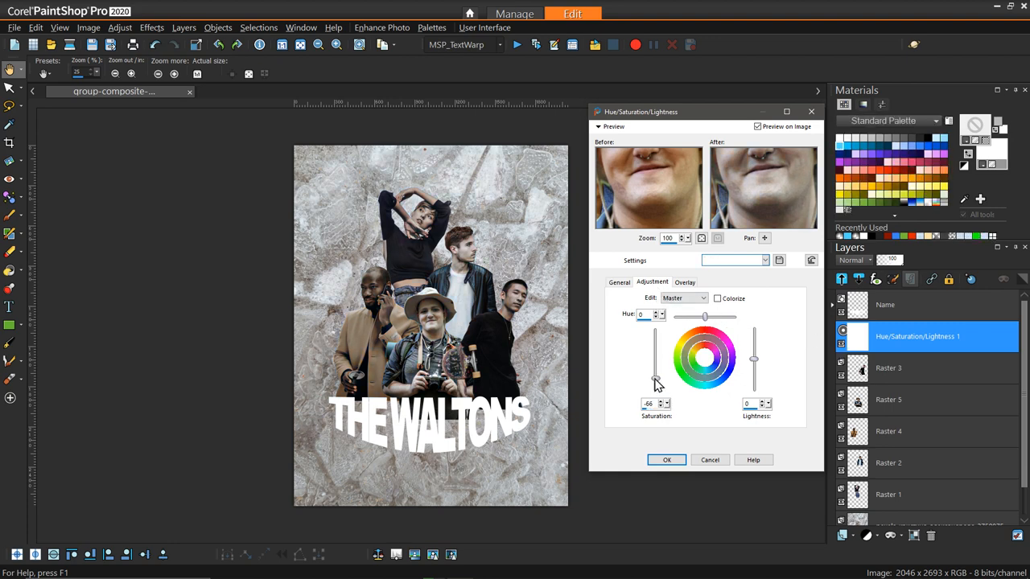
left_click_drag(655, 378, 655, 391)
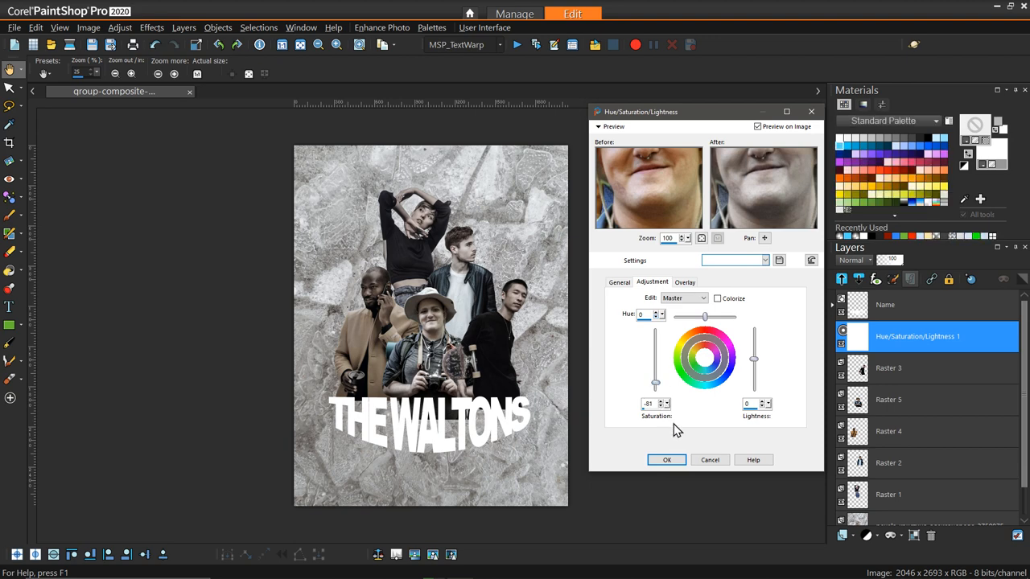
mouse_move(470, 395)
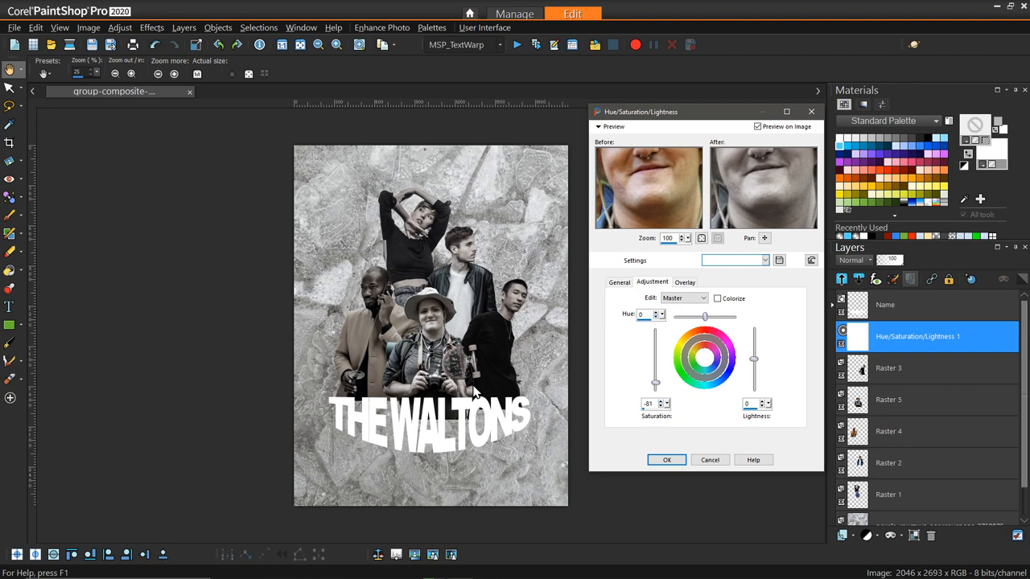
mouse_move(609, 376)
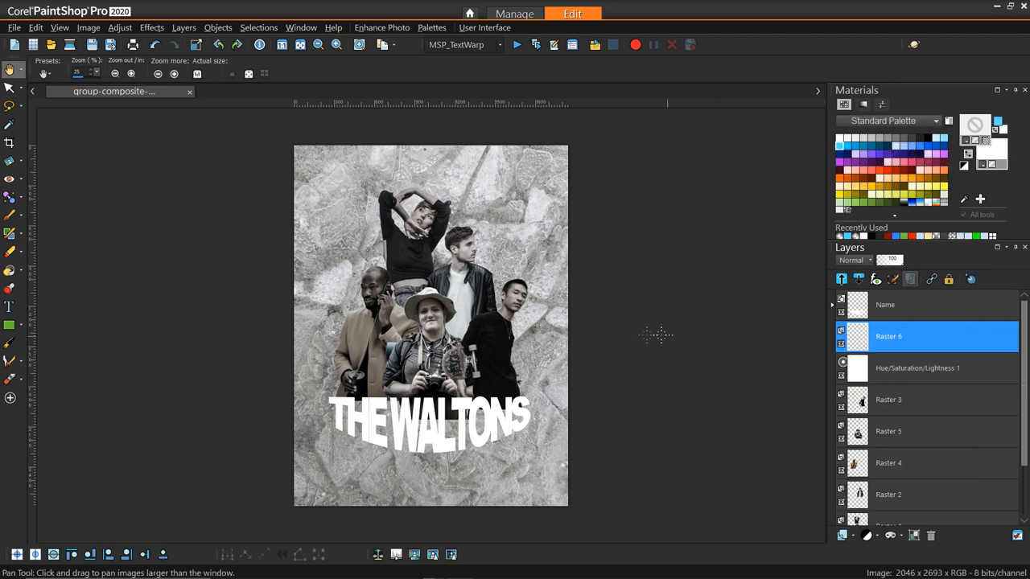
mouse_move(651, 300)
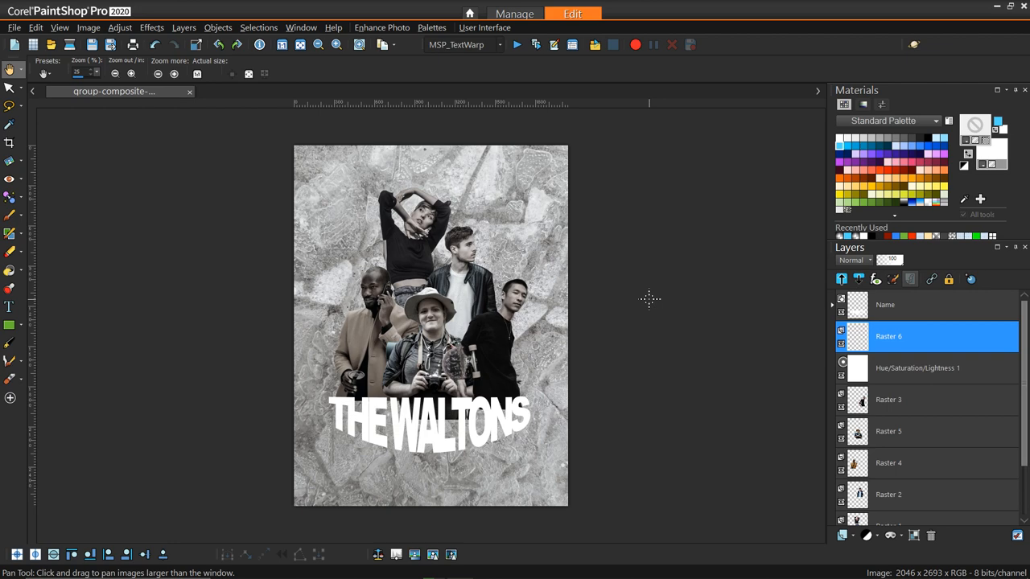
mouse_move(877, 136)
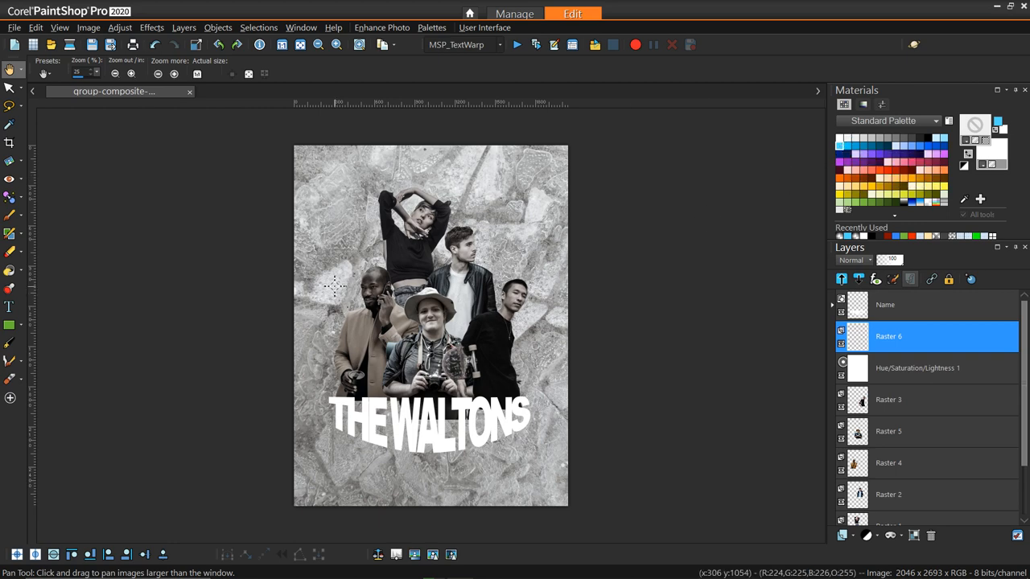
Step: Flood-fill Raster 6 with light blue and set its blend mode to Soft Light
left_click(9, 270)
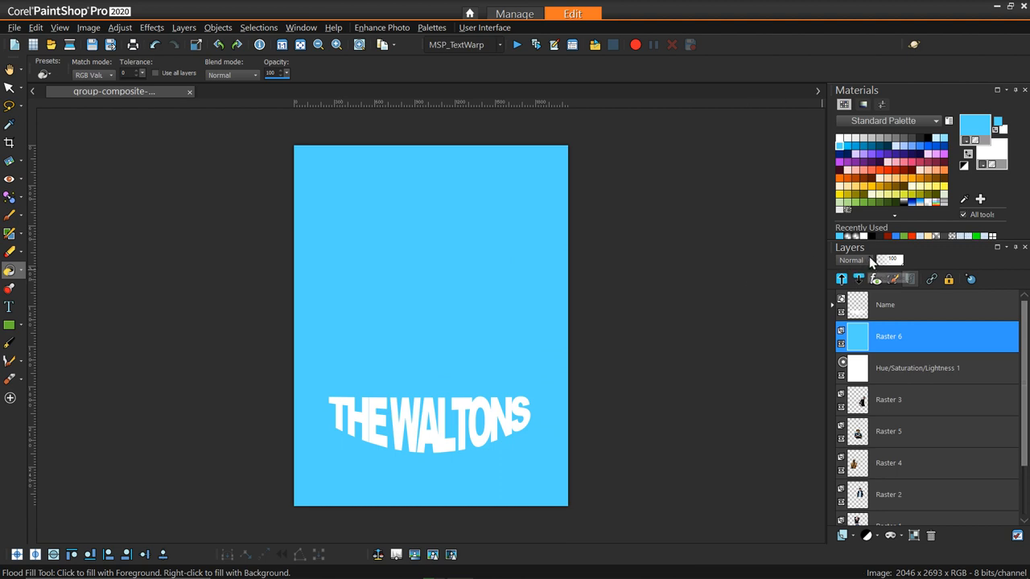
left_click(867, 260)
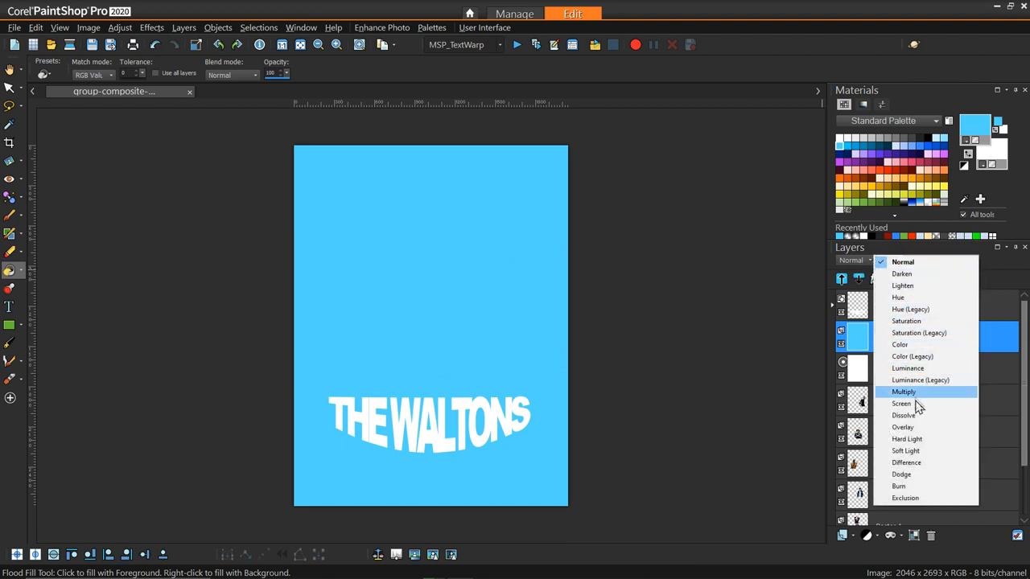
left_click(905, 450)
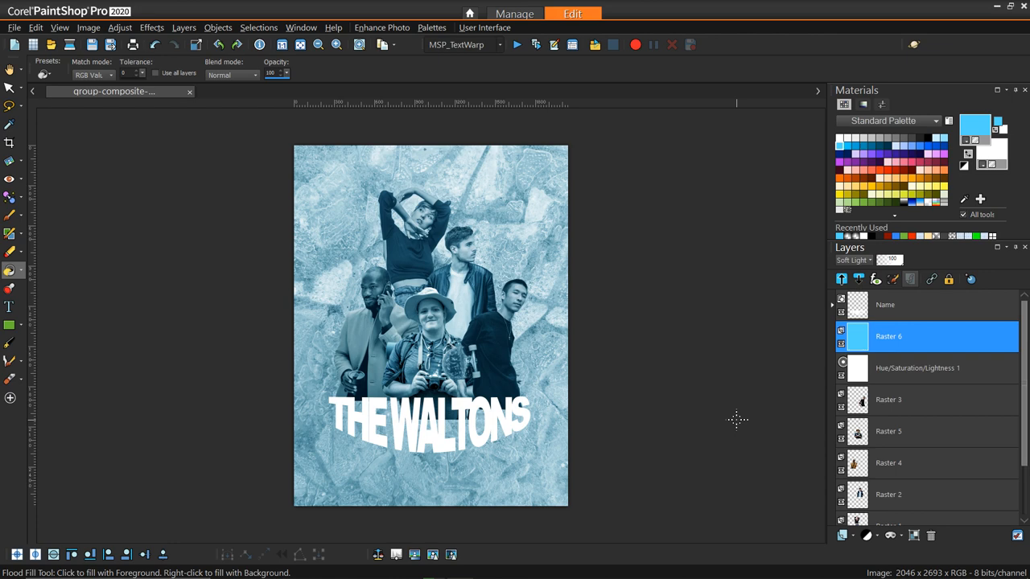
mouse_move(734, 391)
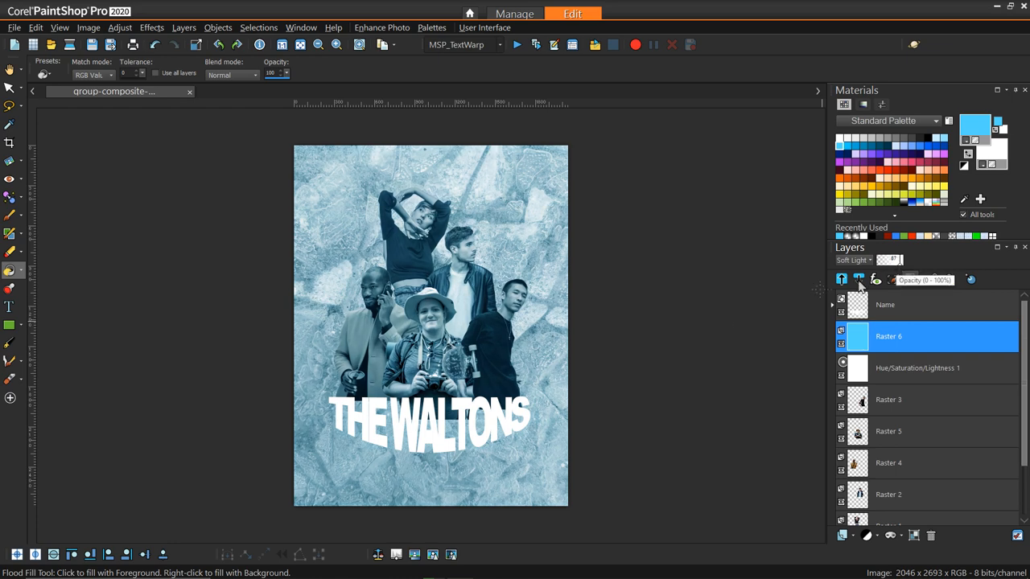
mouse_move(386, 374)
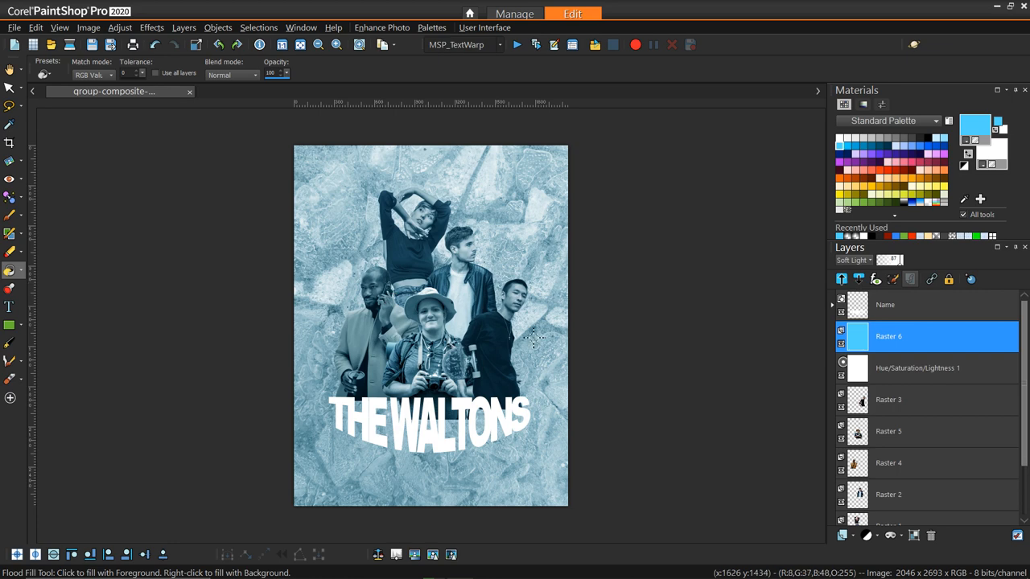
mouse_move(888, 399)
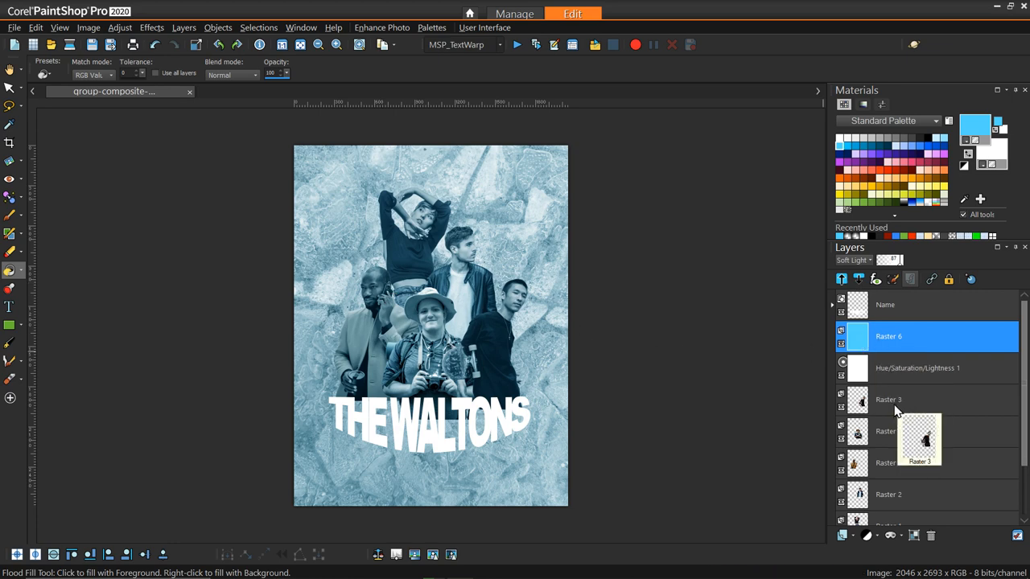
Step: Add a new raster layer above Raster 3 and choose a scattered Dispersion brush tip
left_click(888, 399)
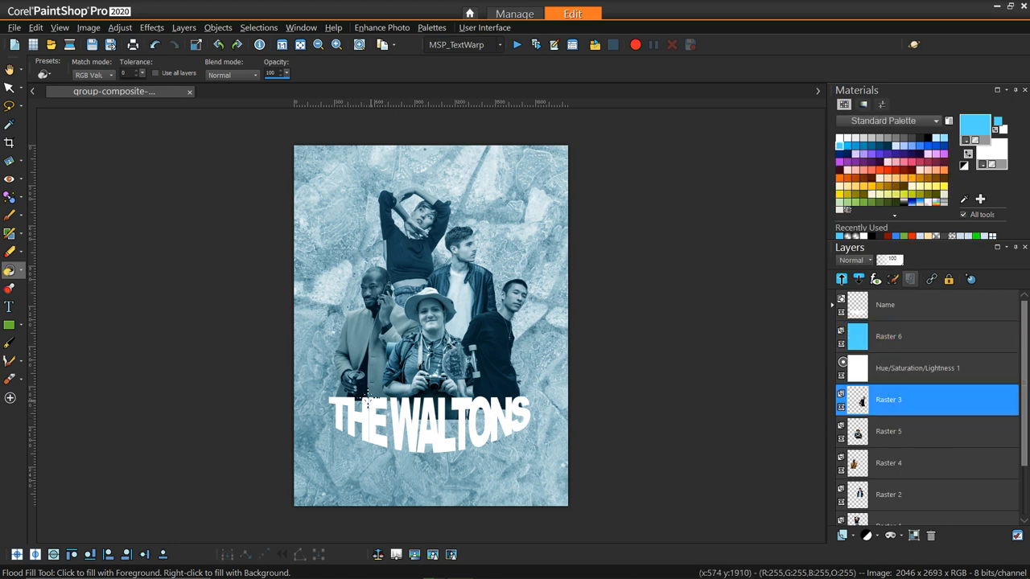
mouse_move(885, 406)
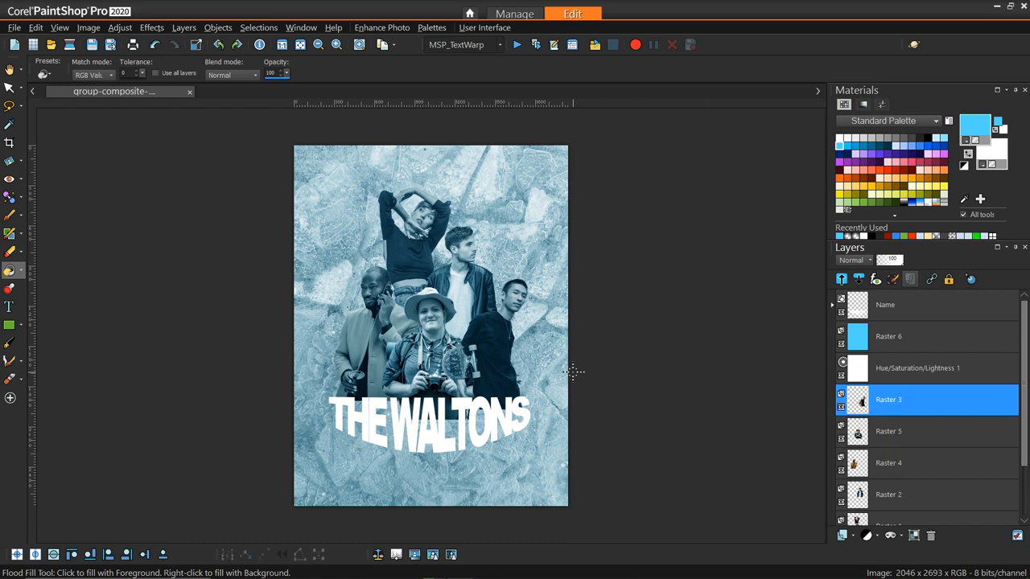
left_click(842, 536)
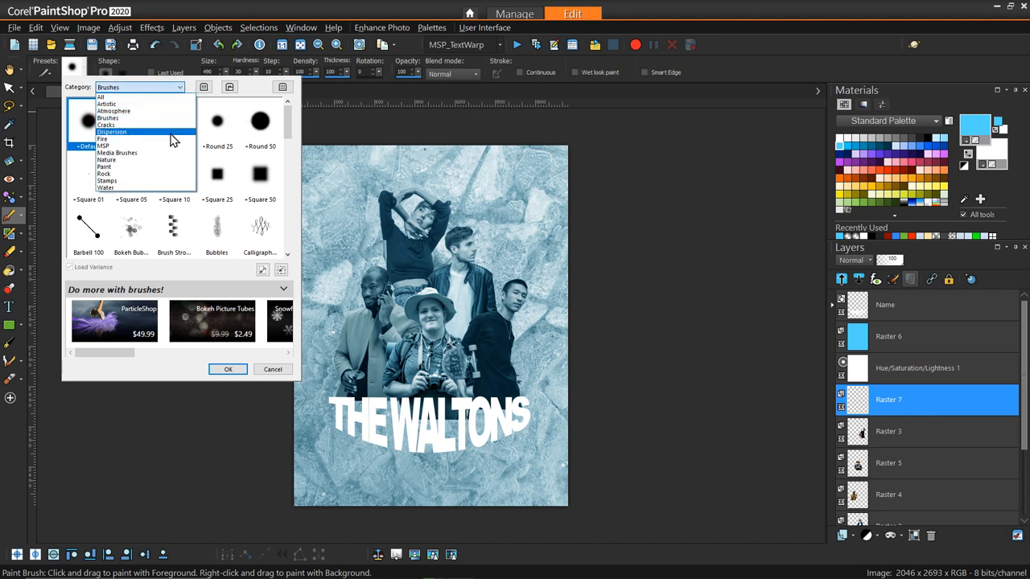
left_click(113, 132)
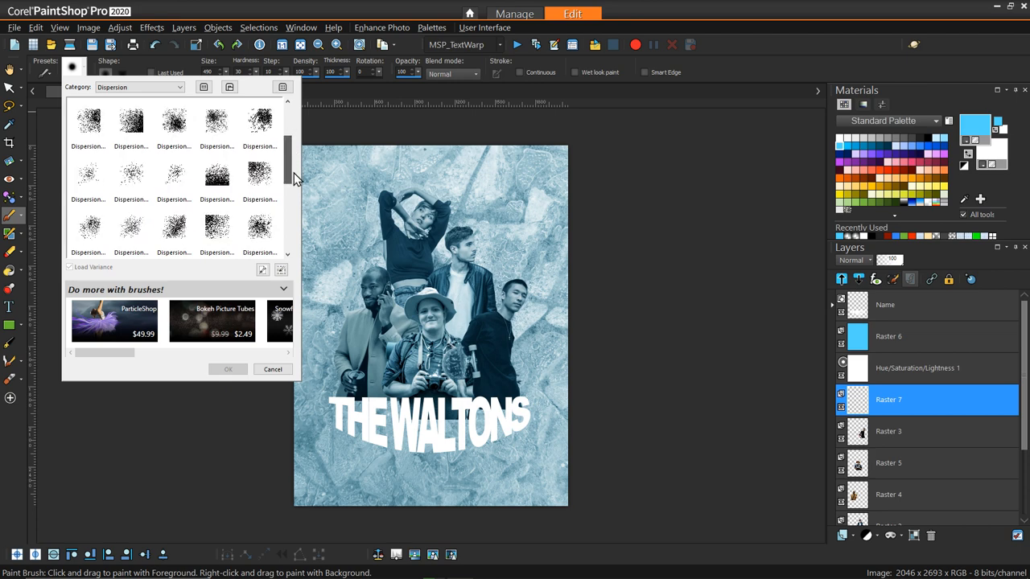
left_click(173, 228)
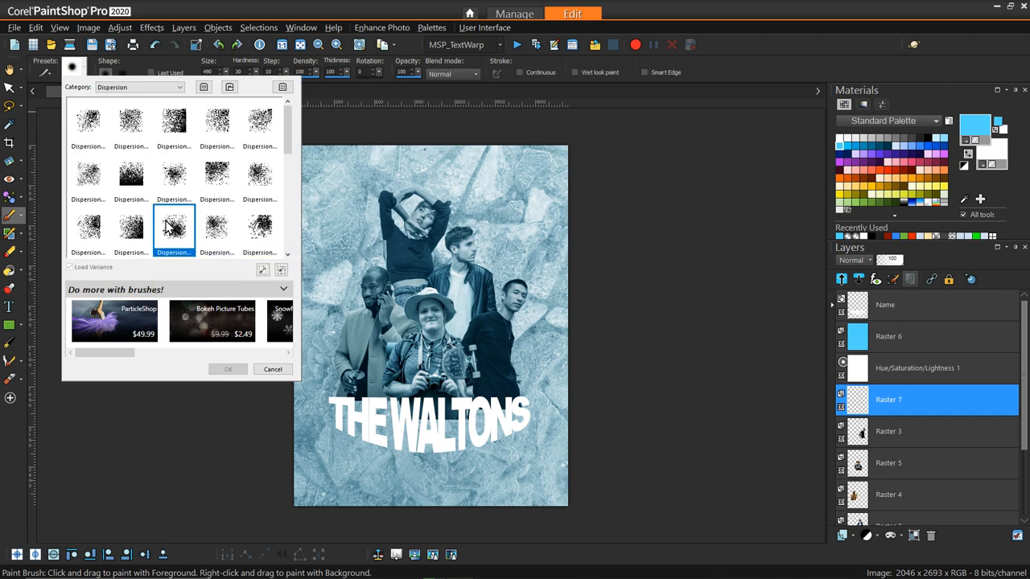
mouse_move(174, 229)
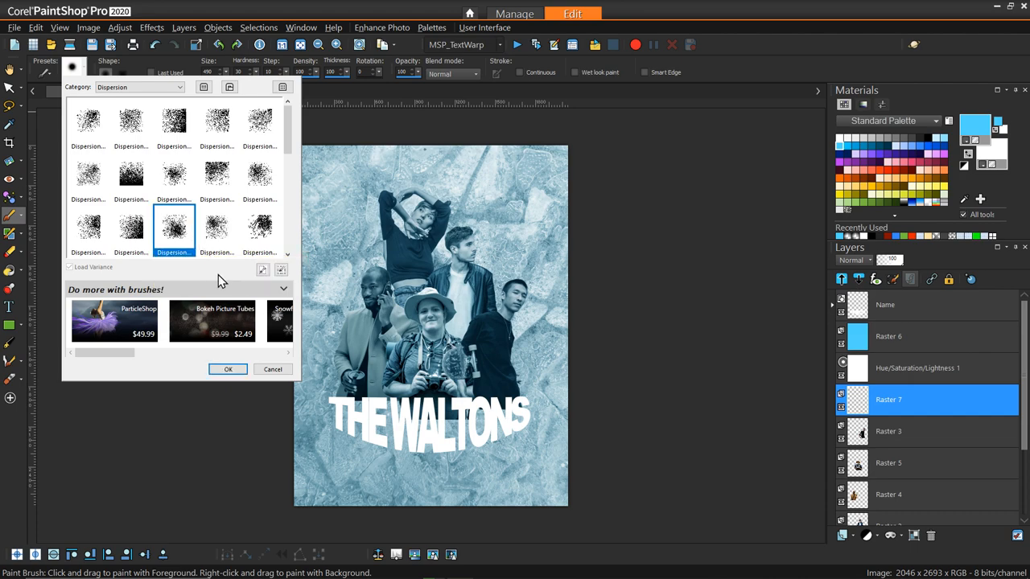
left_click(228, 369)
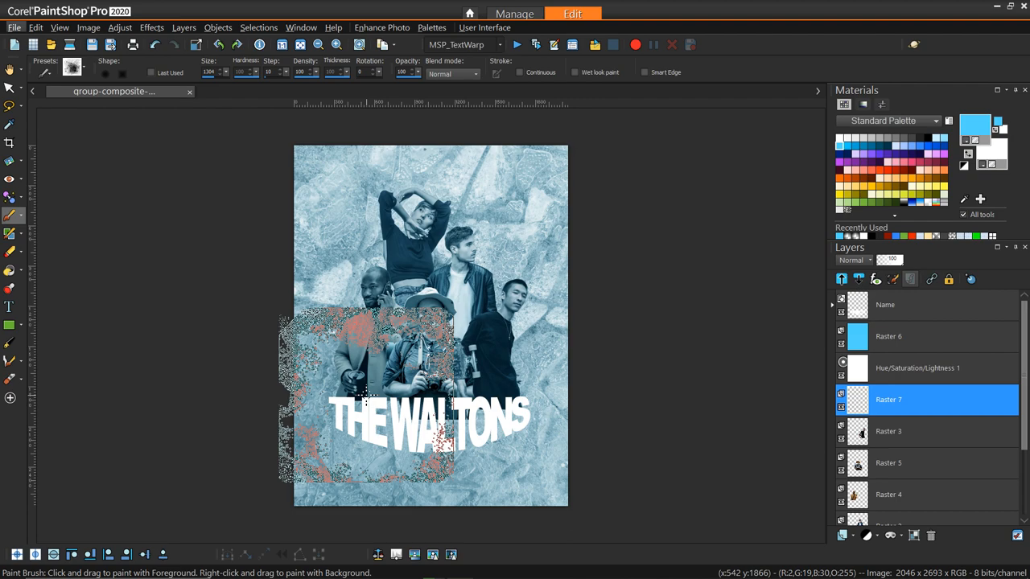
Step: Paint white splatter over the lower figures and title, then erase the excess
left_click_drag(362, 387, 458, 402)
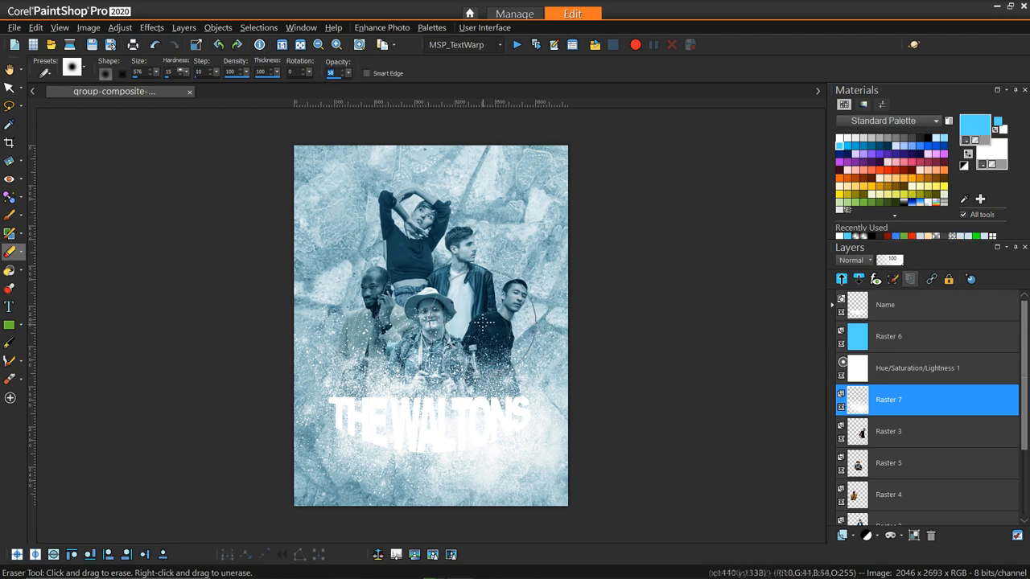
left_click_drag(483, 322, 410, 318)
type("31")
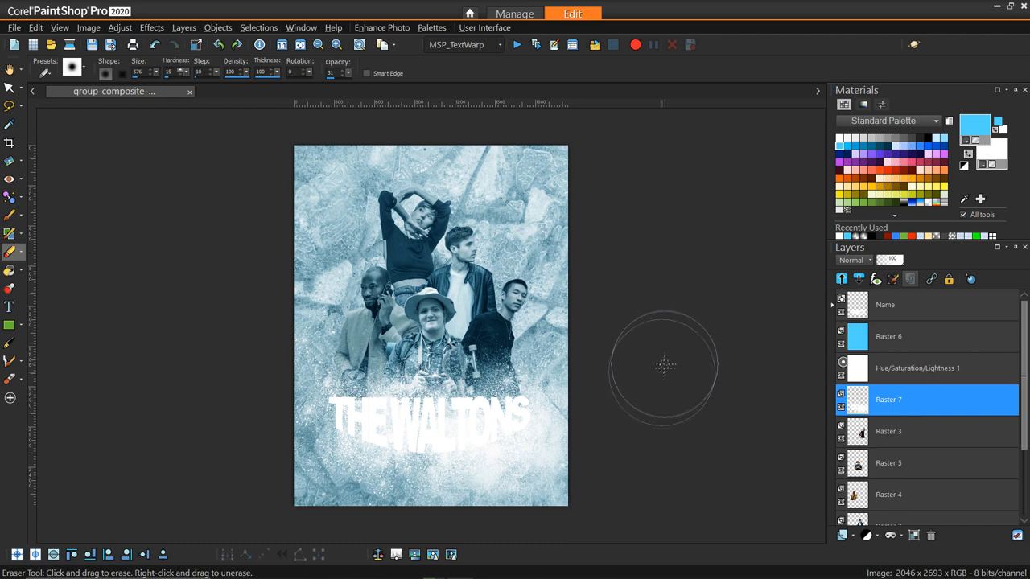
mouse_move(925, 452)
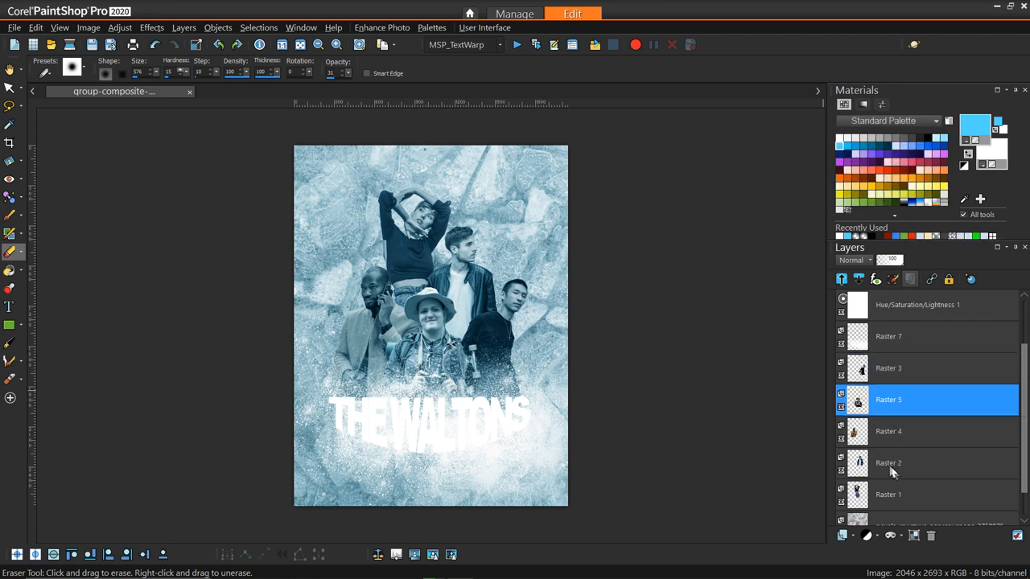
Step: Add Raster 8 among the person layers, paint snowy splatter on it, and return to Raster 7
left_click(888, 464)
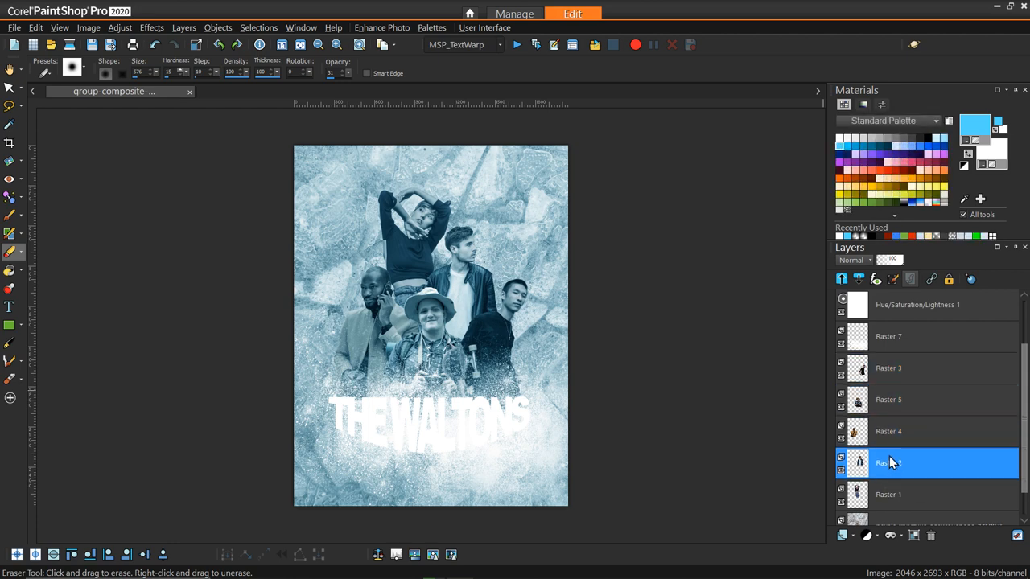
right_click(889, 431)
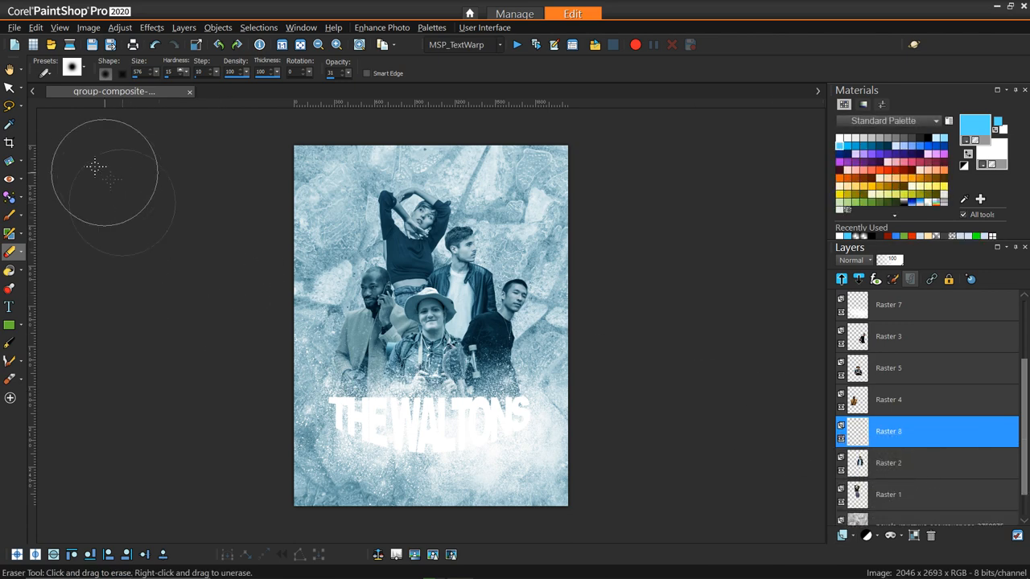
left_click(9, 216)
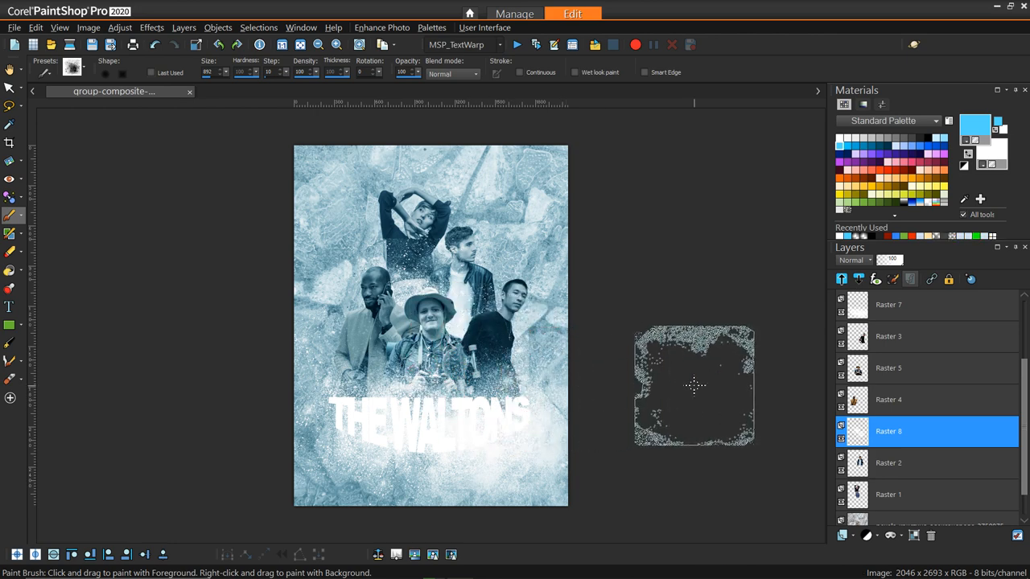
left_click_drag(694, 386, 486, 330)
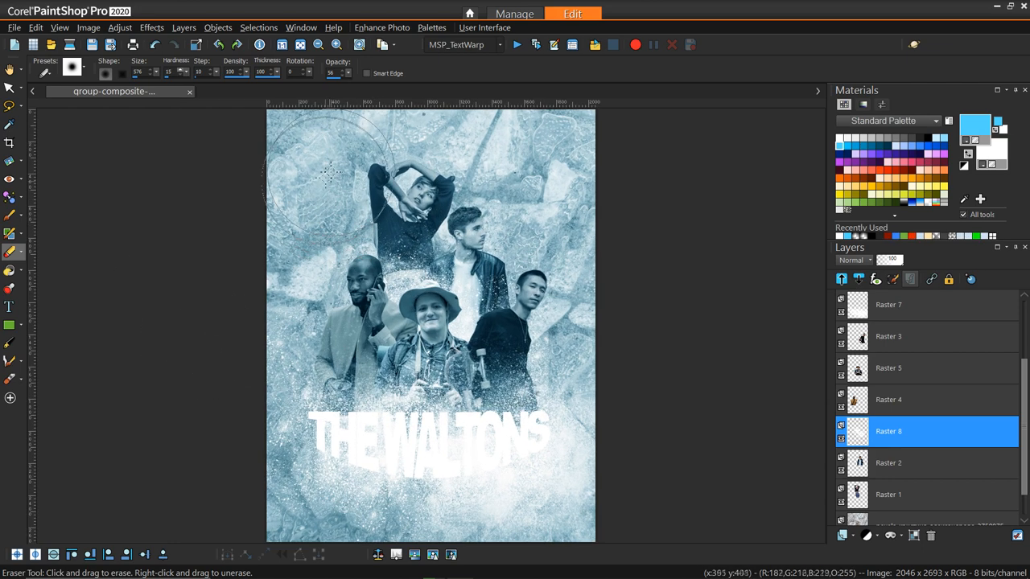
left_click(889, 304)
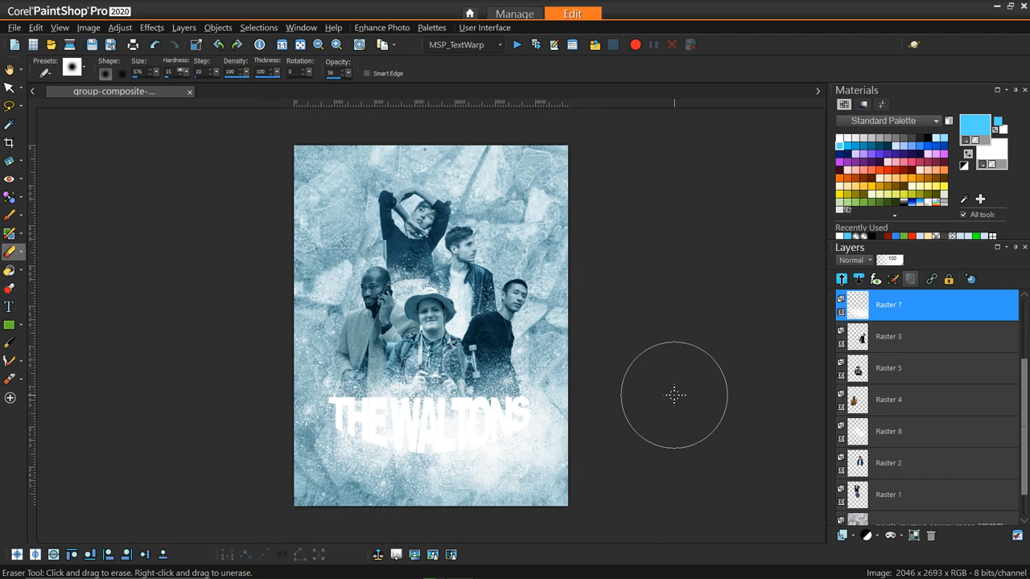
mouse_move(491, 410)
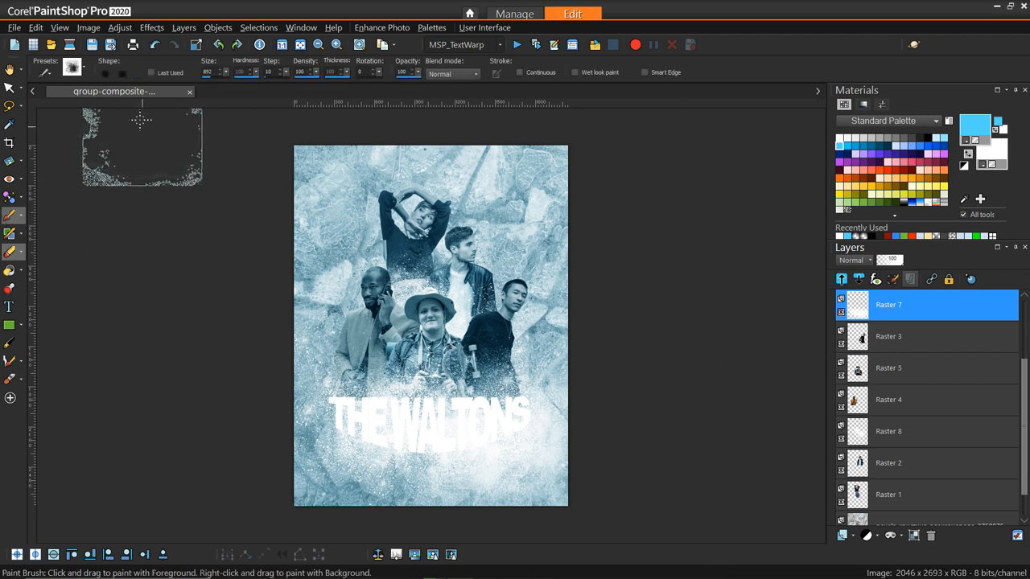
Step: Choose another dispersion brush tip to paint more white splatter over the title
left_click(73, 68)
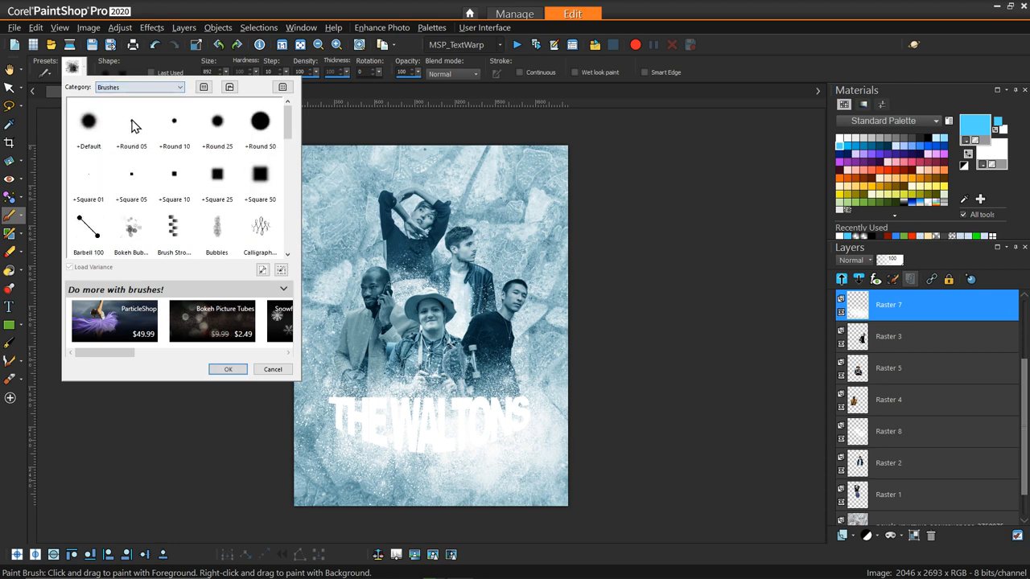
left_click(228, 369)
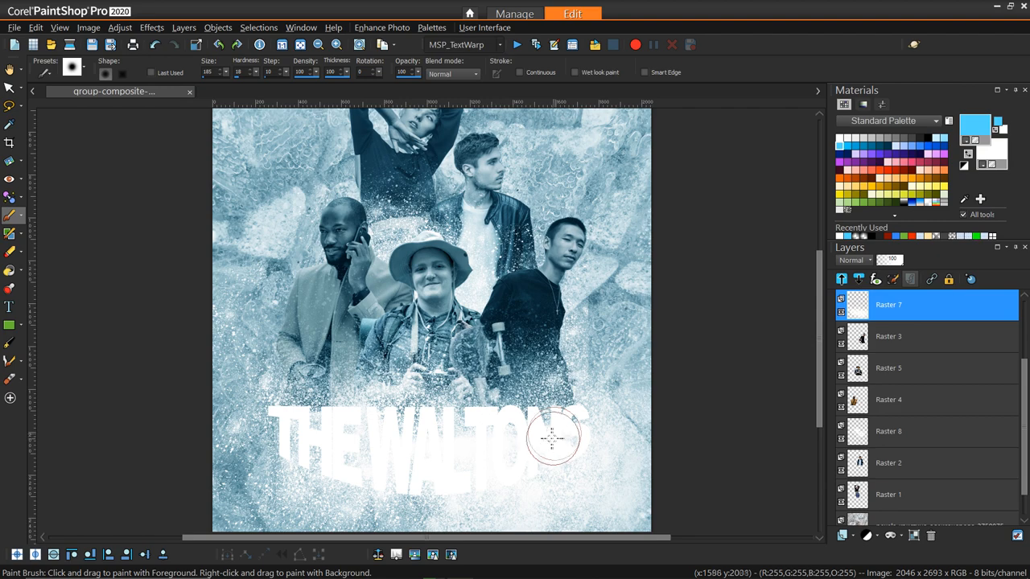
mouse_move(508, 443)
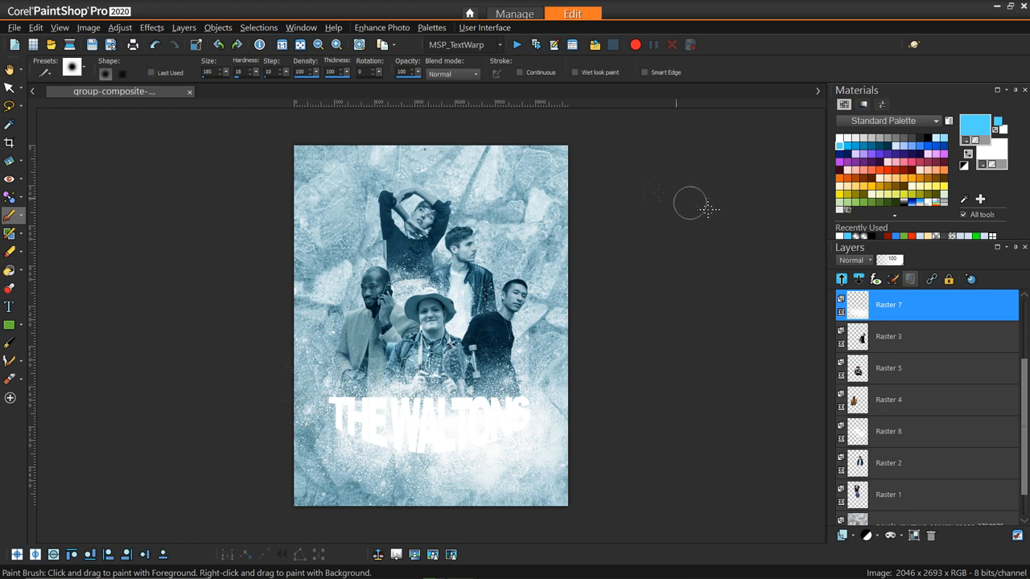
mouse_move(354, 447)
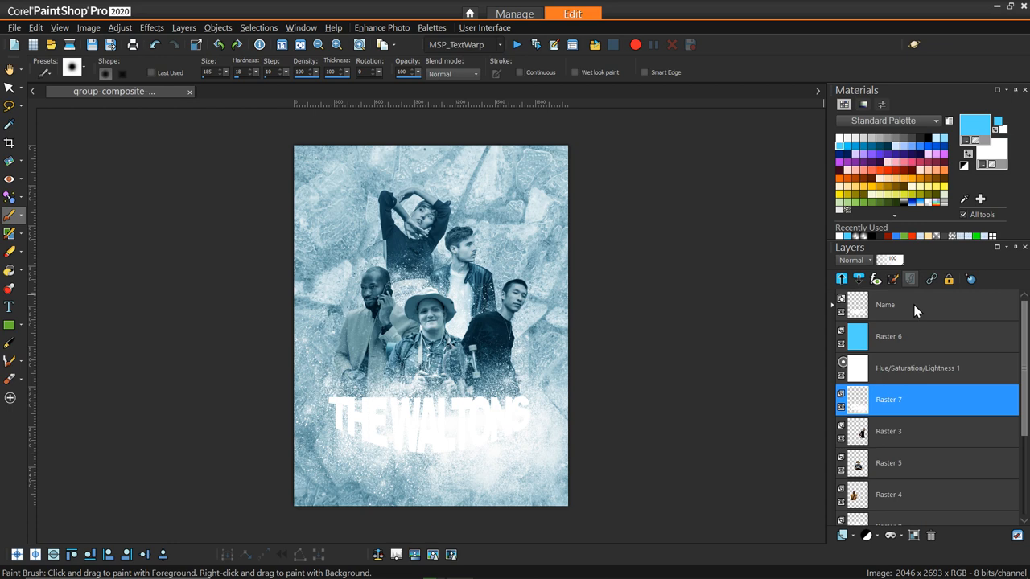
Step: Load the JustAbove drop-shadow preset on the Name text layer and preview it on the image
left_click(885, 304)
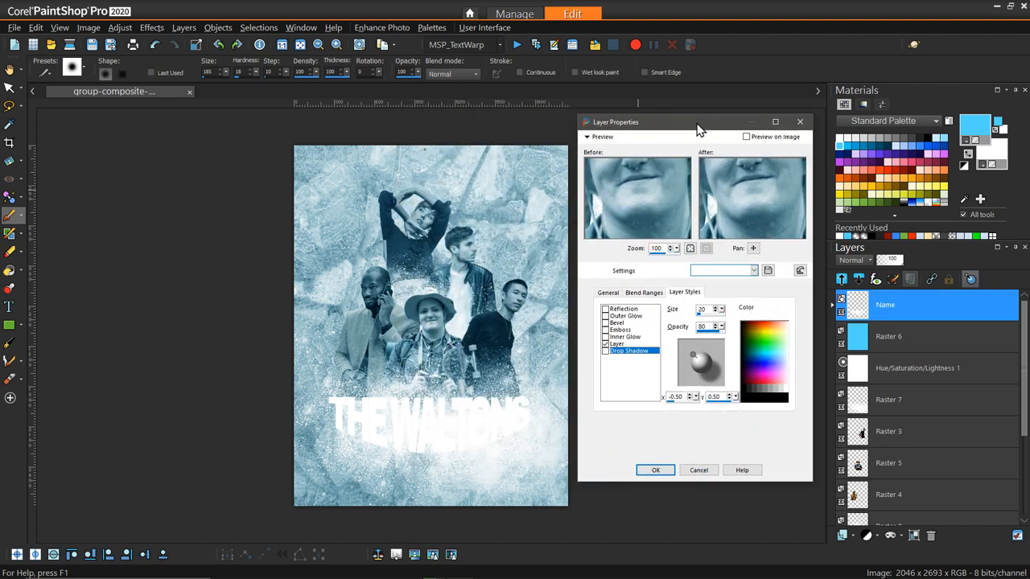
mouse_move(721, 296)
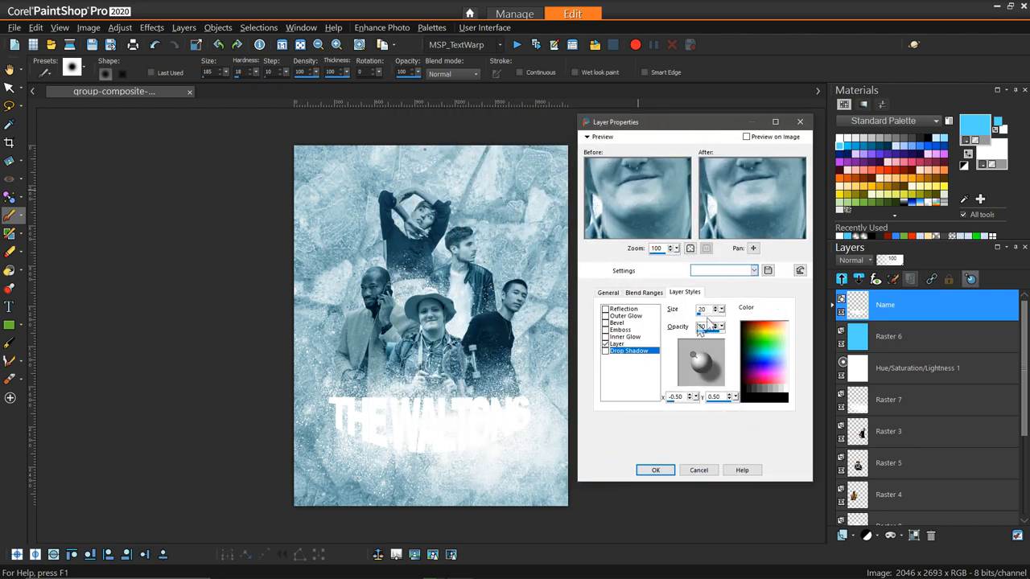
left_click(753, 270)
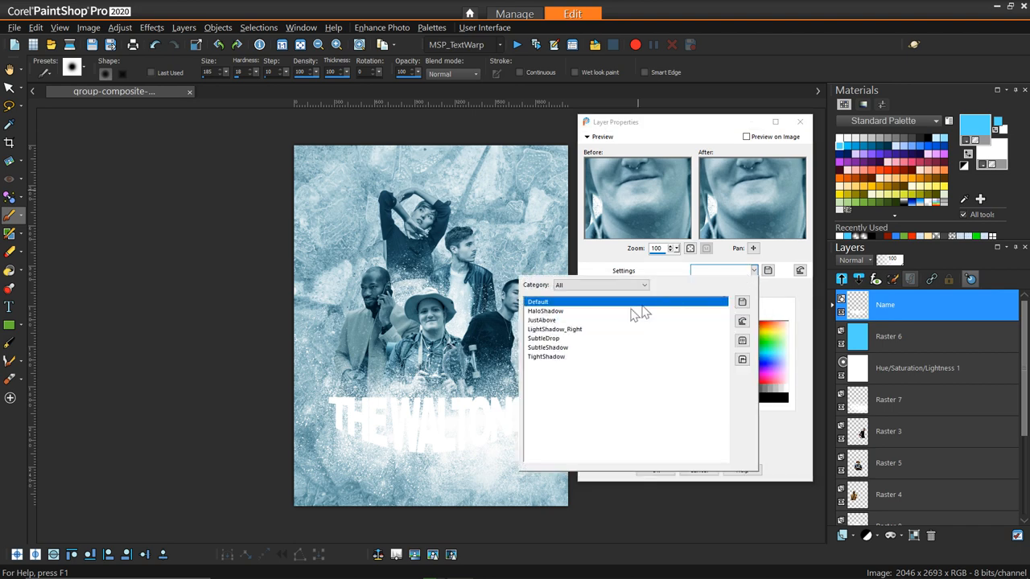
left_click(544, 312)
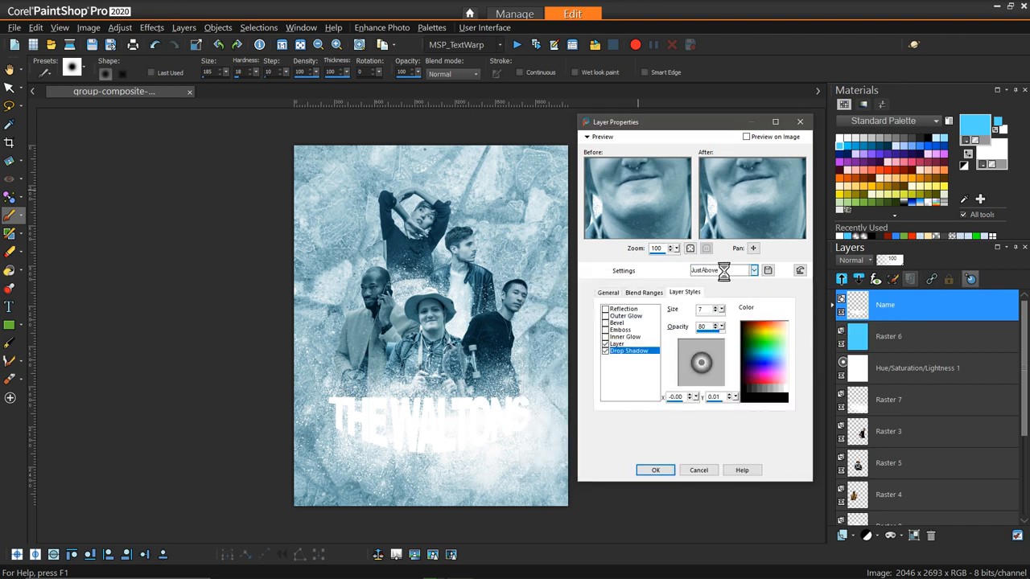
mouse_move(721, 296)
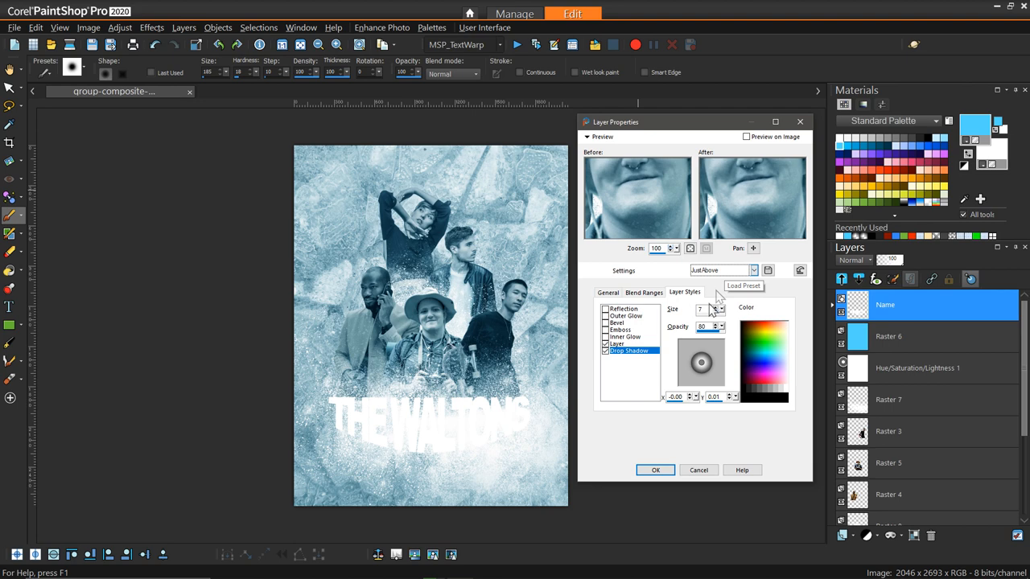
mouse_move(683, 412)
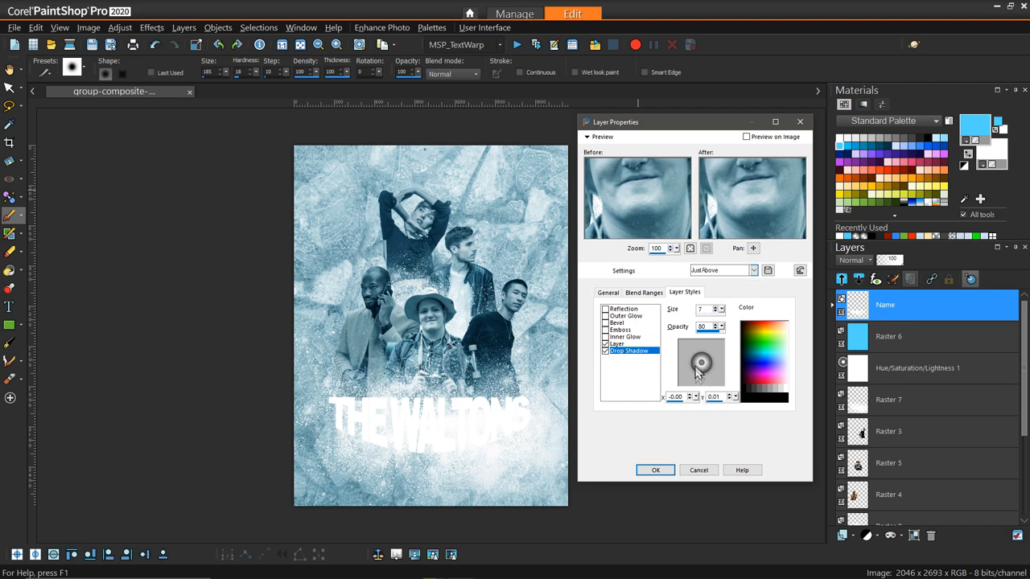
mouse_move(620, 383)
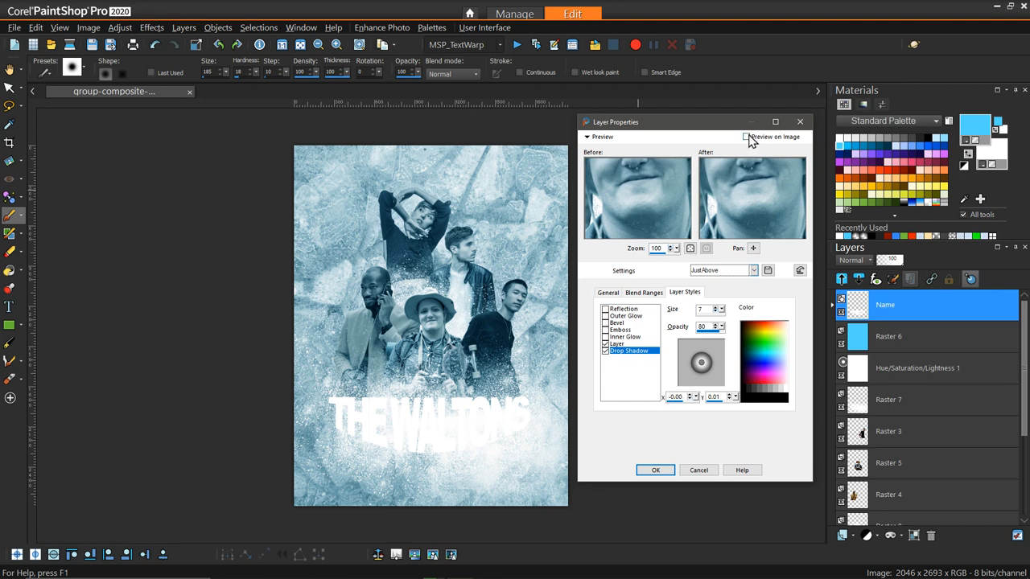
left_click(747, 137)
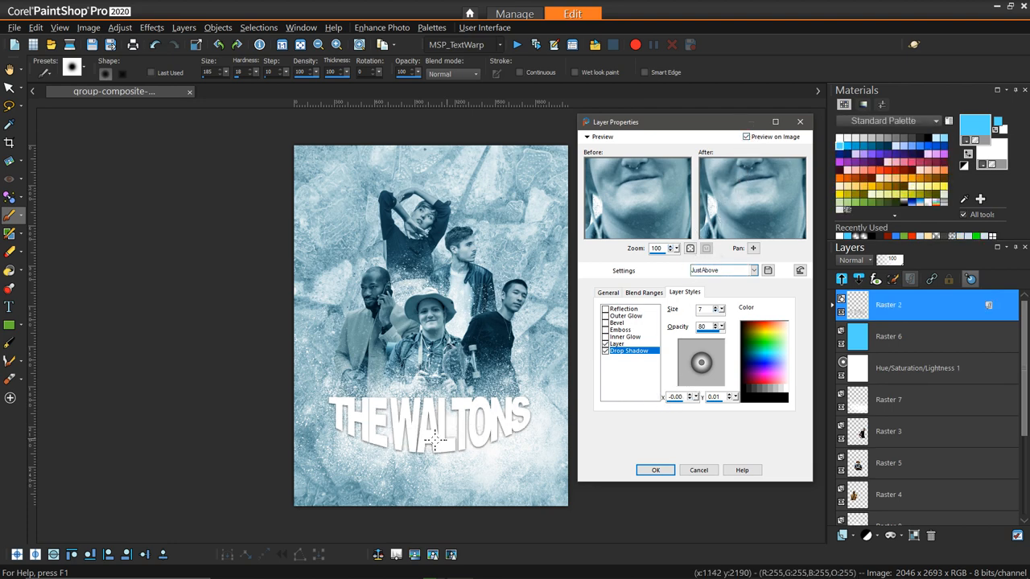
mouse_move(557, 476)
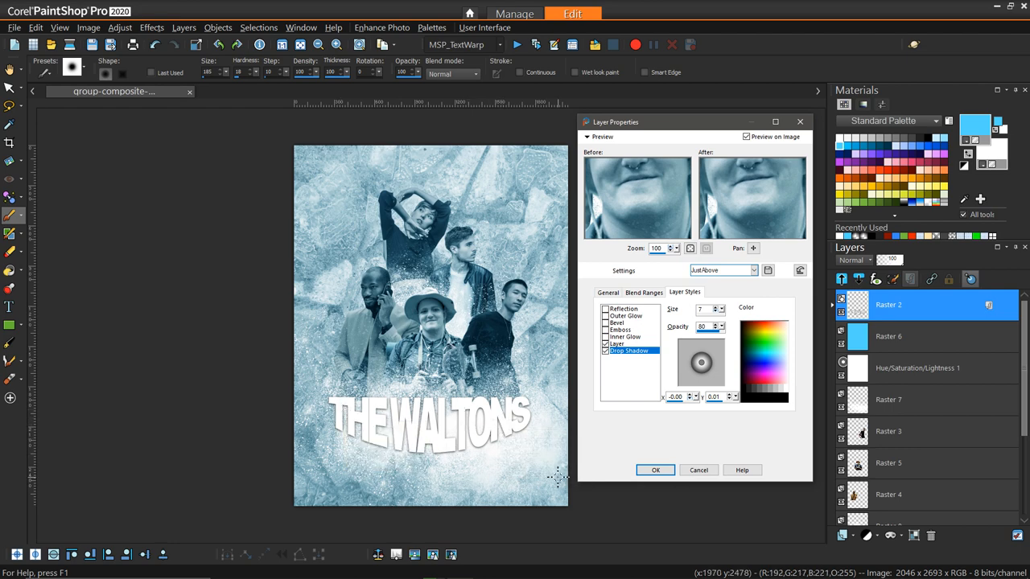
mouse_move(531, 447)
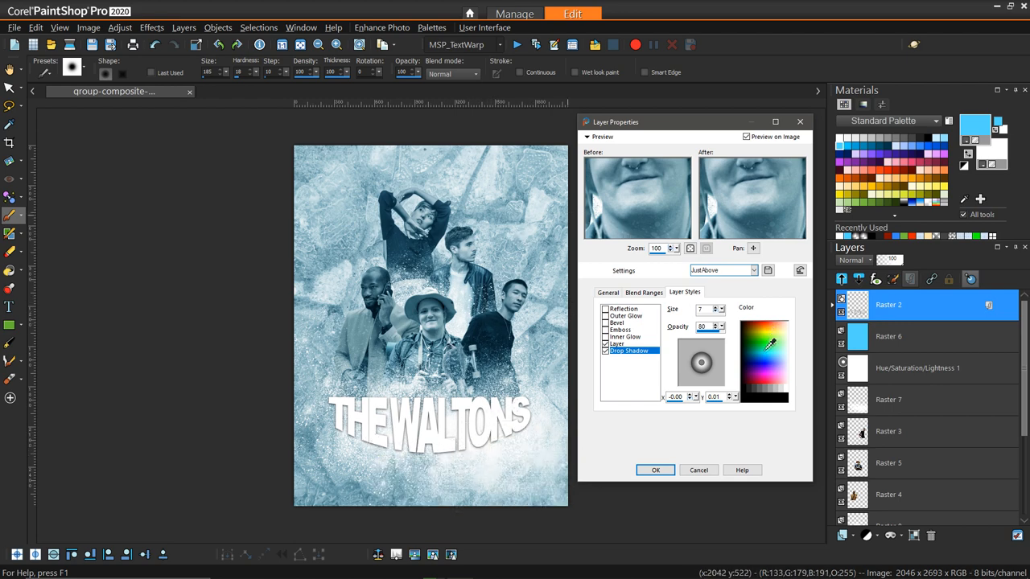
mouse_move(755, 351)
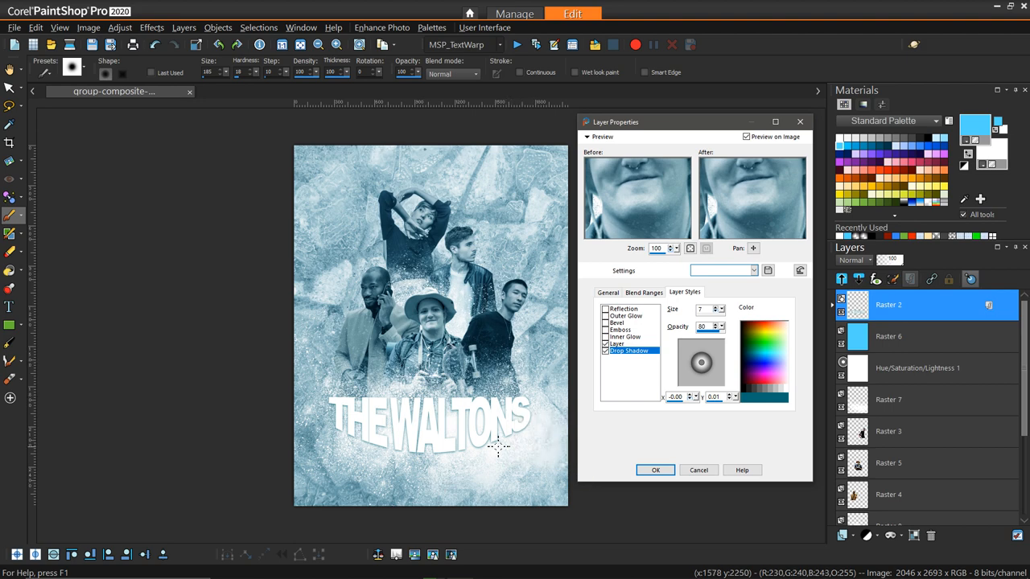
mouse_move(373, 437)
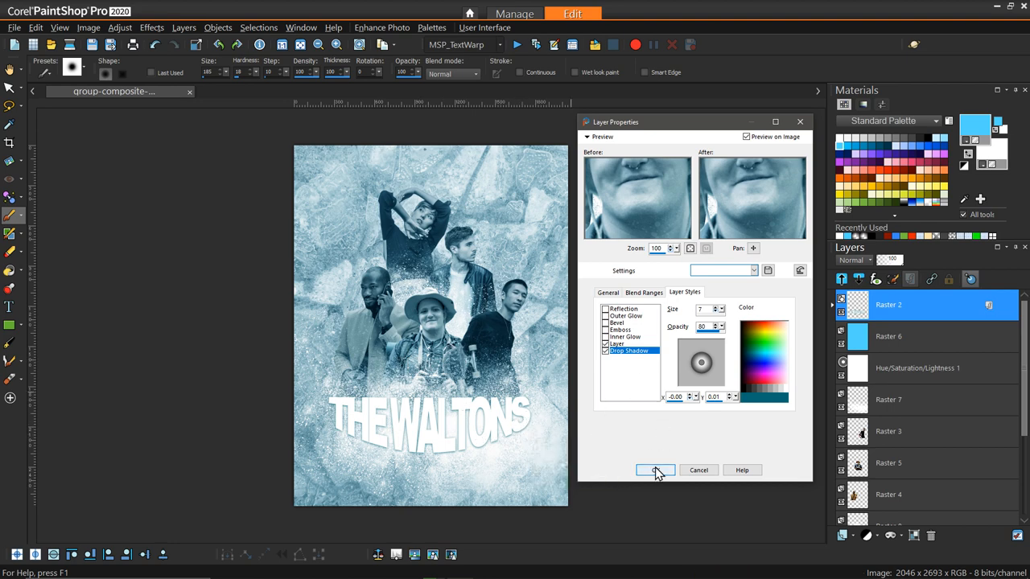
Step: Confirm Layer Properties so the drop shadow is applied to the THE WALTONS text
left_click(655, 470)
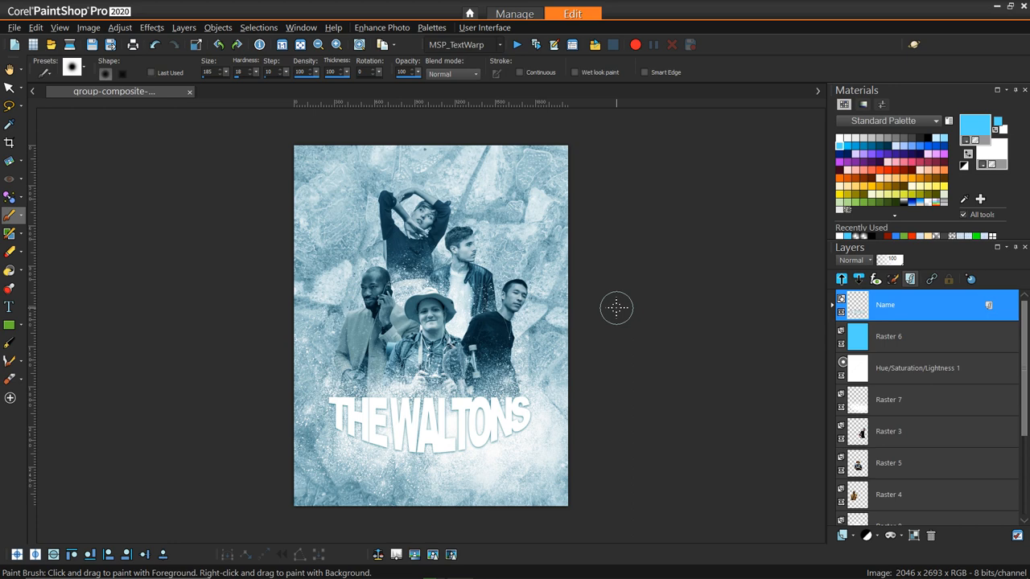
mouse_move(614, 362)
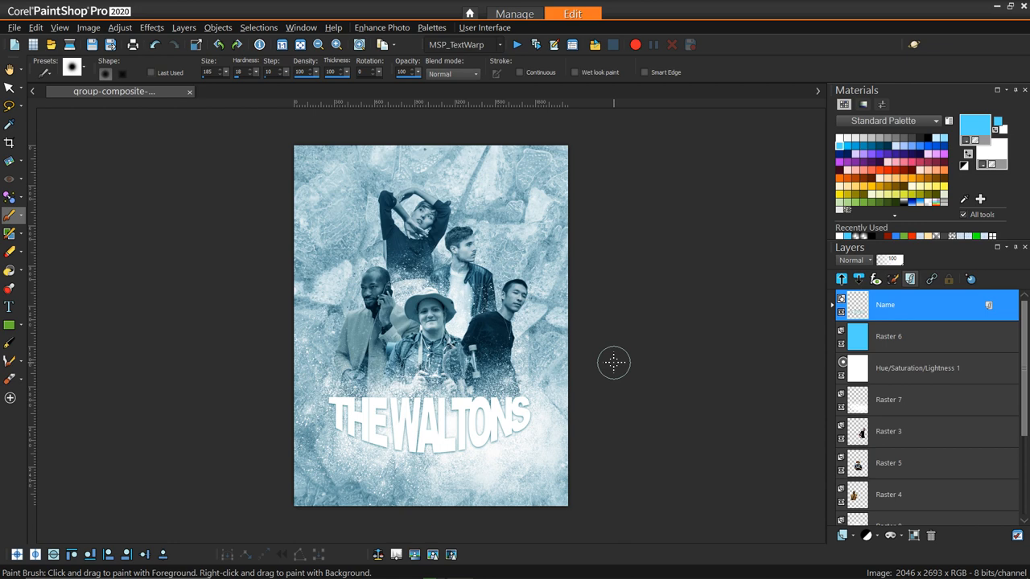
mouse_move(792, 380)
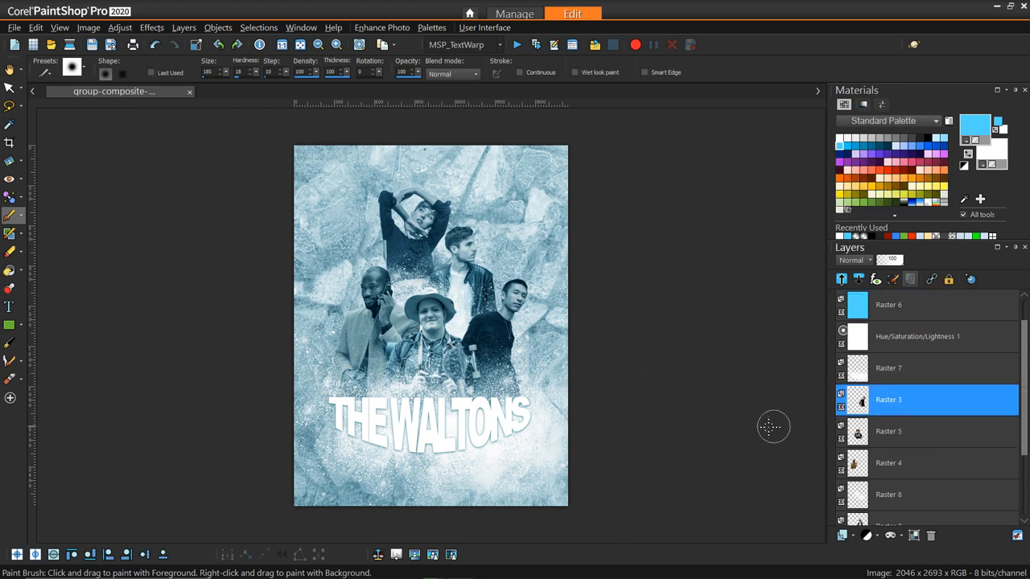
mouse_move(756, 428)
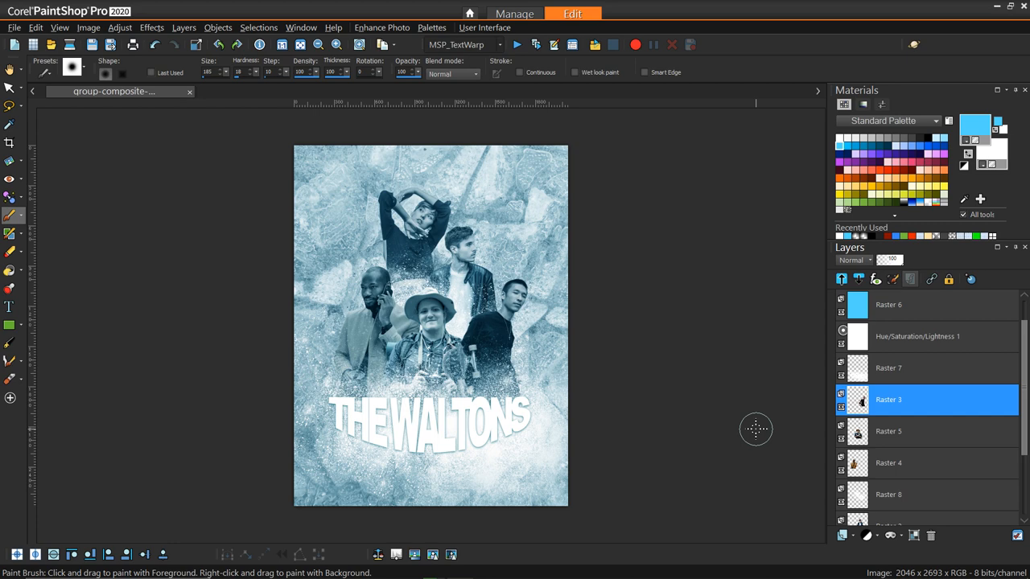
mouse_move(701, 409)
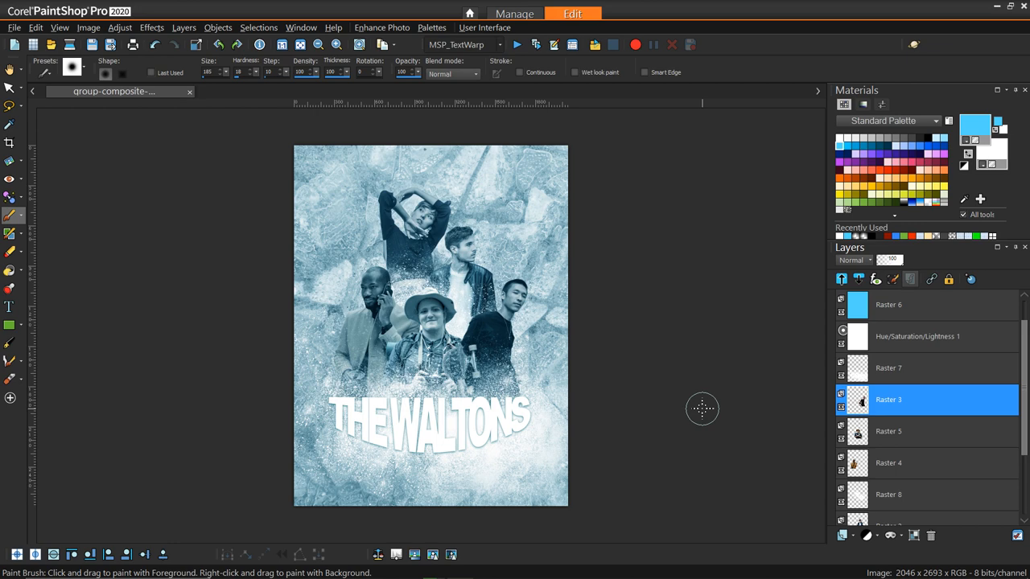
mouse_move(689, 367)
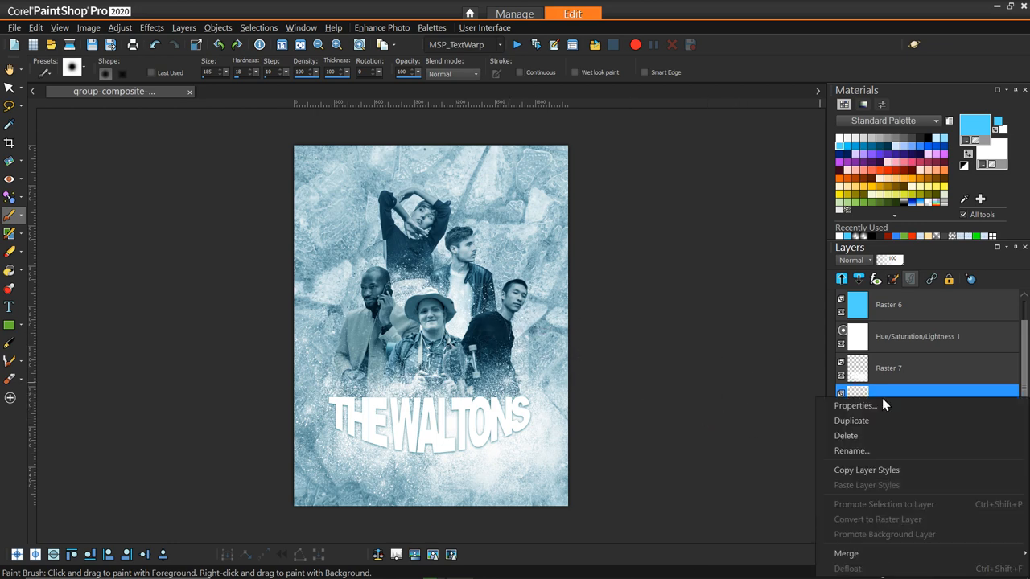
Step: Duplicate the Raster 3 layer, creating Copy of Raster 3 above it
left_click(851, 420)
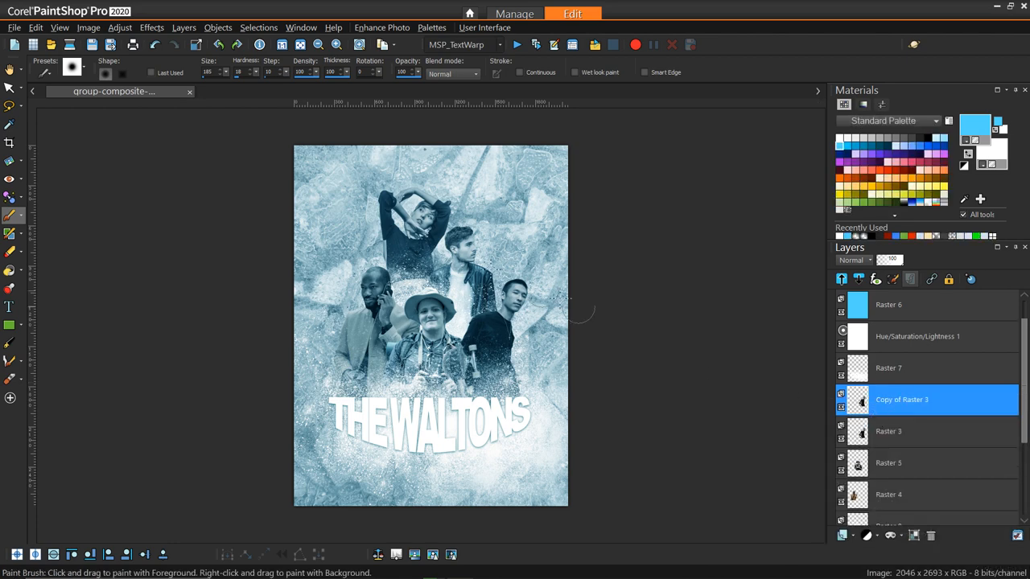
left_click(152, 26)
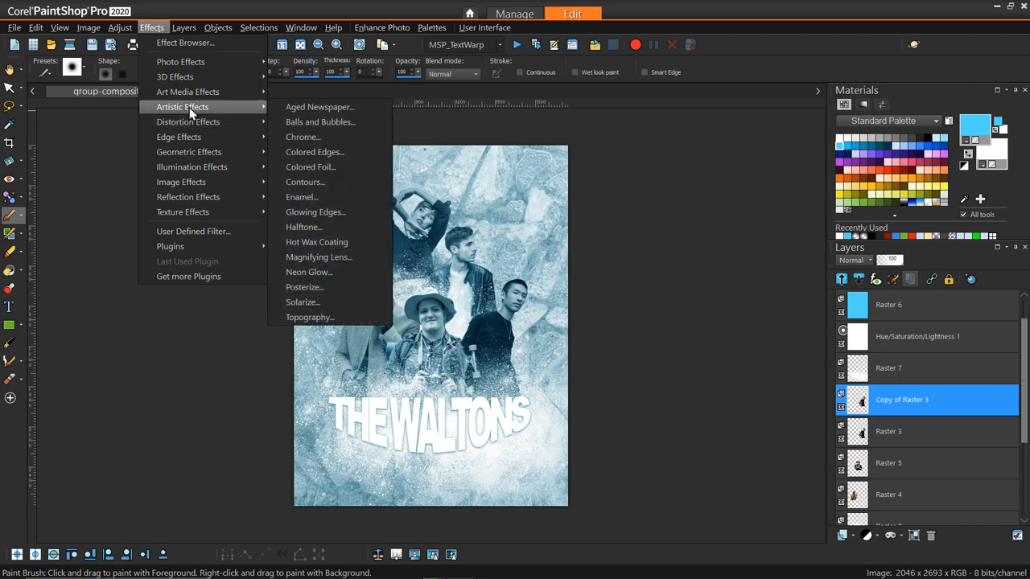
mouse_move(313, 151)
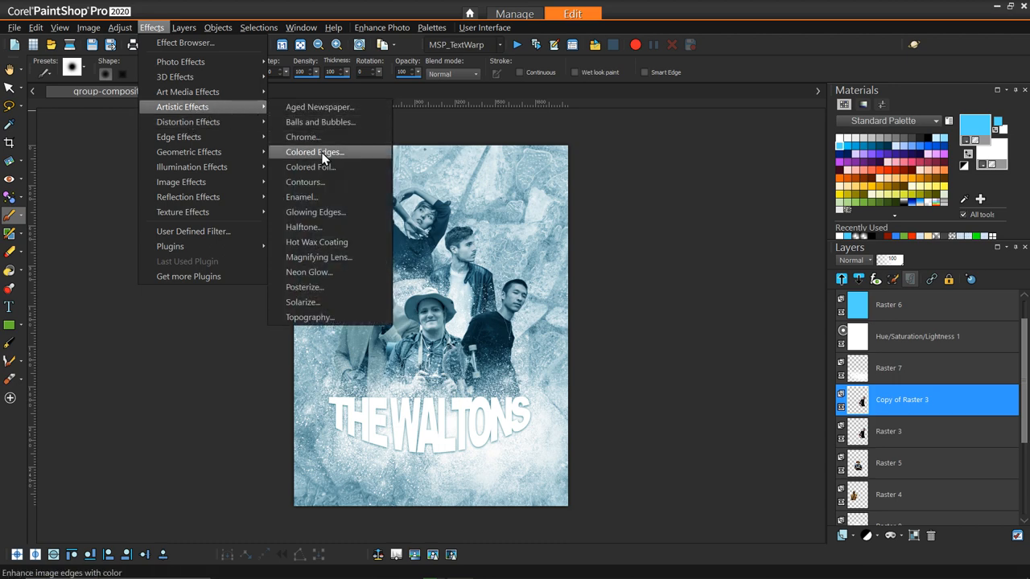
Step: Set up a Colored Edges effect on the copy, toggling the image preview off and on to compare
left_click(314, 151)
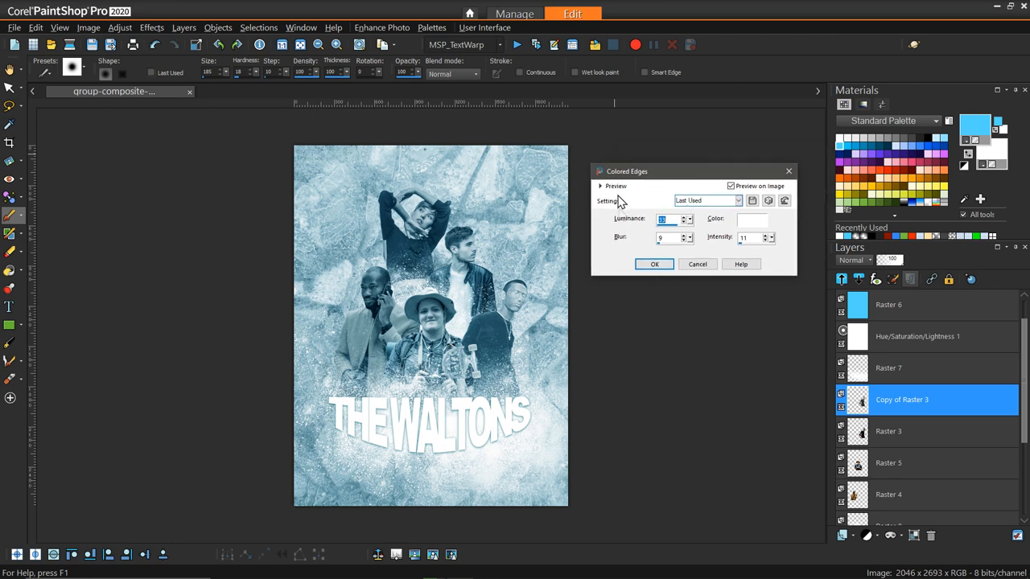
mouse_move(748, 250)
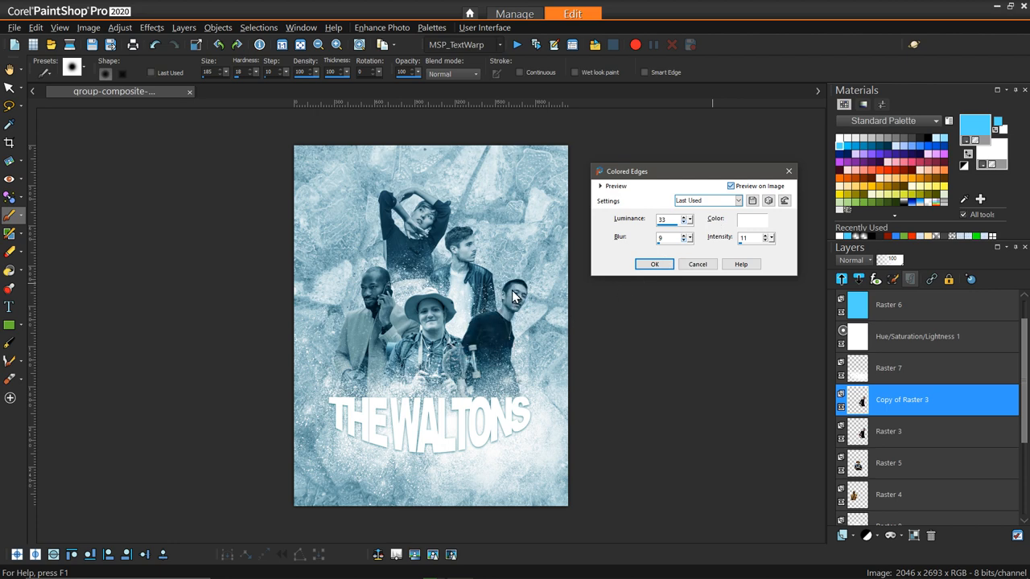
left_click(731, 186)
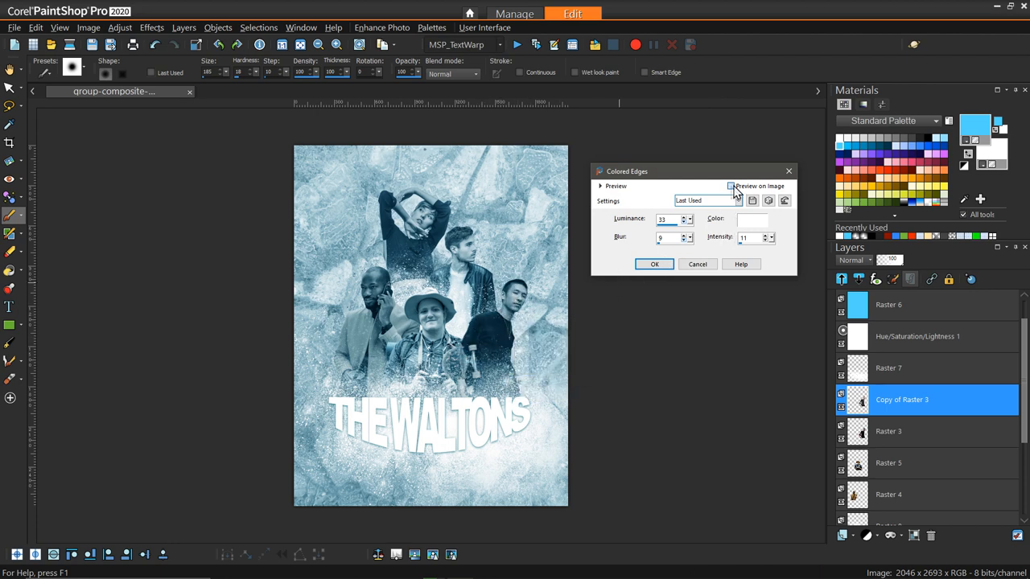
left_click(730, 187)
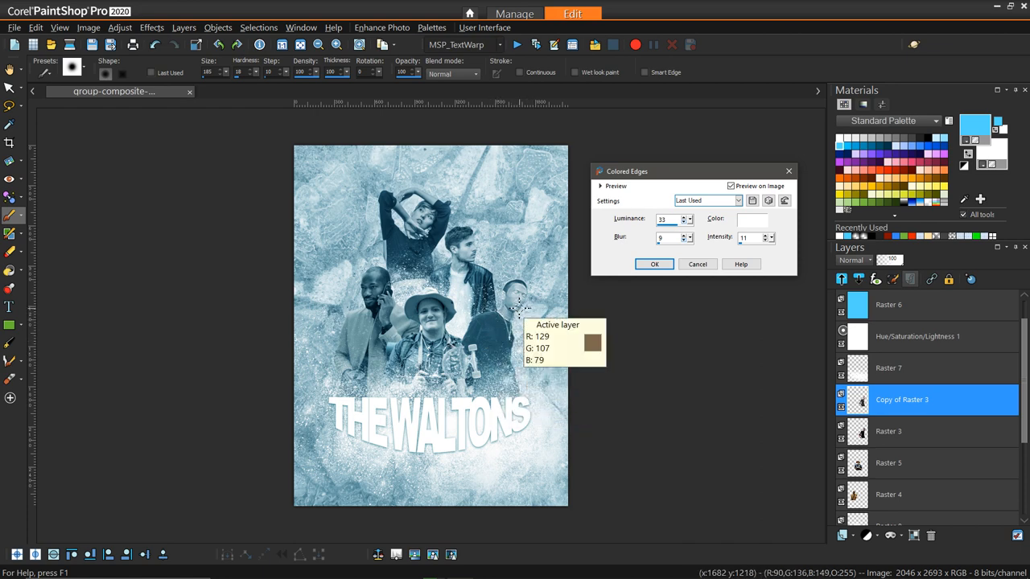
mouse_move(743, 217)
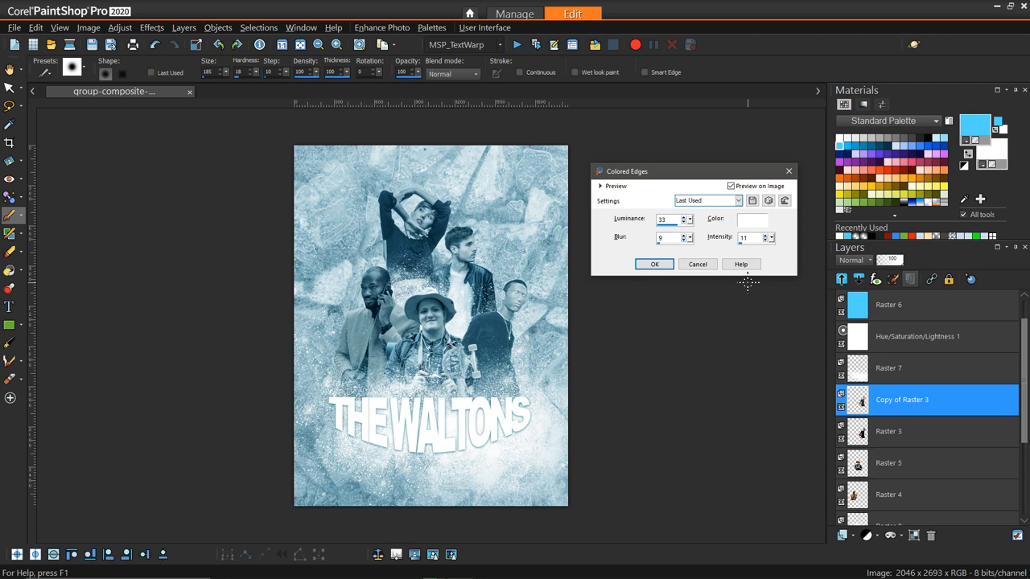
mouse_move(888, 500)
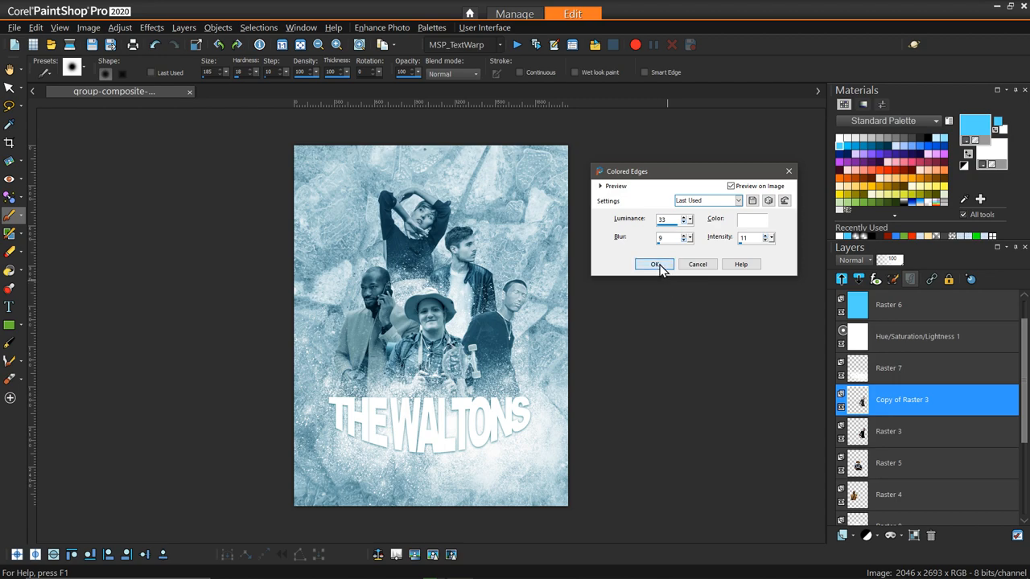
Step: Apply the Colored Edges effect to the Copy of Raster 3 layer
left_click(653, 264)
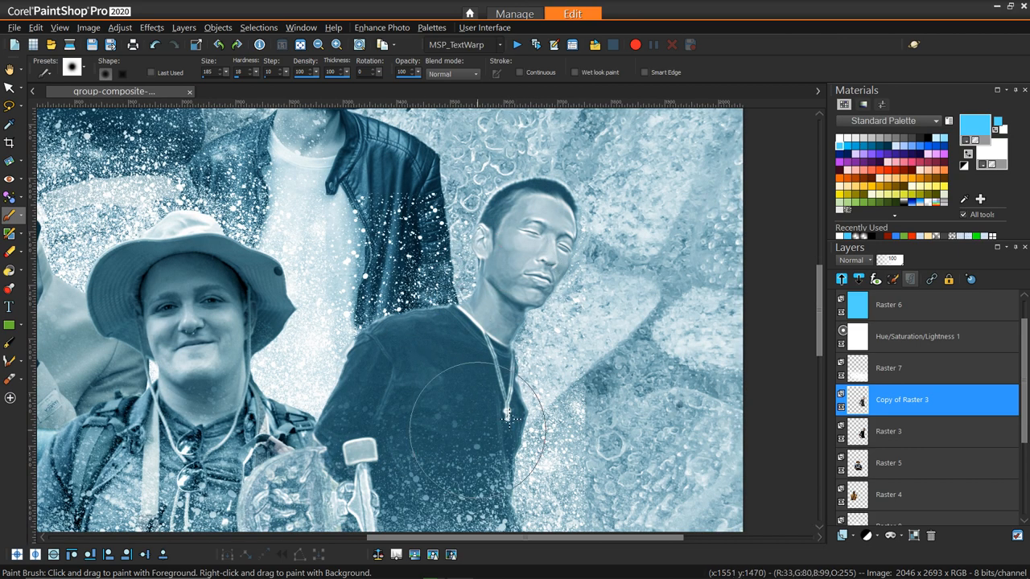
mouse_move(502, 265)
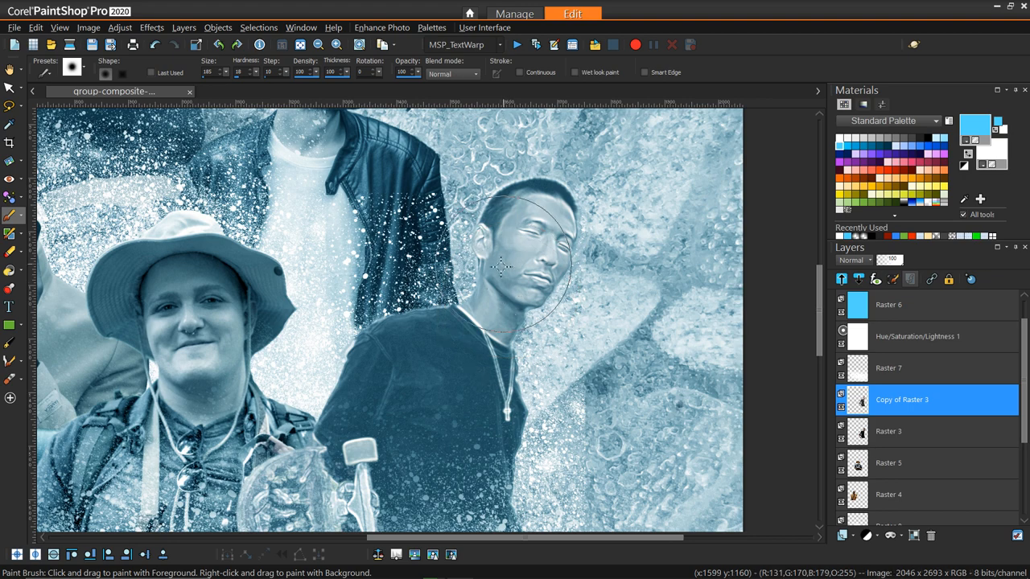
mouse_move(454, 377)
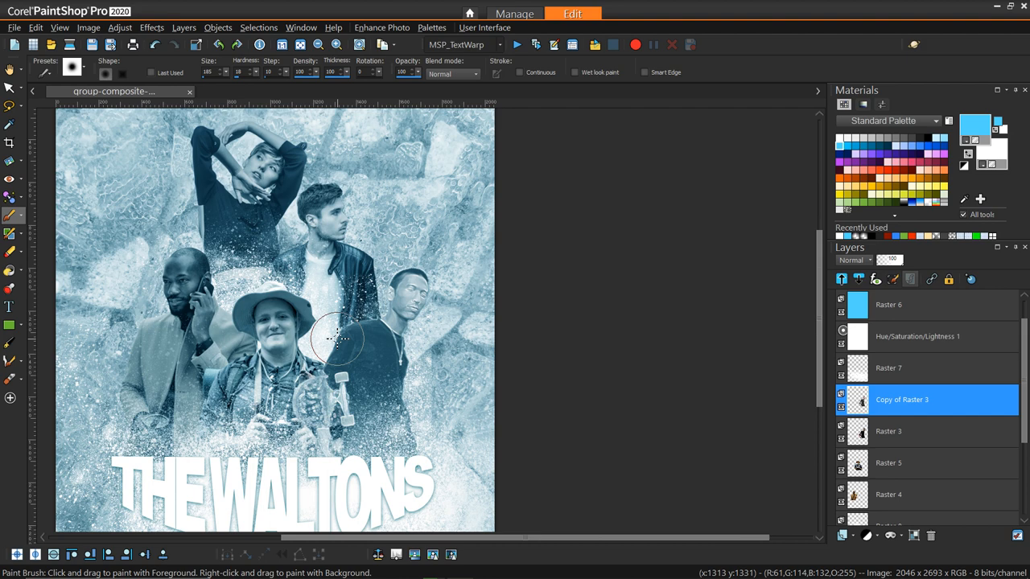
mouse_move(394, 370)
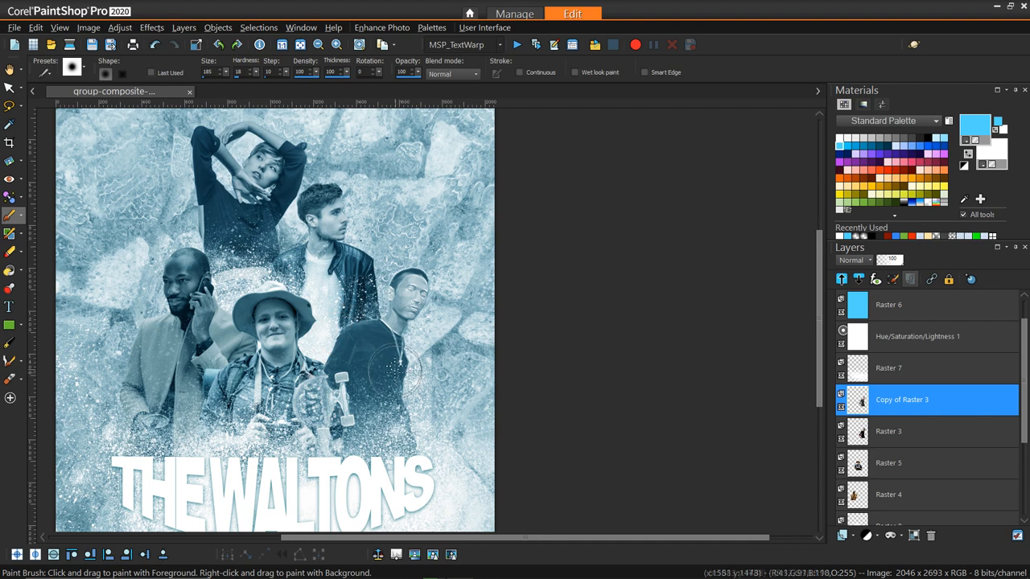
mouse_move(325, 378)
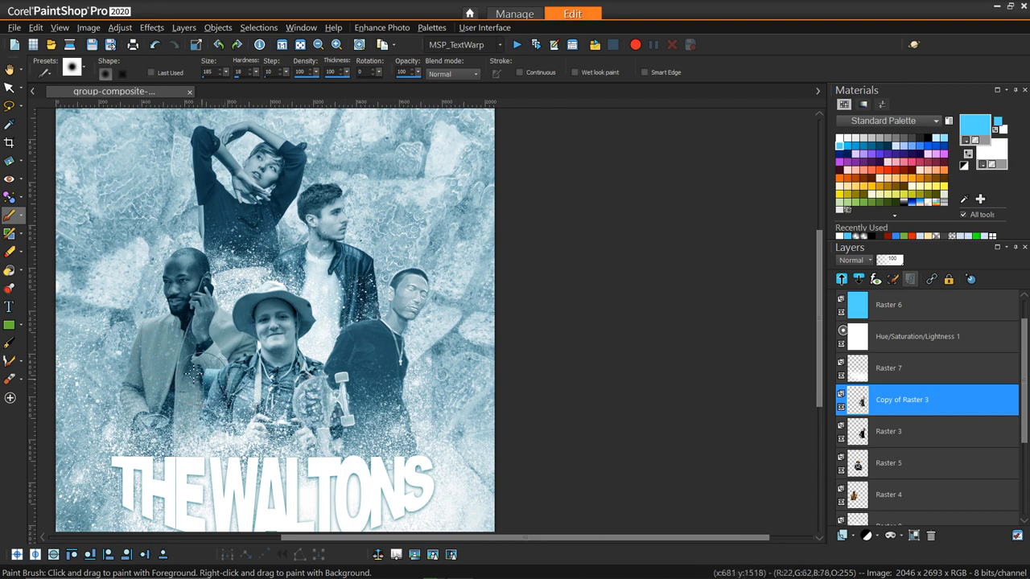
mouse_move(351, 370)
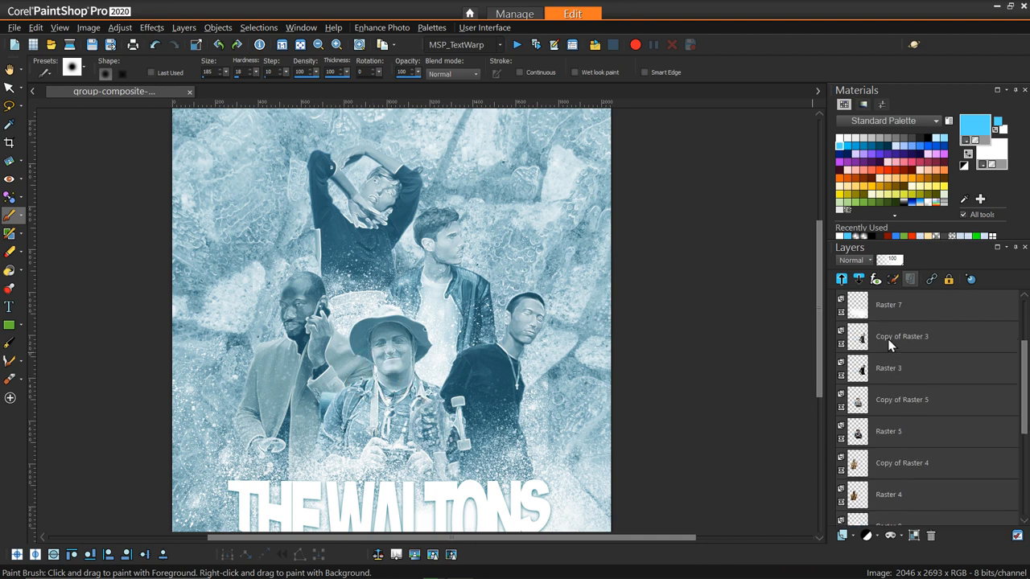
Step: Erase the softening around the man's eyes on the copied face layer
left_click(901, 336)
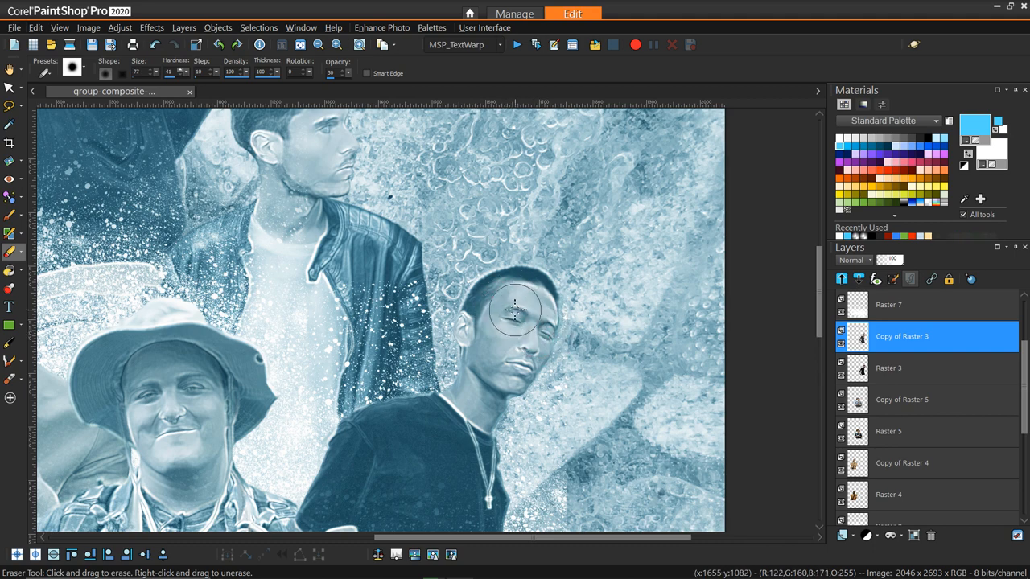
left_click_drag(517, 312, 506, 367)
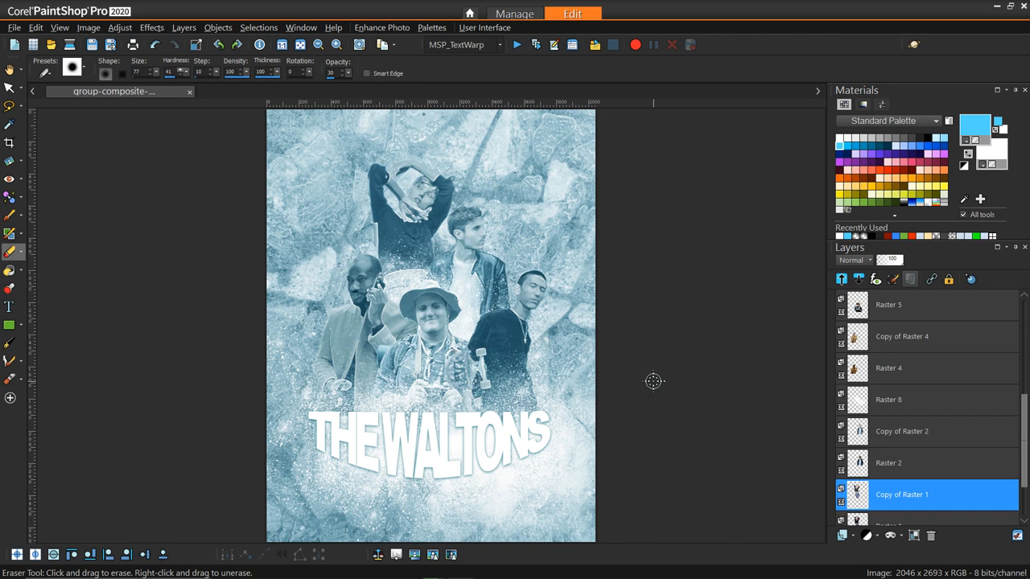
mouse_move(582, 421)
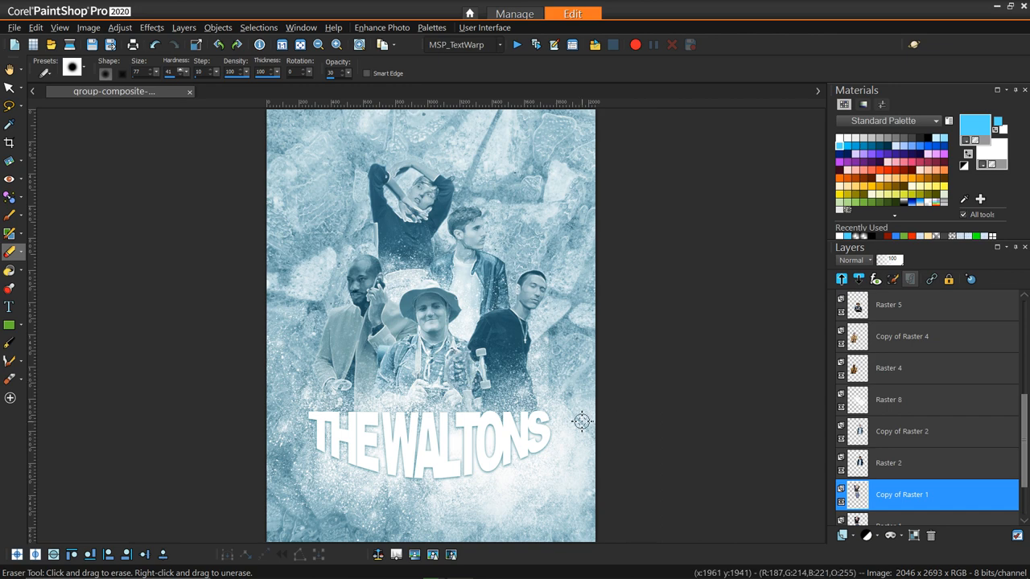
mouse_move(637, 361)
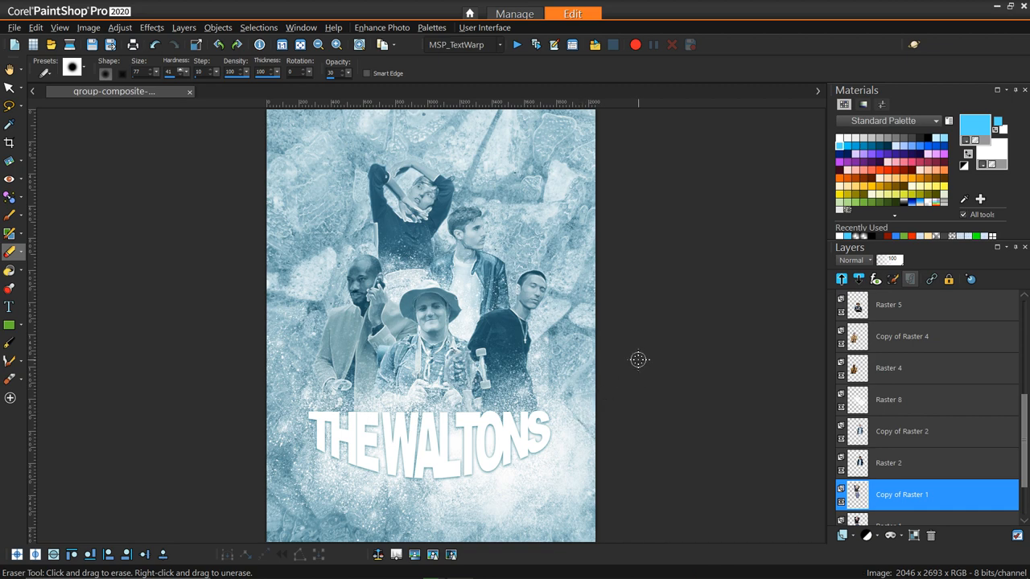
mouse_move(640, 348)
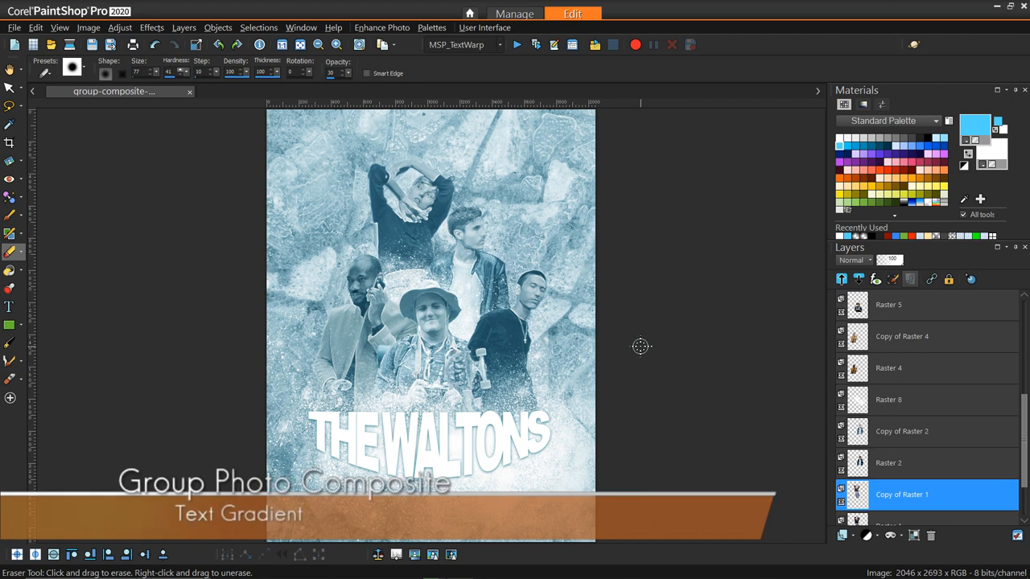
Step: Expand the Name vector layer and select the THE WALTONS text path
scroll("up", 3)
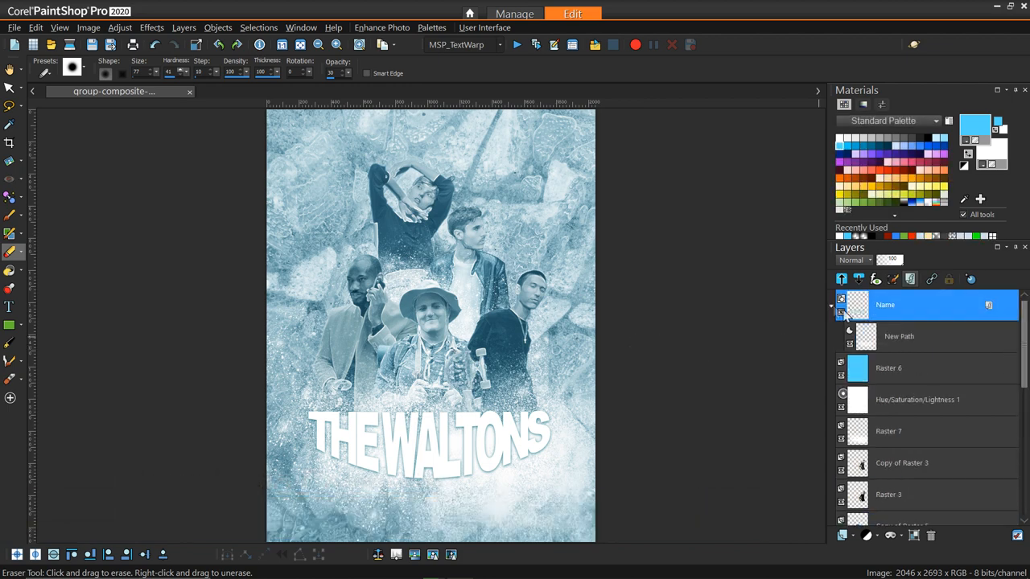
left_click(898, 337)
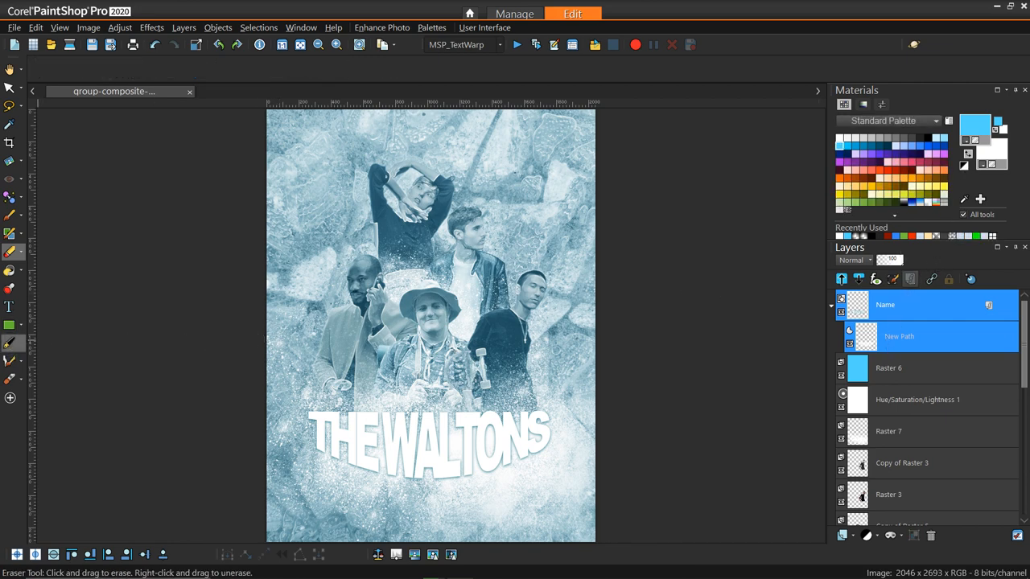
left_click(9, 343)
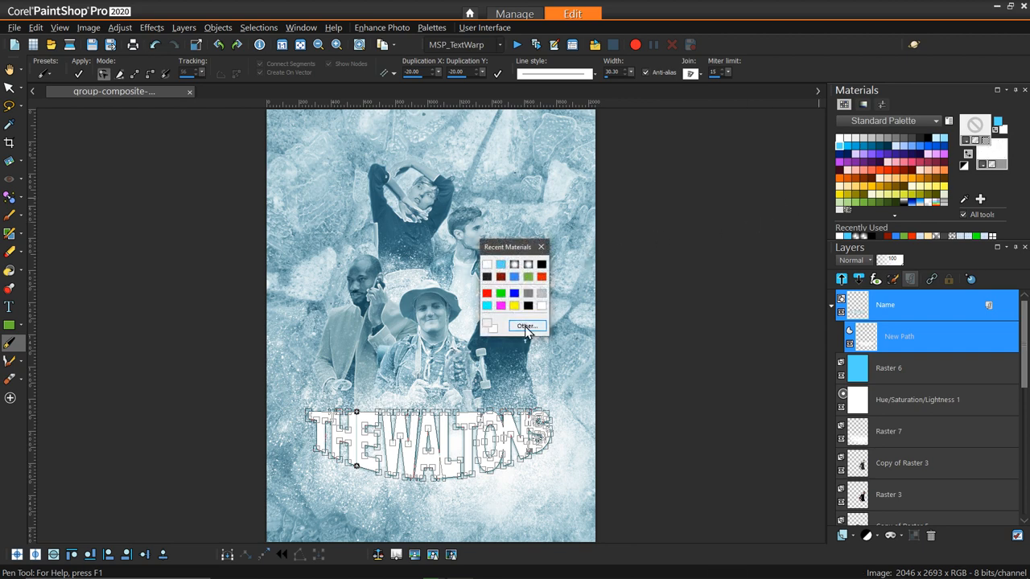
Step: Edit the Ice gradient with a colour sampled from the photo, apply it to the text and save the changes
left_click(528, 327)
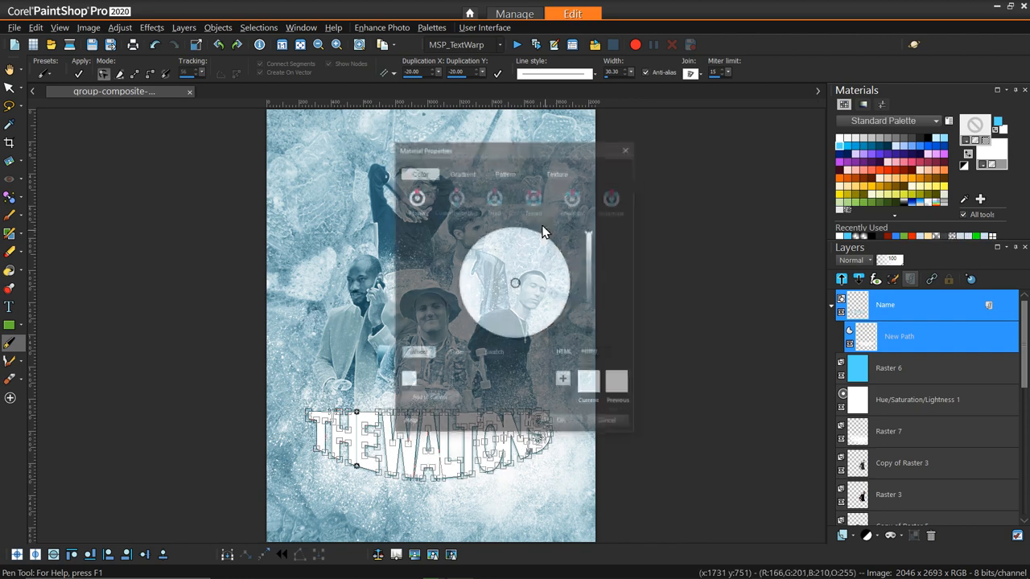
left_click(462, 171)
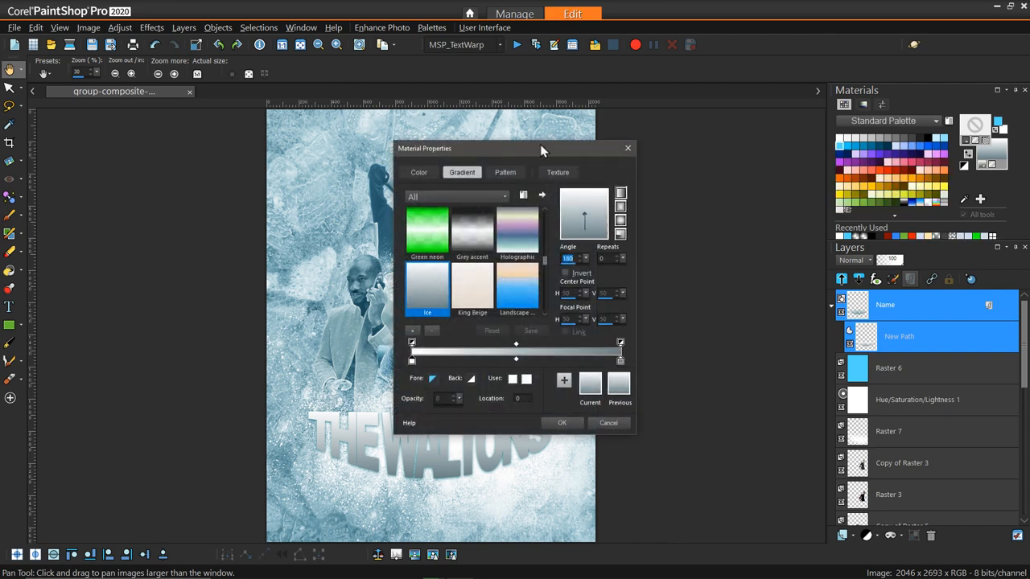
left_click_drag(541, 148, 642, 145)
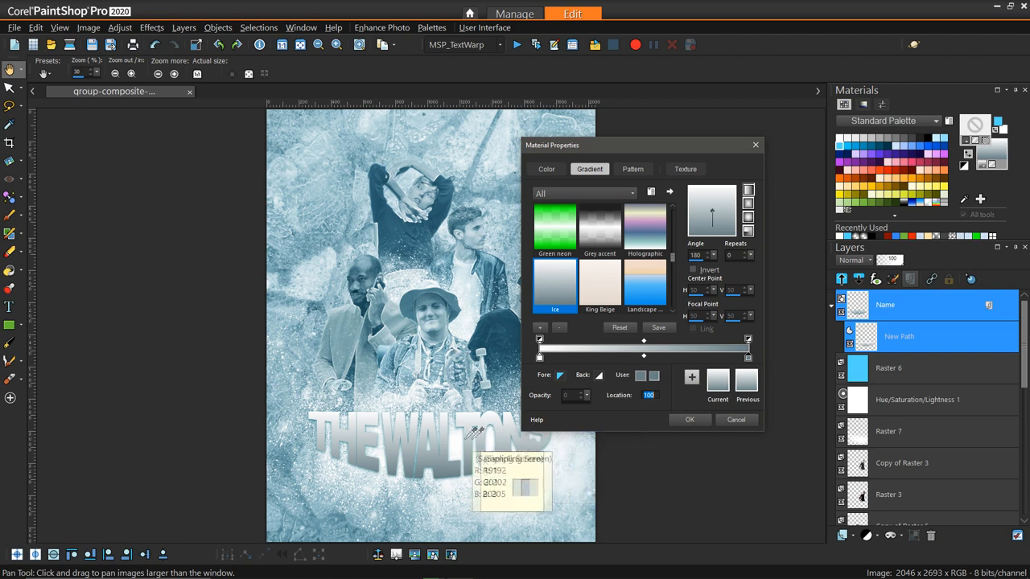
mouse_move(338, 515)
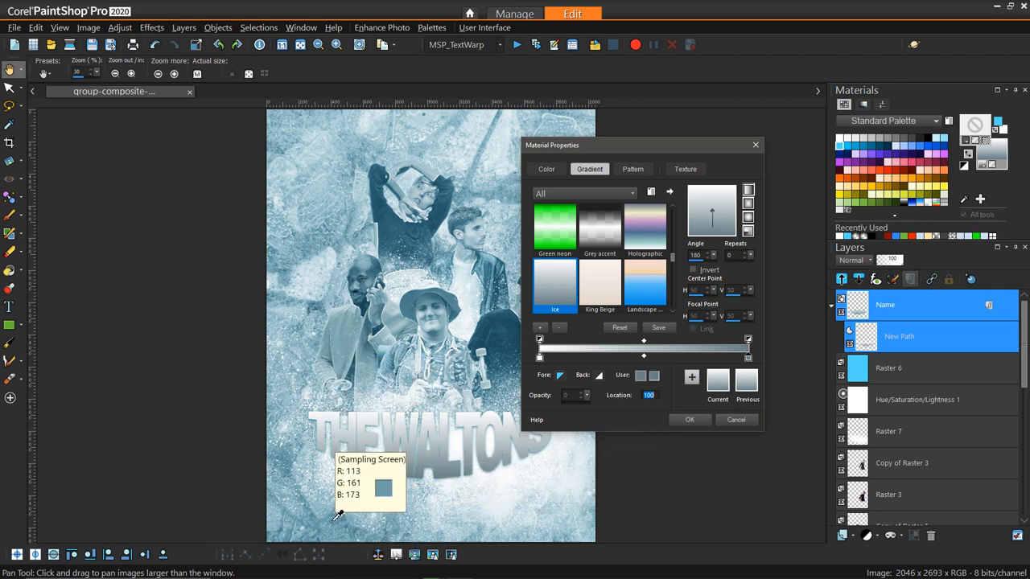
mouse_move(346, 514)
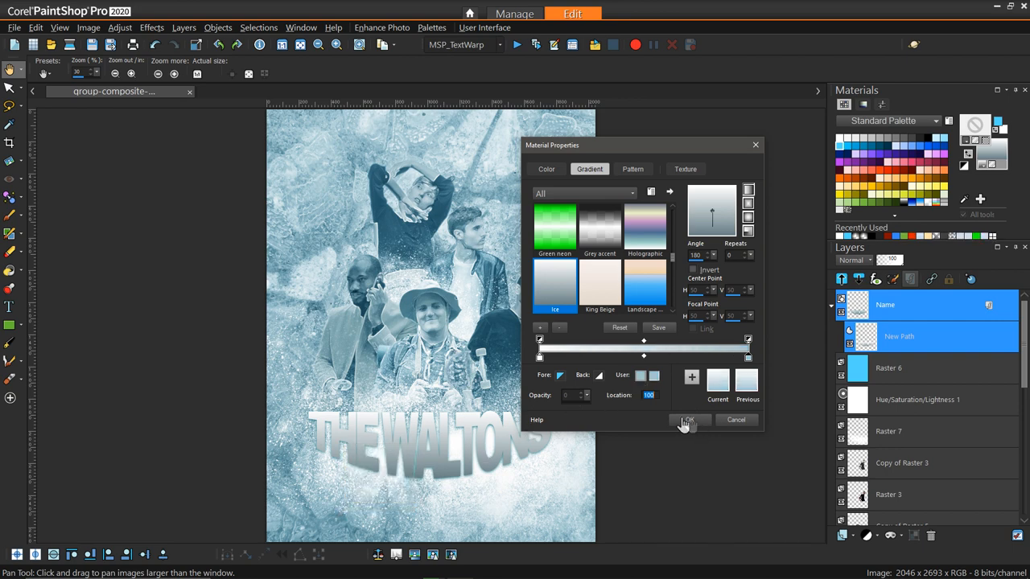
left_click(689, 419)
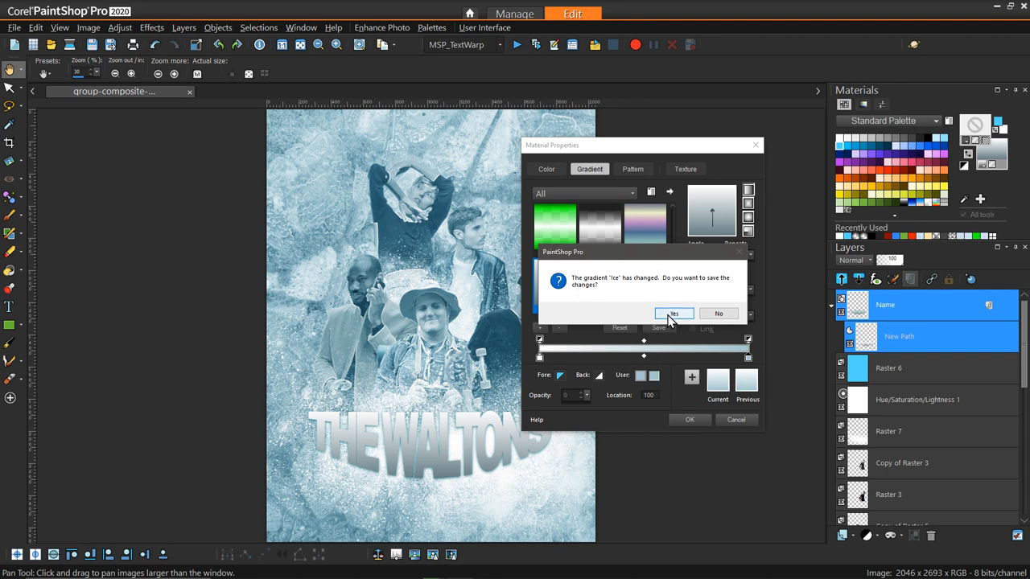
left_click(673, 313)
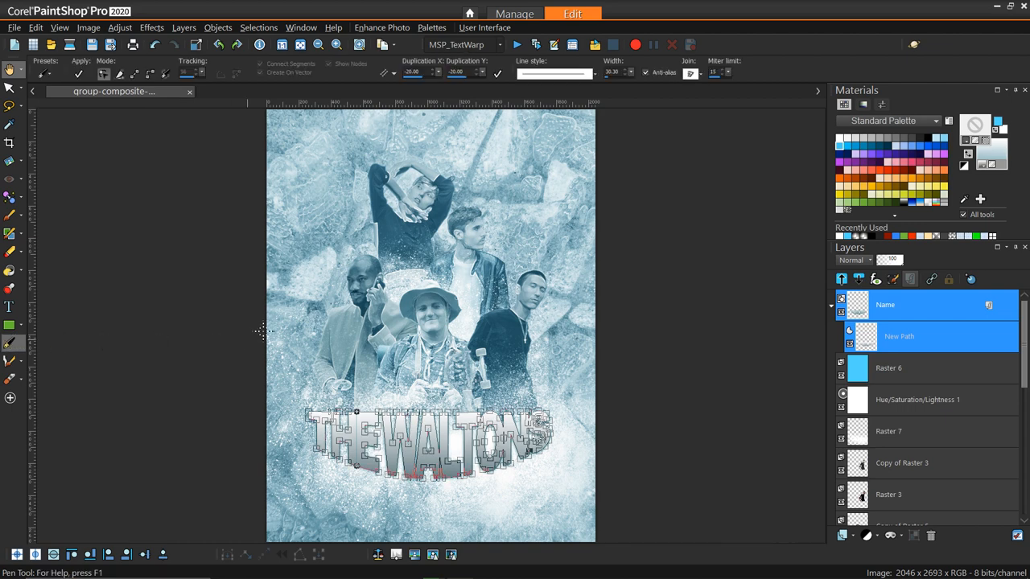
Step: Refill the THE WALTONS lettering with the pale blue Ice gradient from Material Properties
left_click(995, 158)
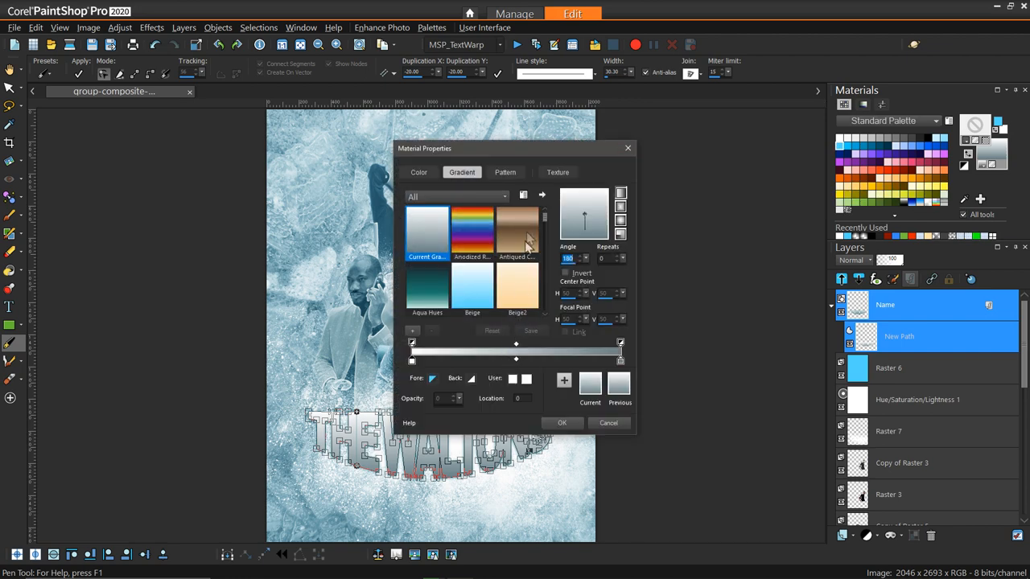
scroll("down", 3)
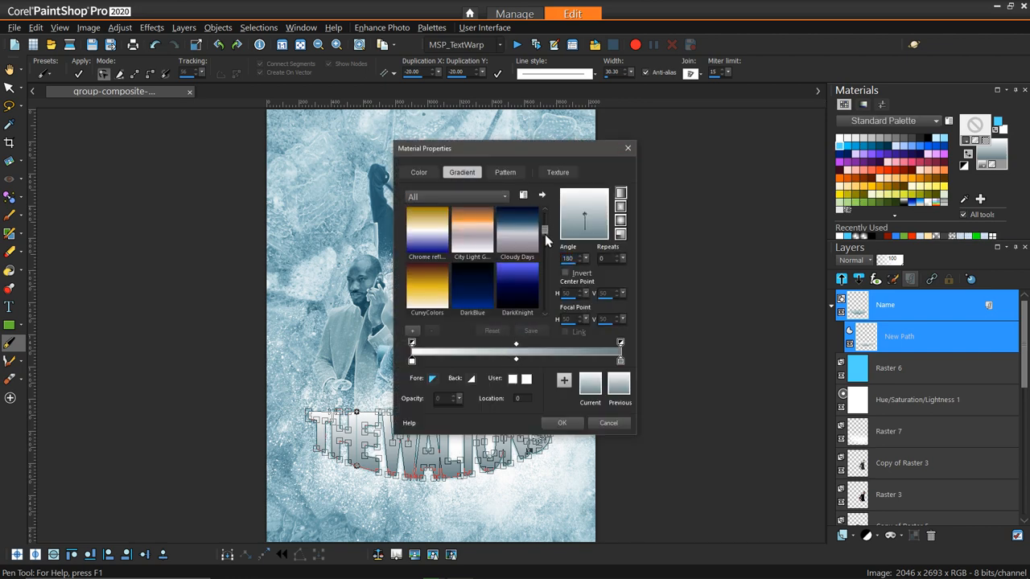
scroll("down", 3)
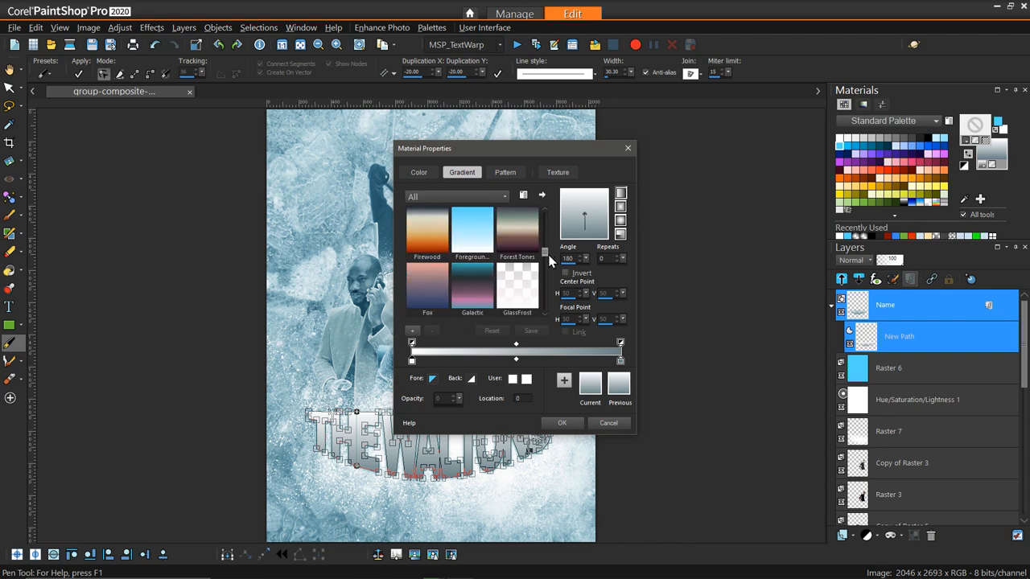
scroll("down", 3)
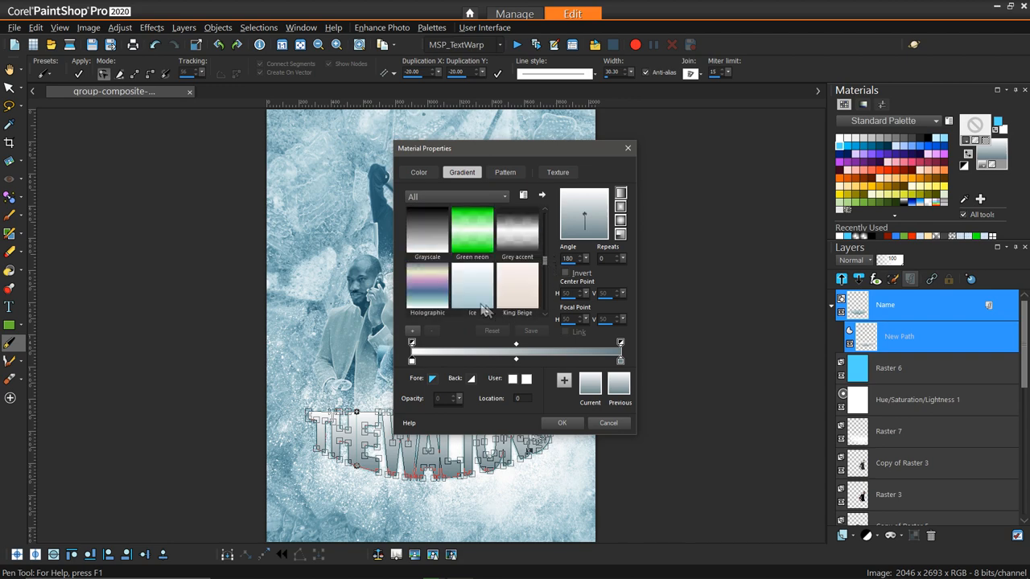
left_click(473, 287)
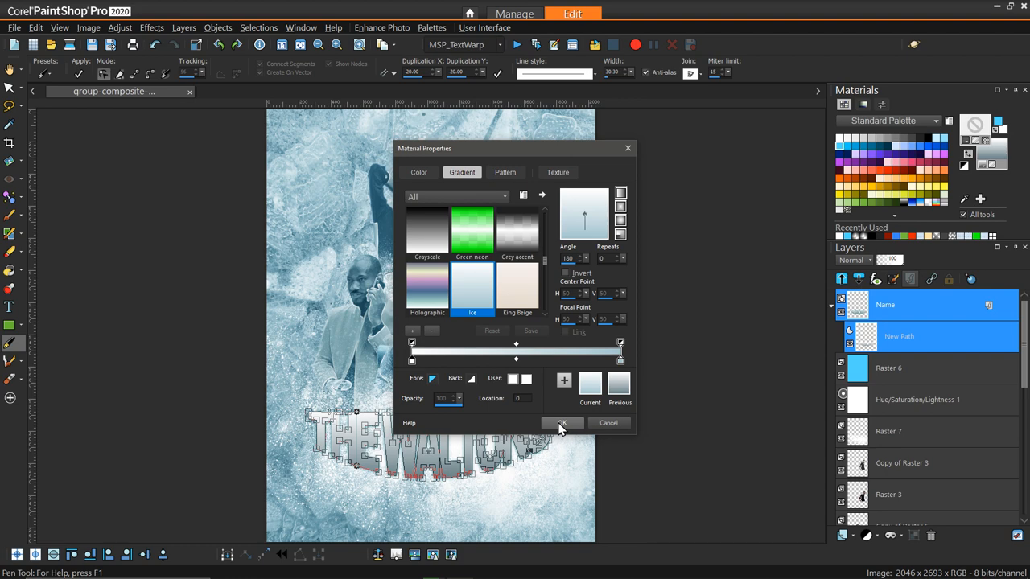
left_click(562, 423)
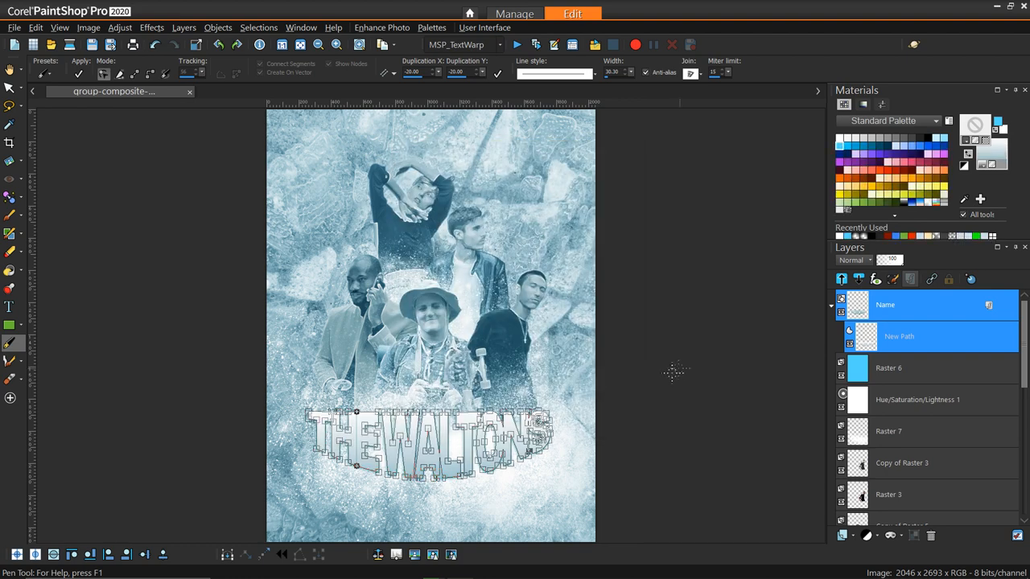